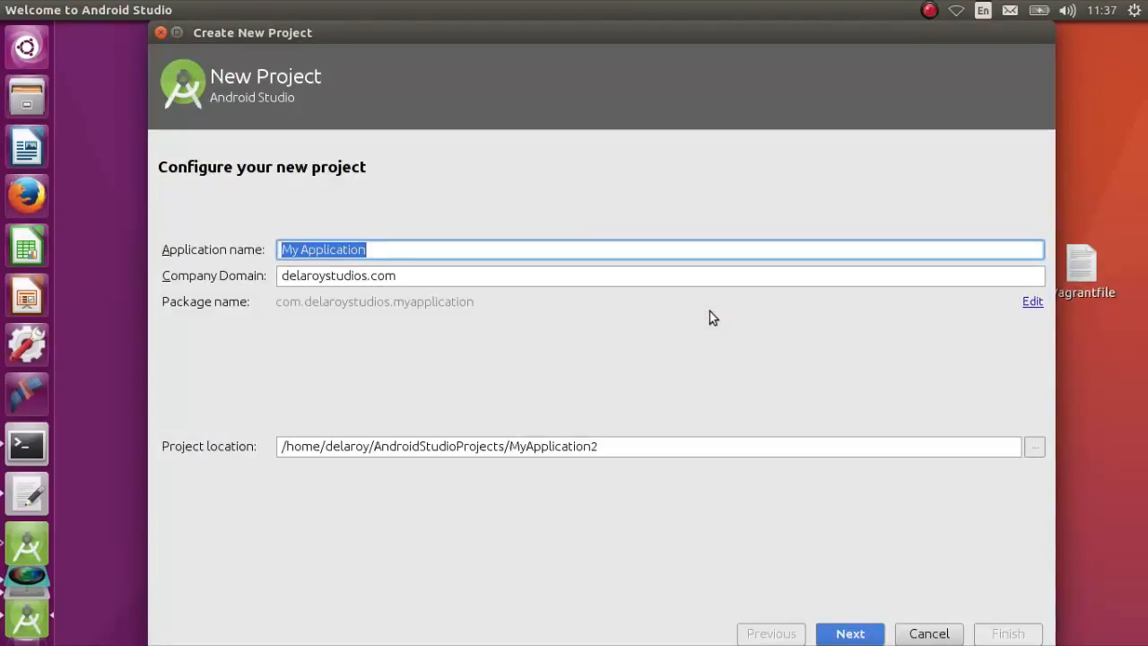
Enter AutoComplete as the application name and proceed with an Empty Activity using default MainActivity settings.
type("Auto")
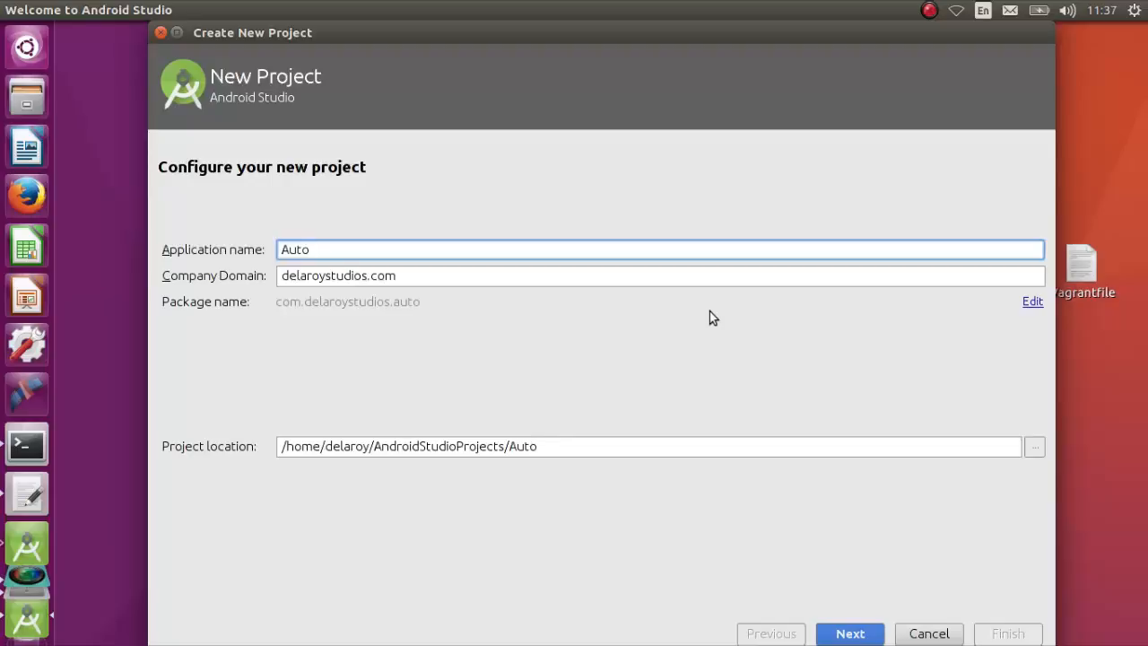
type("Comple")
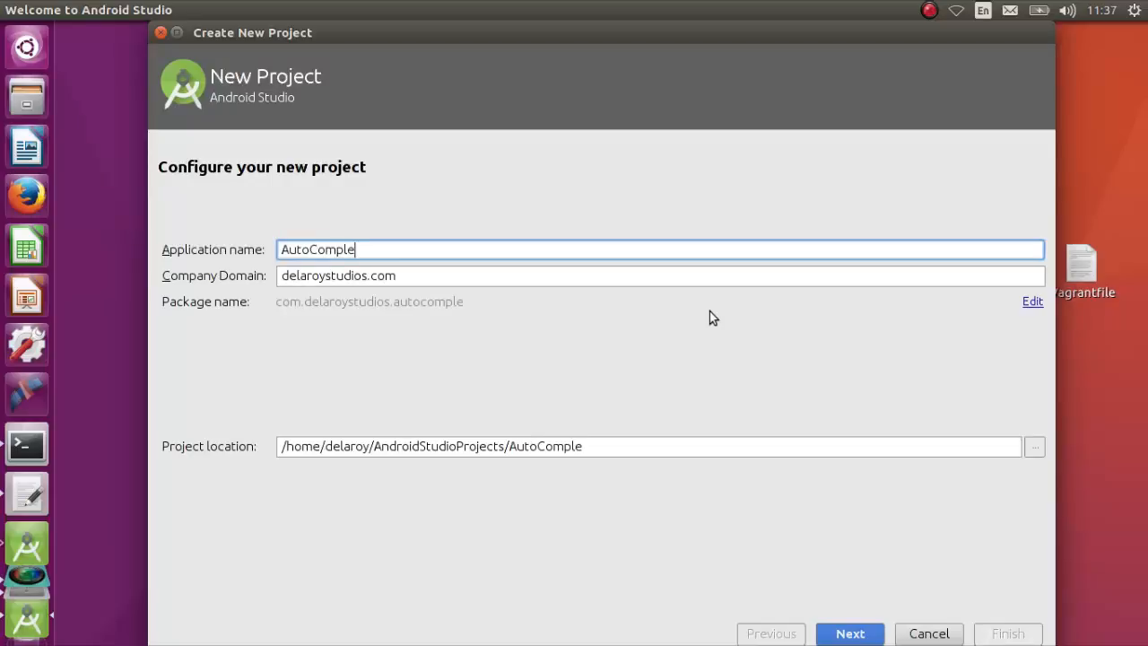
type("te")
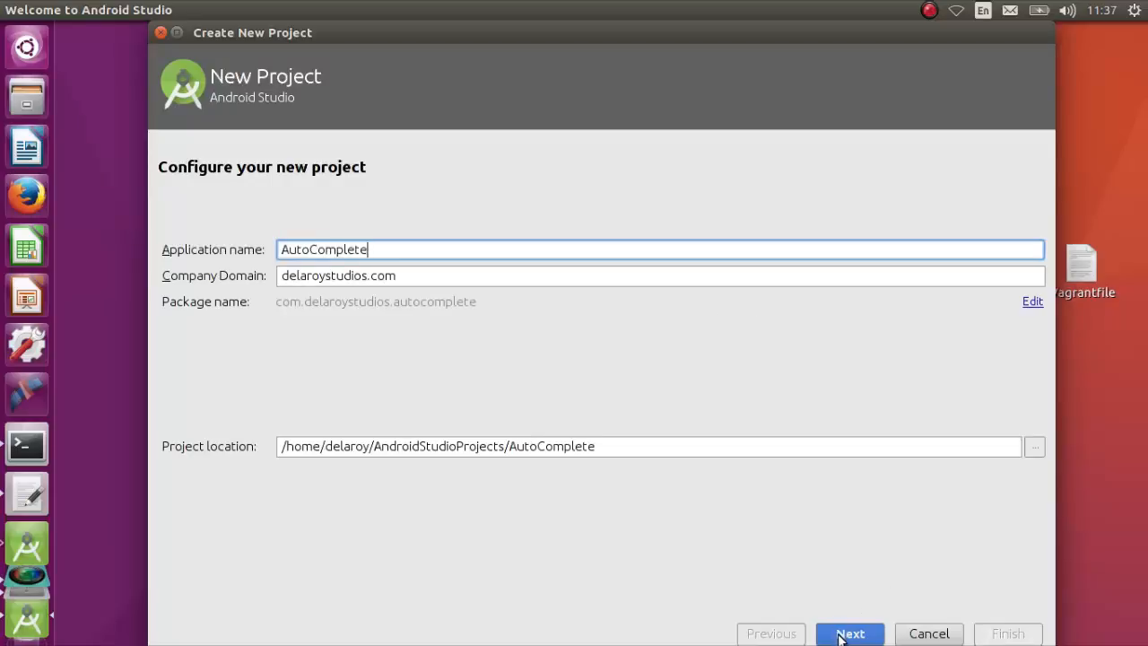
left_click(848, 633)
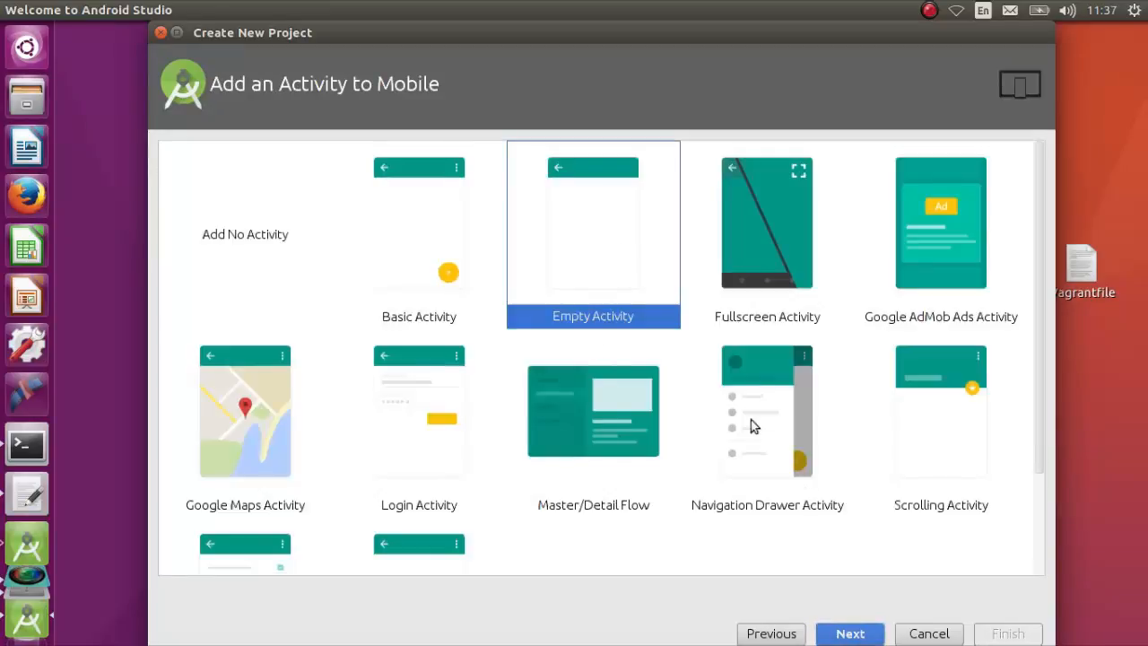
left_click(848, 633)
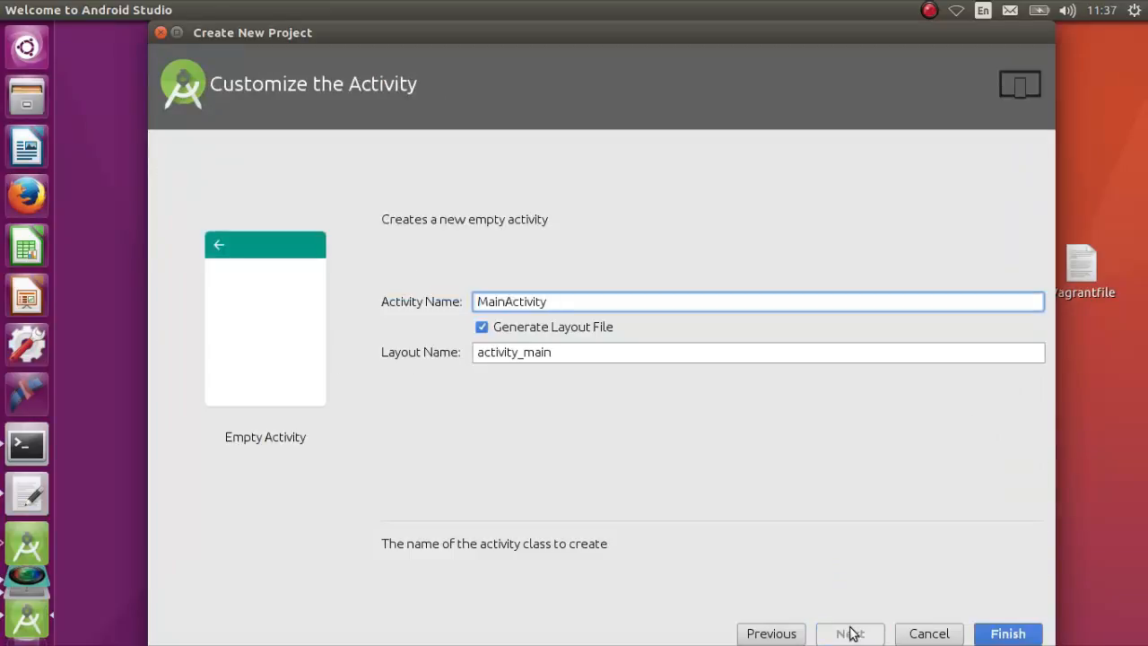
Finish project creation, open res/layout/activity_main.xml, widen the code editor and select the whole layout markup.
left_click(1008, 633)
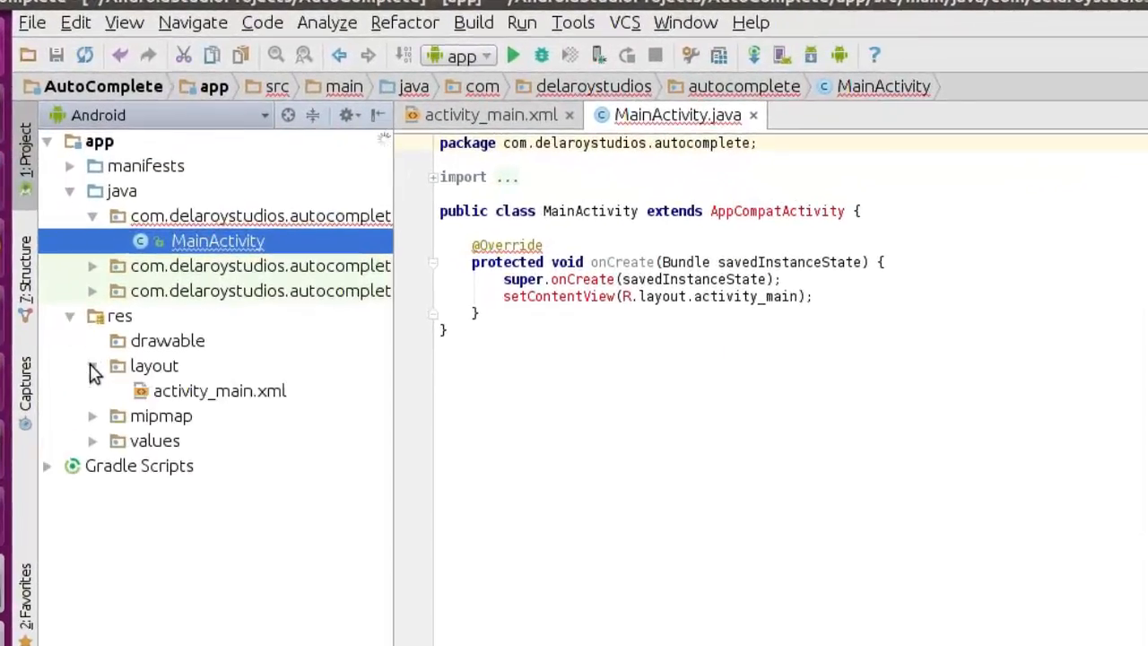
left_click(219, 391)
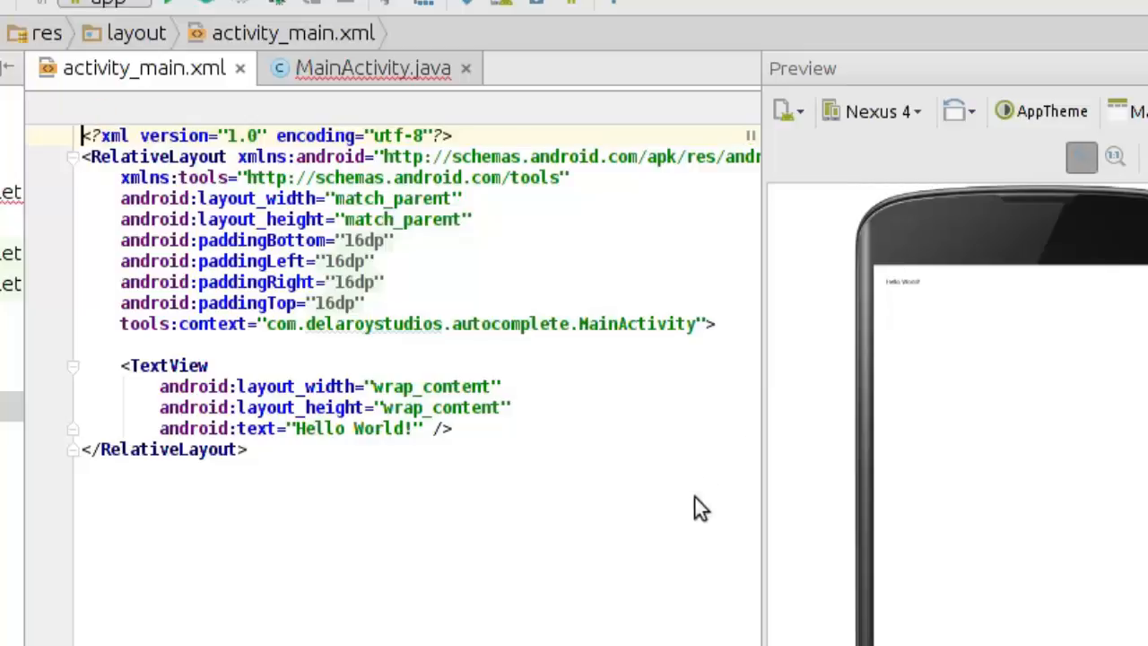
mouse_move(749, 506)
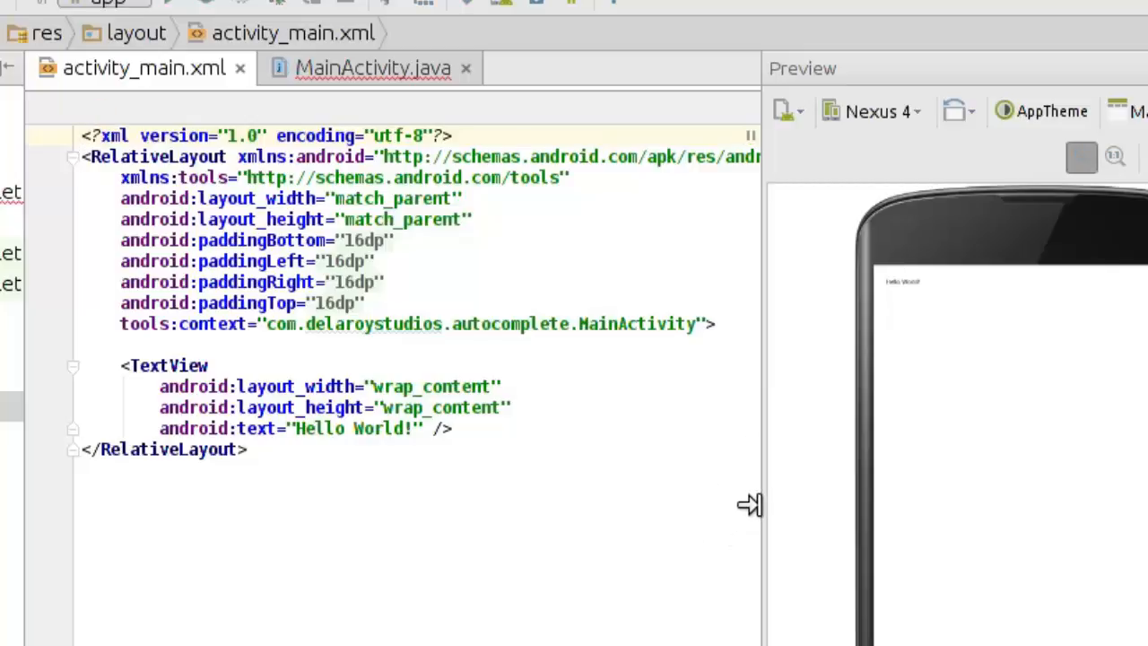
left_click_drag(749, 505, 842, 505)
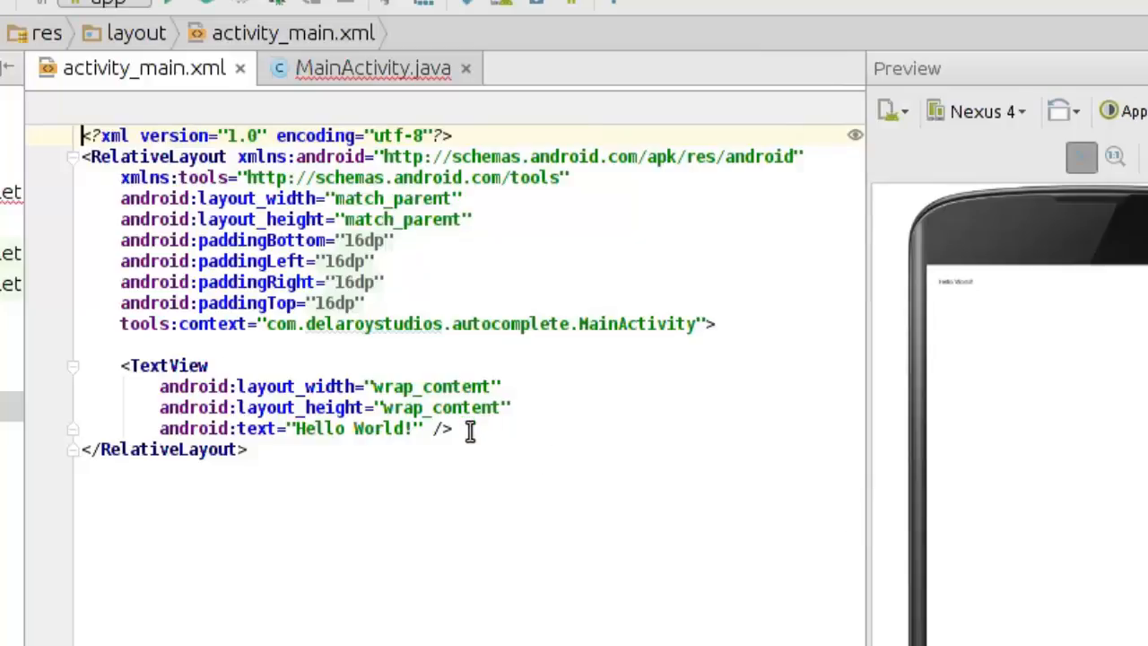
left_click_drag(111, 222, 422, 399)
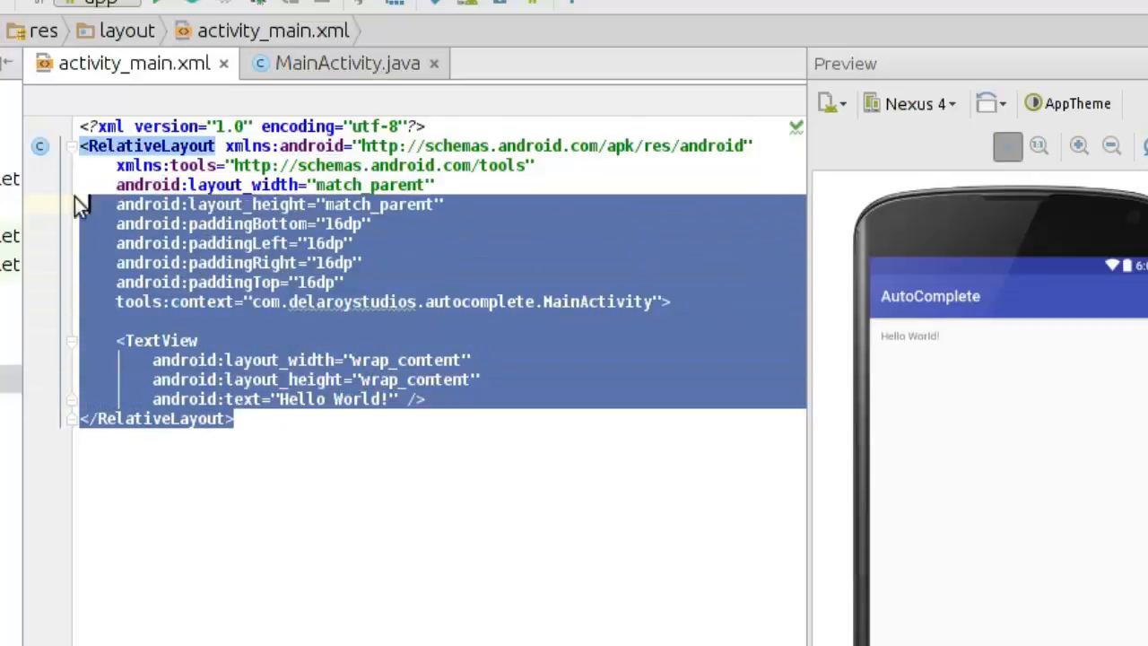
mouse_move(58, 153)
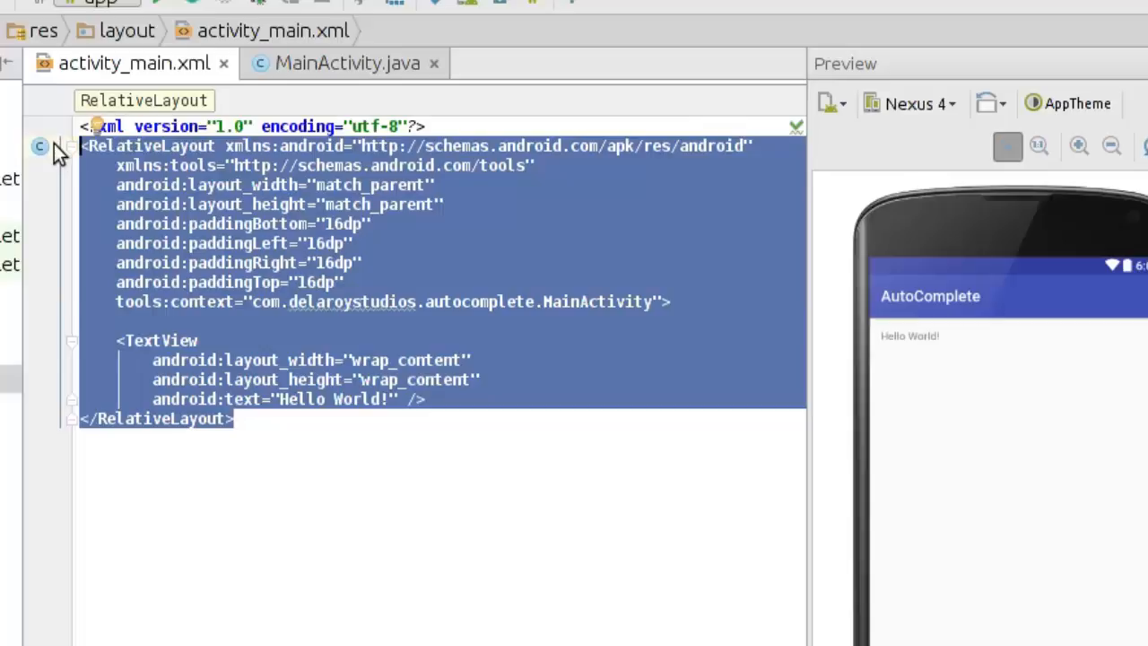
Rename the RelativeLayout root to AutoCompleteTextView and delete its tools/padding attributes and the Hello World TextView.
left_click(280, 436)
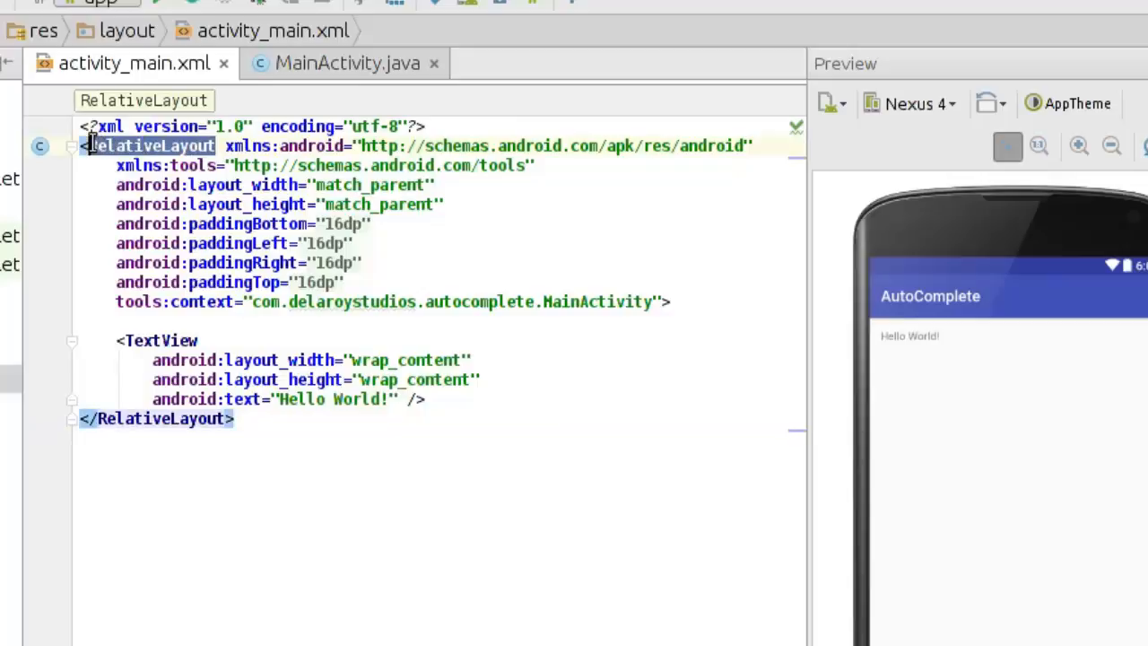
type("Aut")
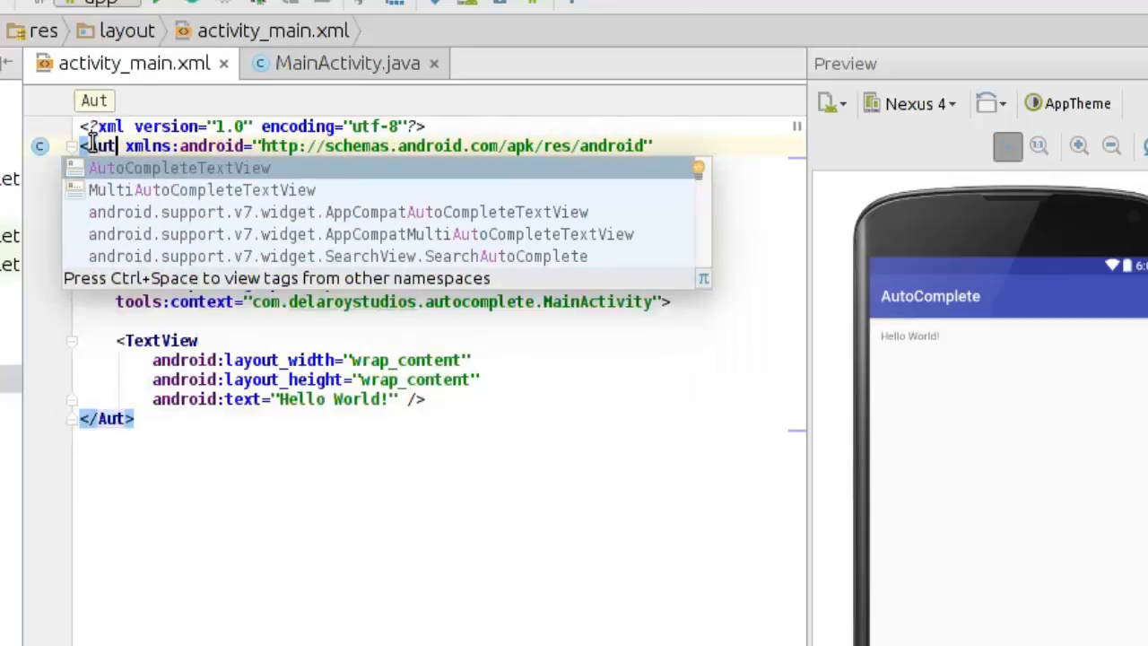
left_click(180, 168)
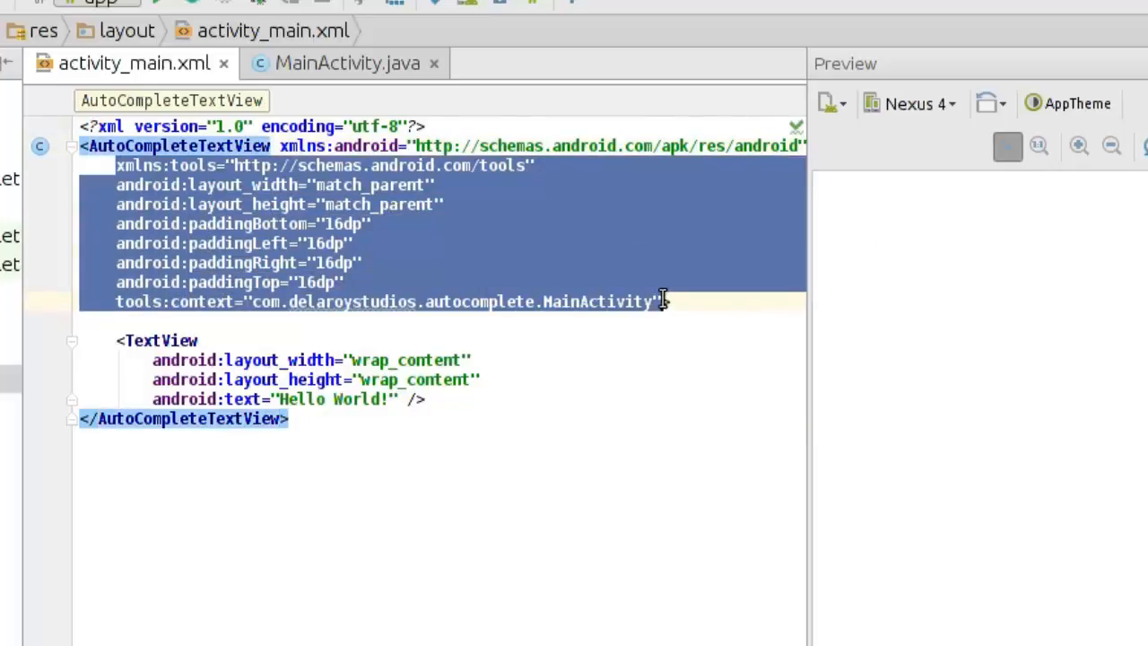
key("Delete")
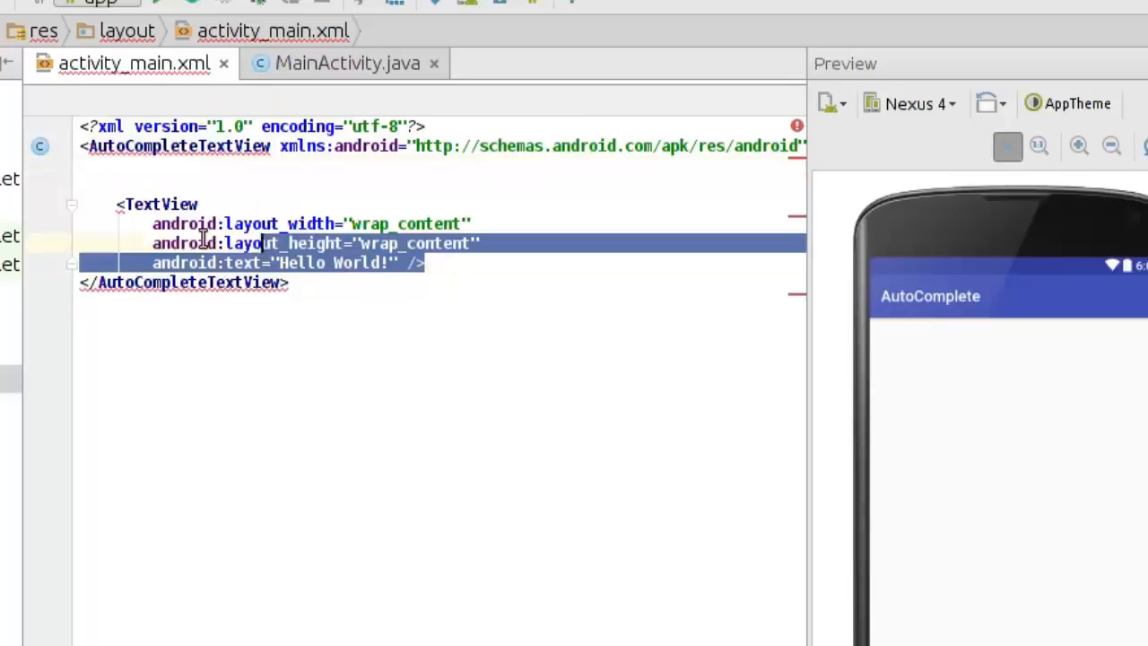
key("Delete")
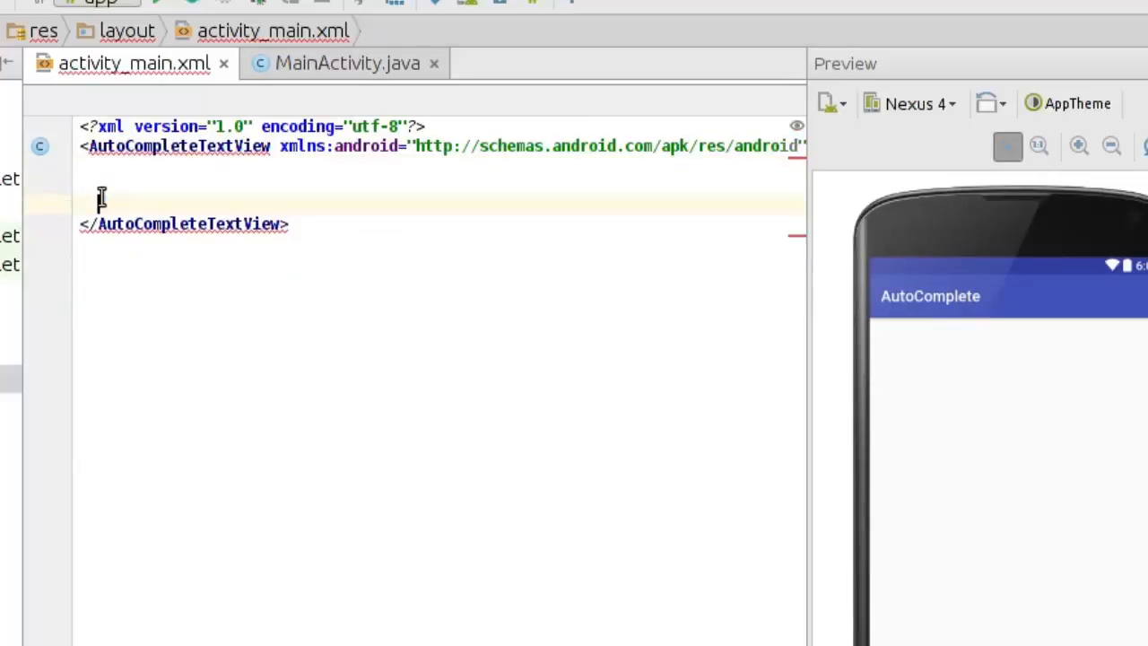
mouse_move(292, 145)
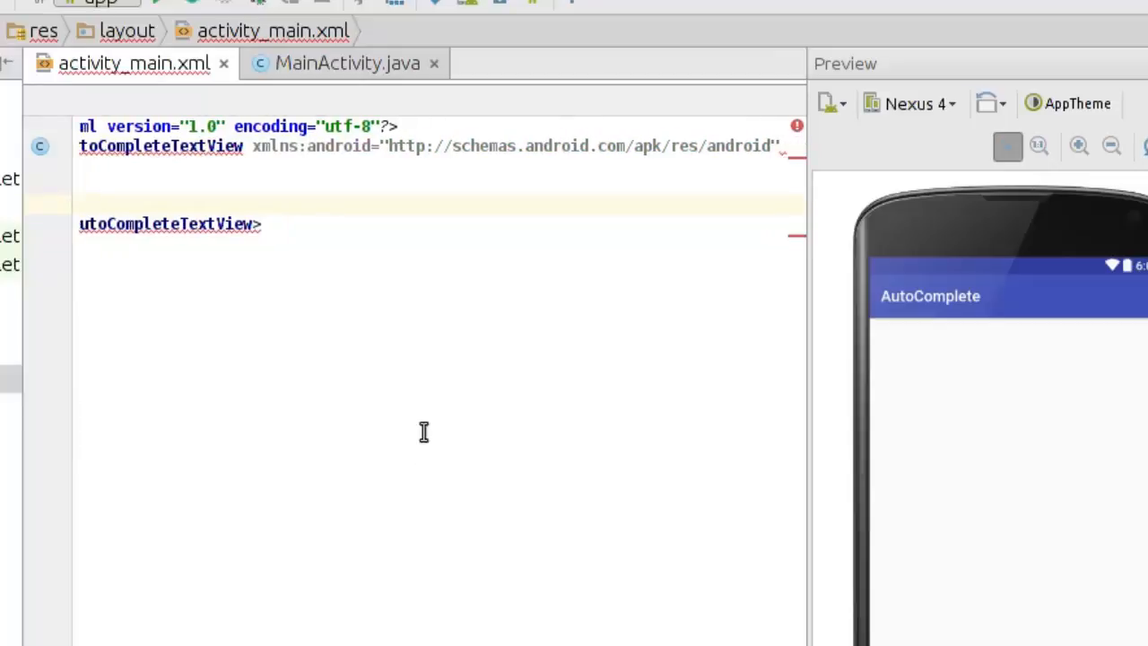
mouse_move(552, 115)
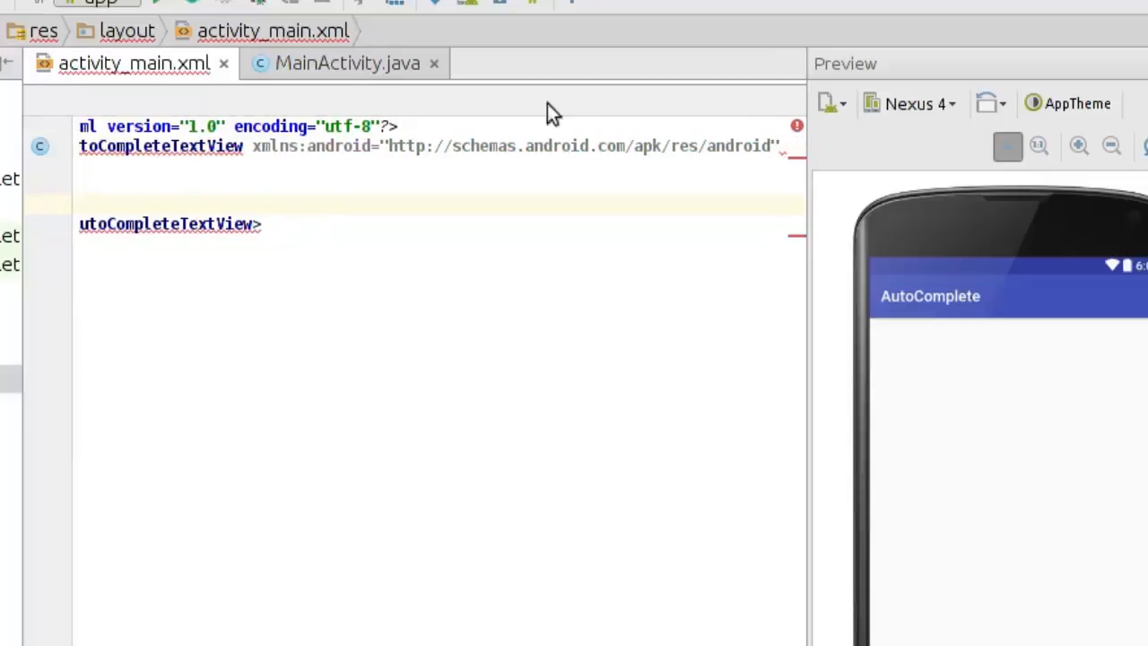
Self-close the AutoCompleteTextView tag with /> and give it android:id="@+id/autocomplete_country".
left_click(780, 145)
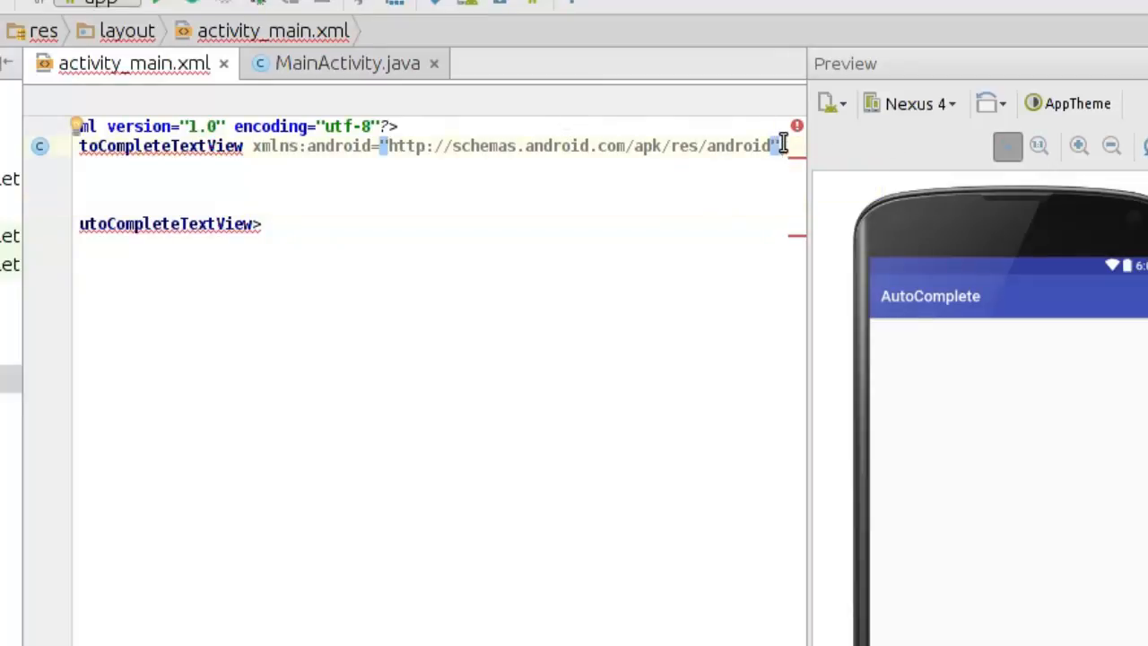
type("/>")
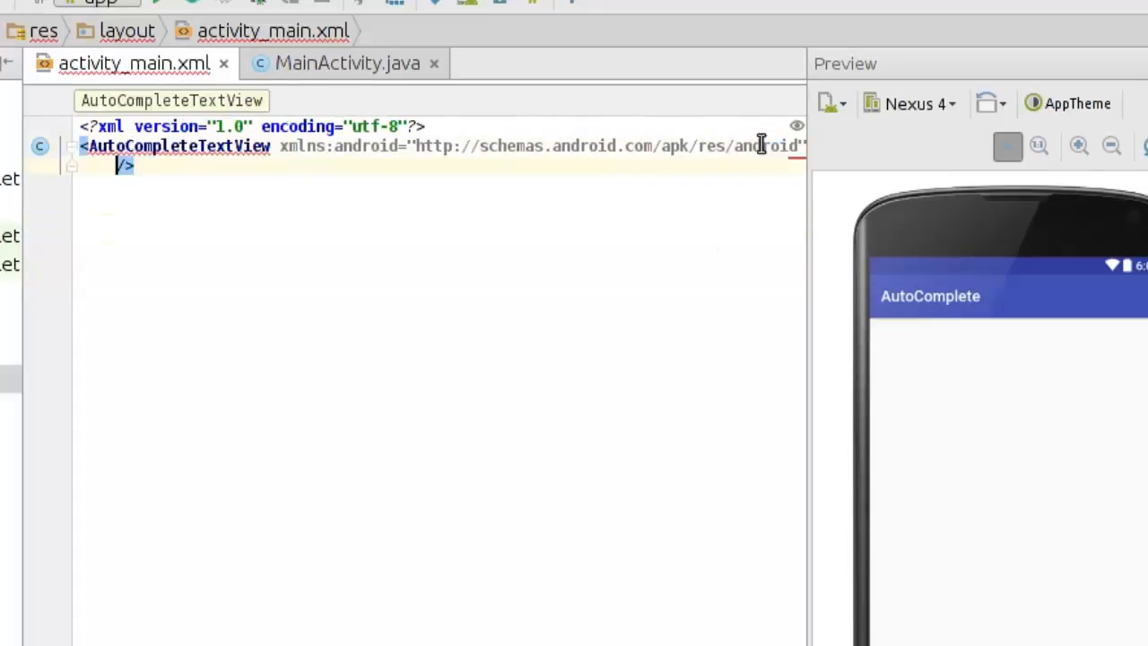
type("and")
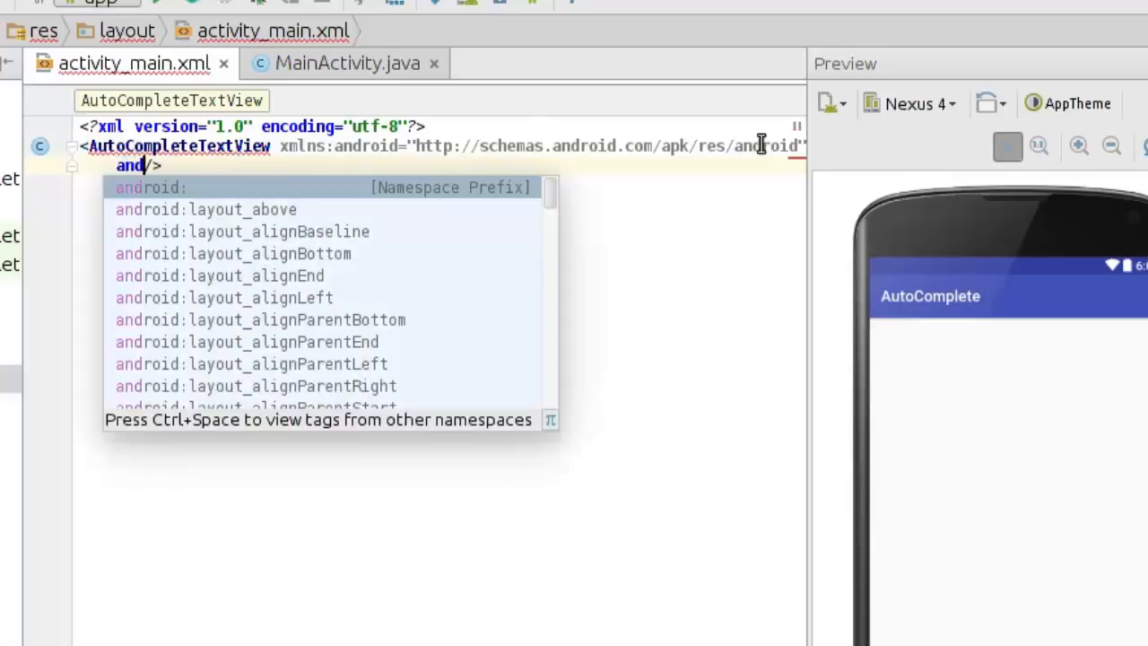
left_click(152, 186)
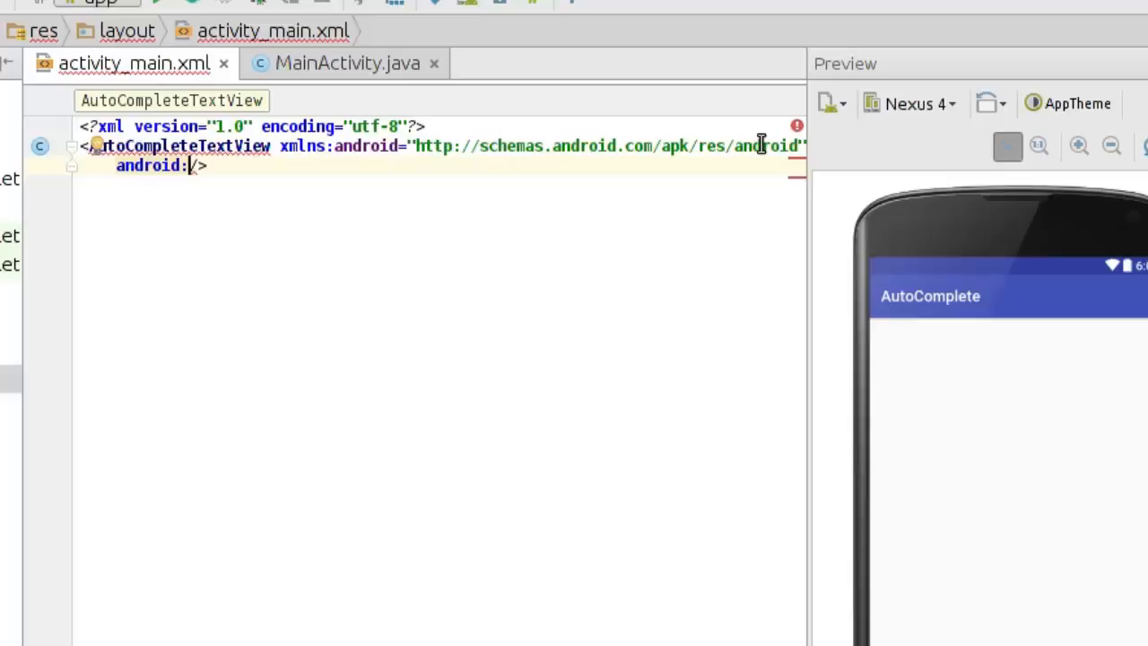
type("id=\"@+id/")
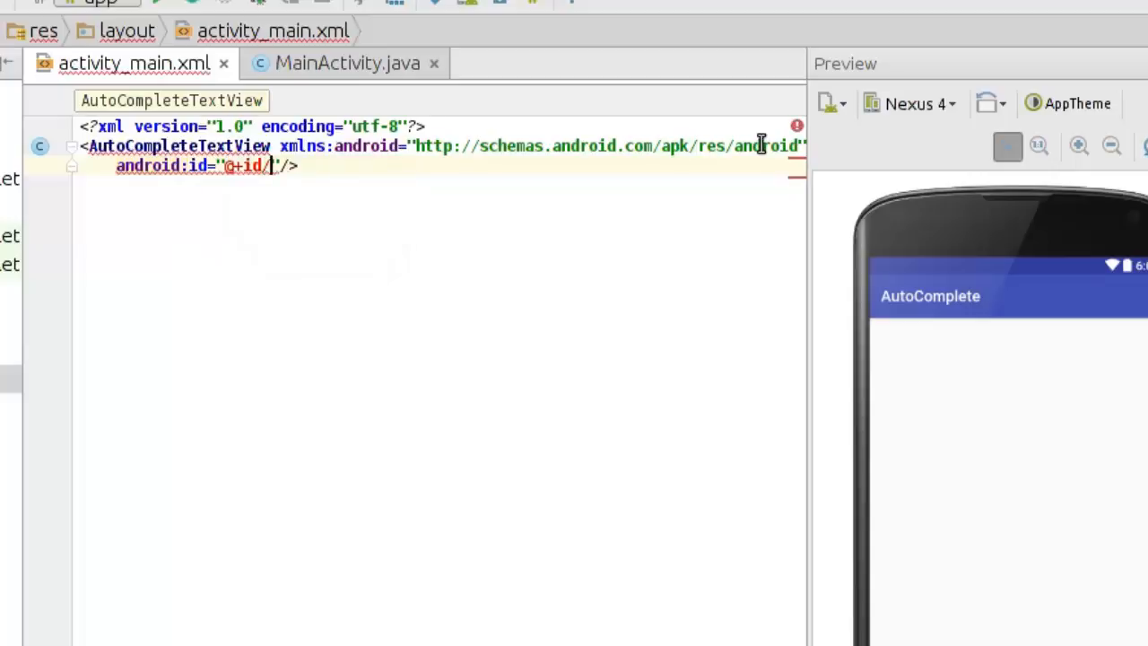
type("autocomple")
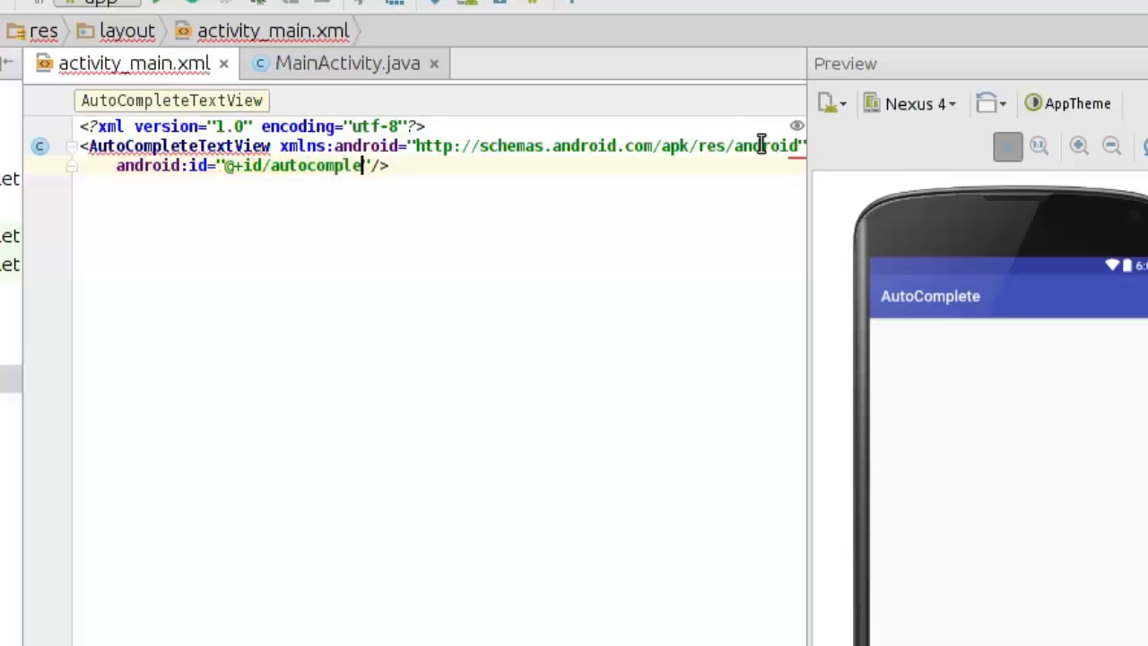
type("te")
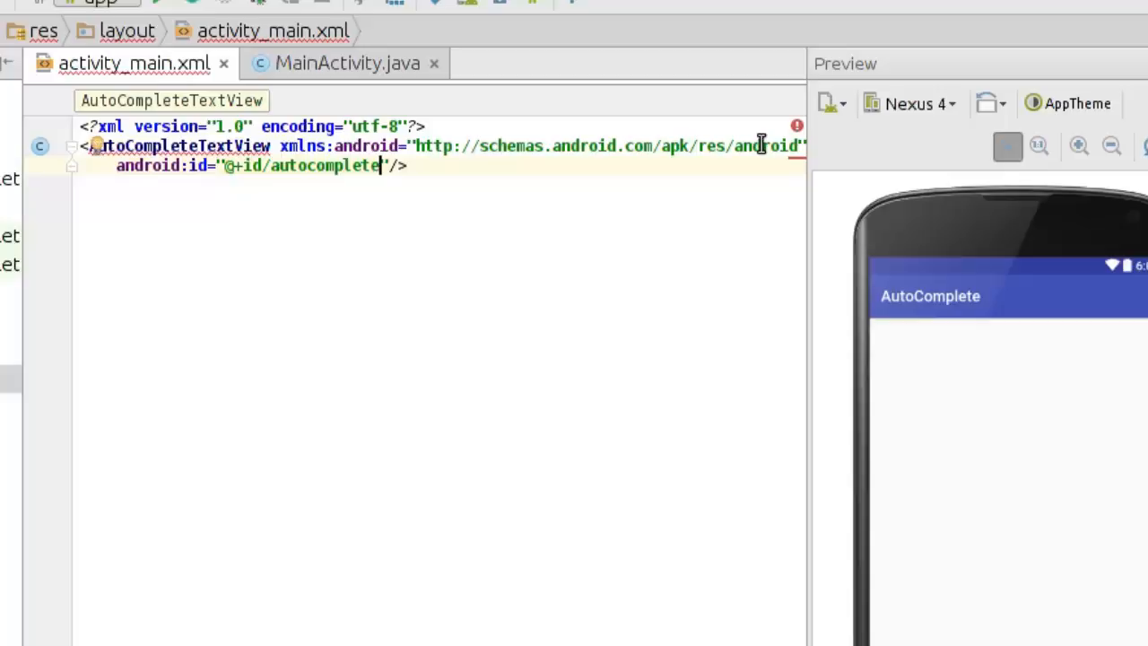
type("_count")
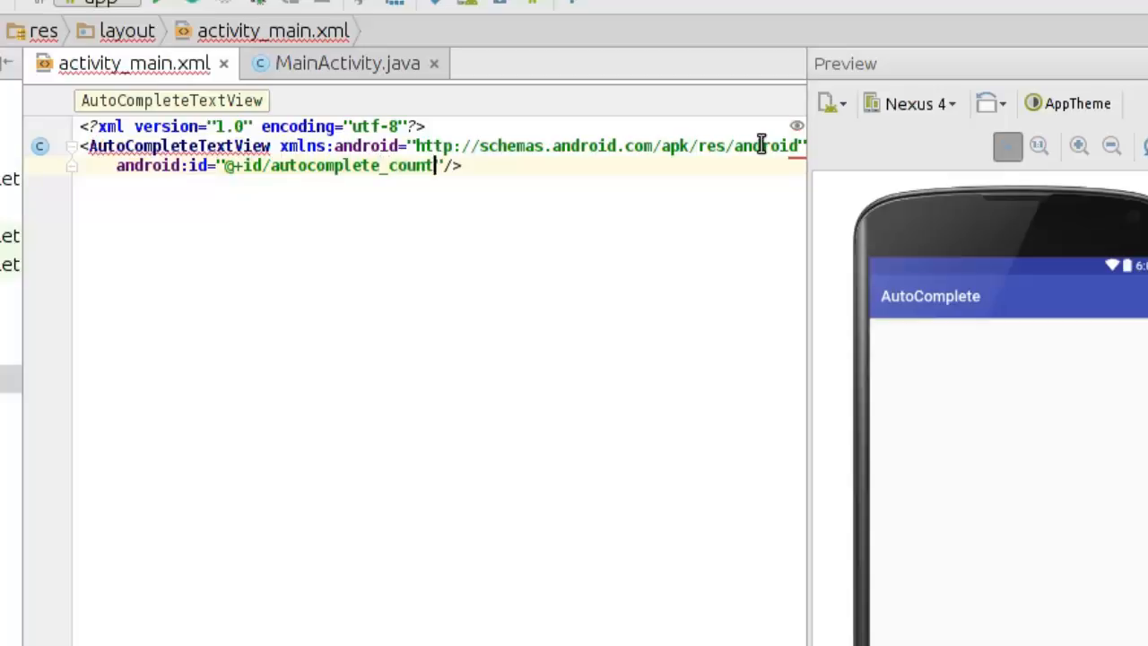
type("ry")
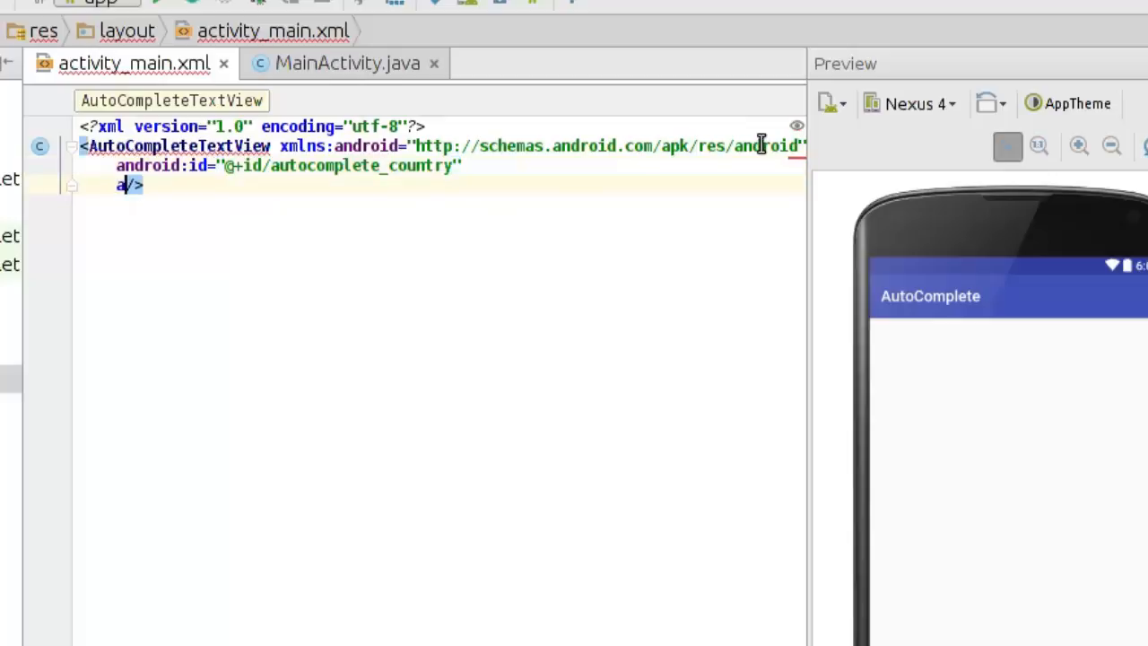
Add android:layout_width="wrap_content" to the AutoCompleteTextView.
type("ndroid:")
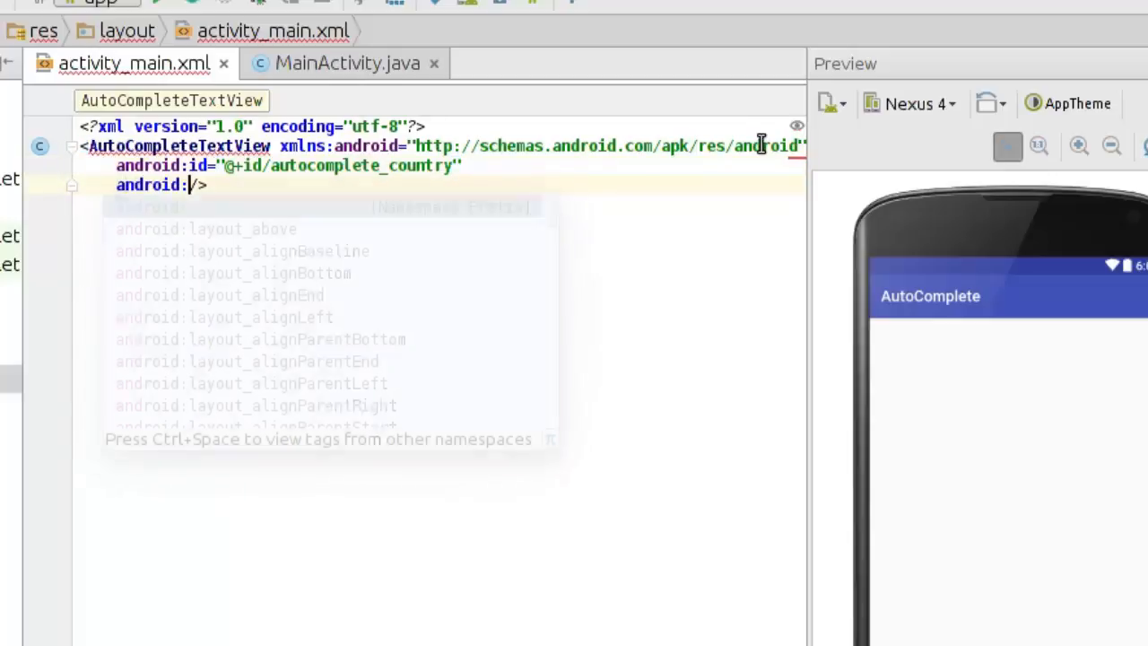
type("l")
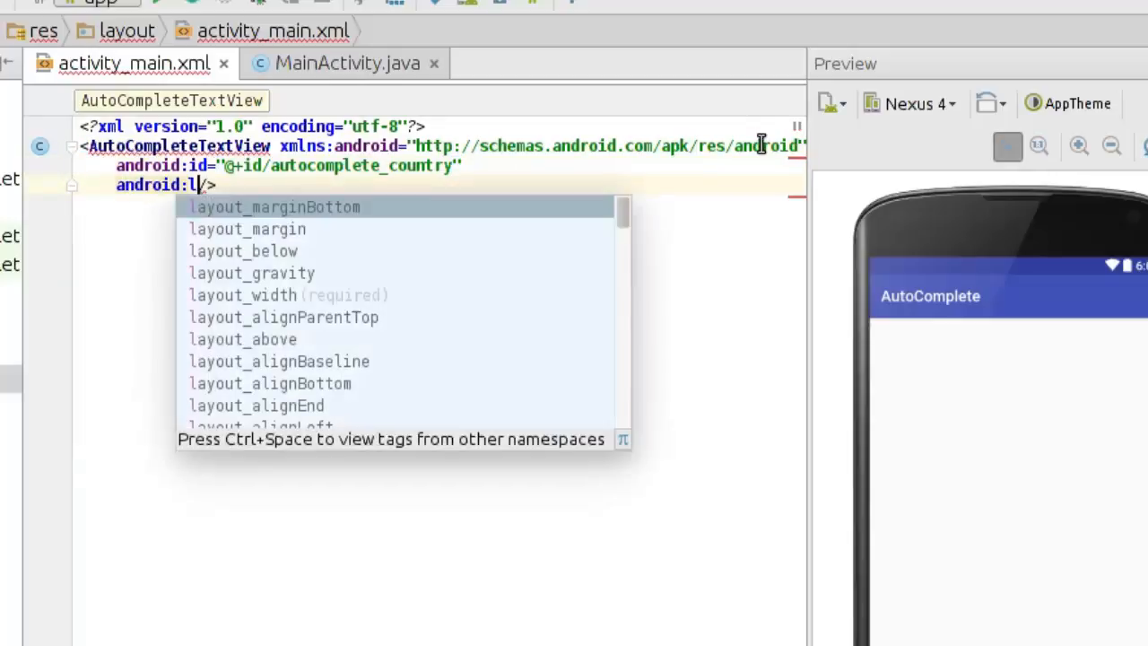
type("ayout_width=\"")
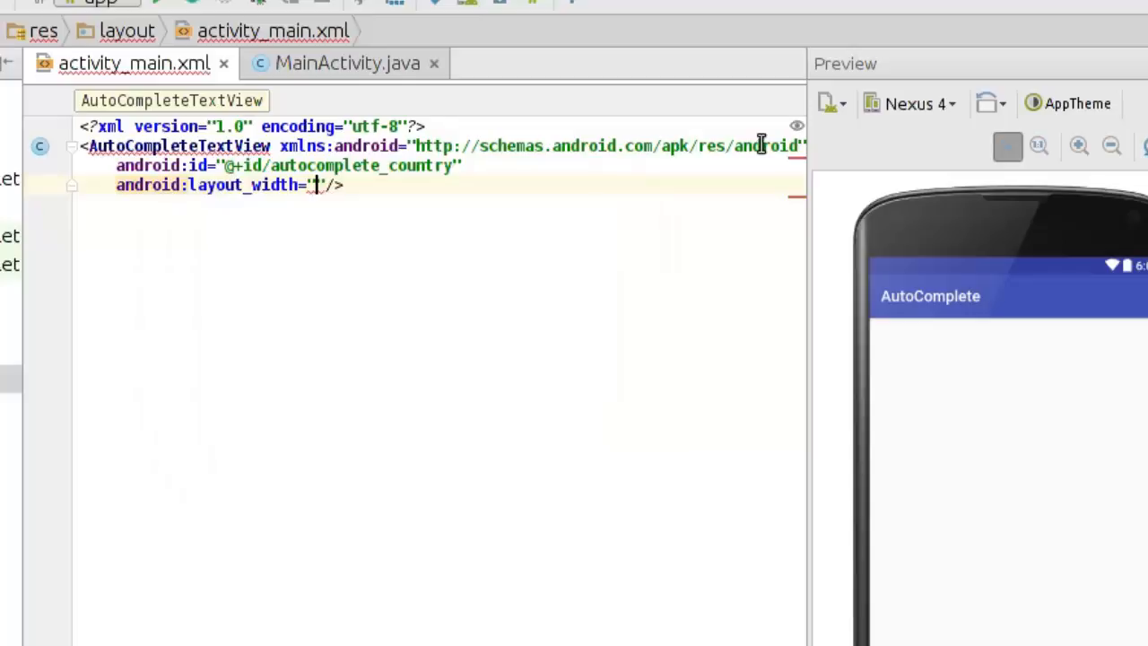
type("wr")
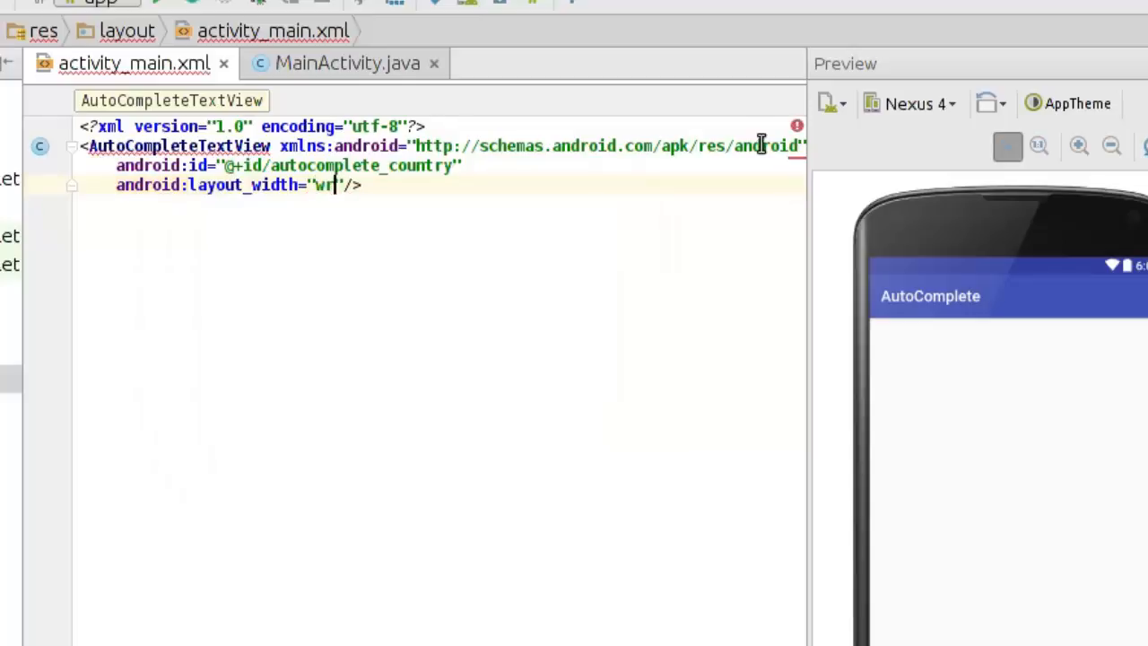
type("ap")
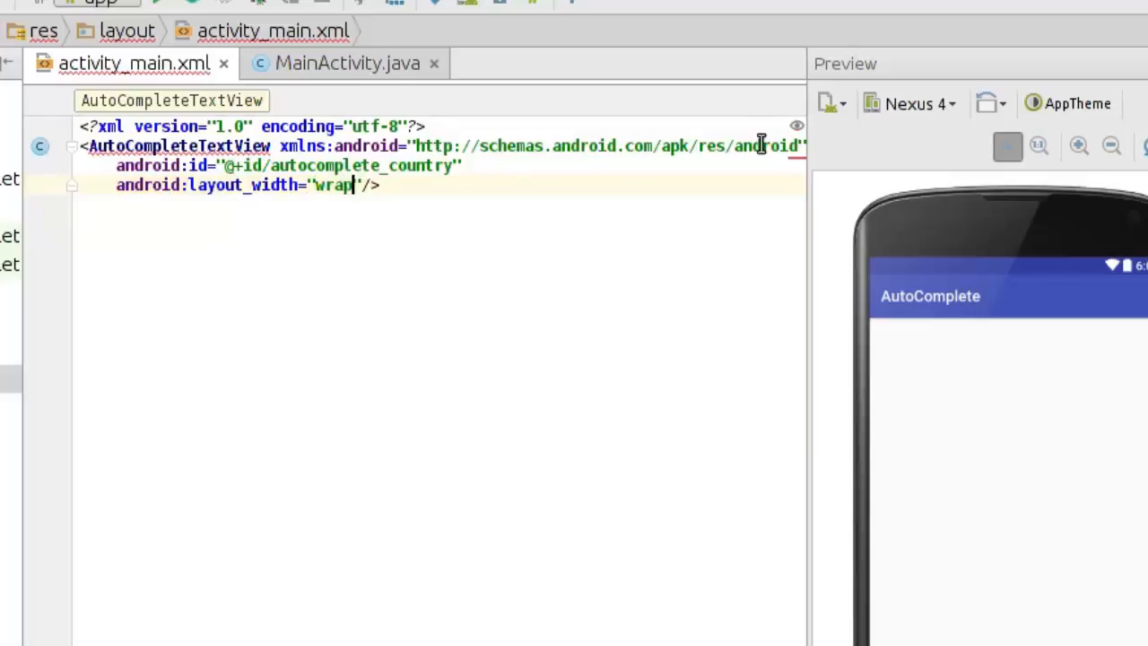
type("_content")
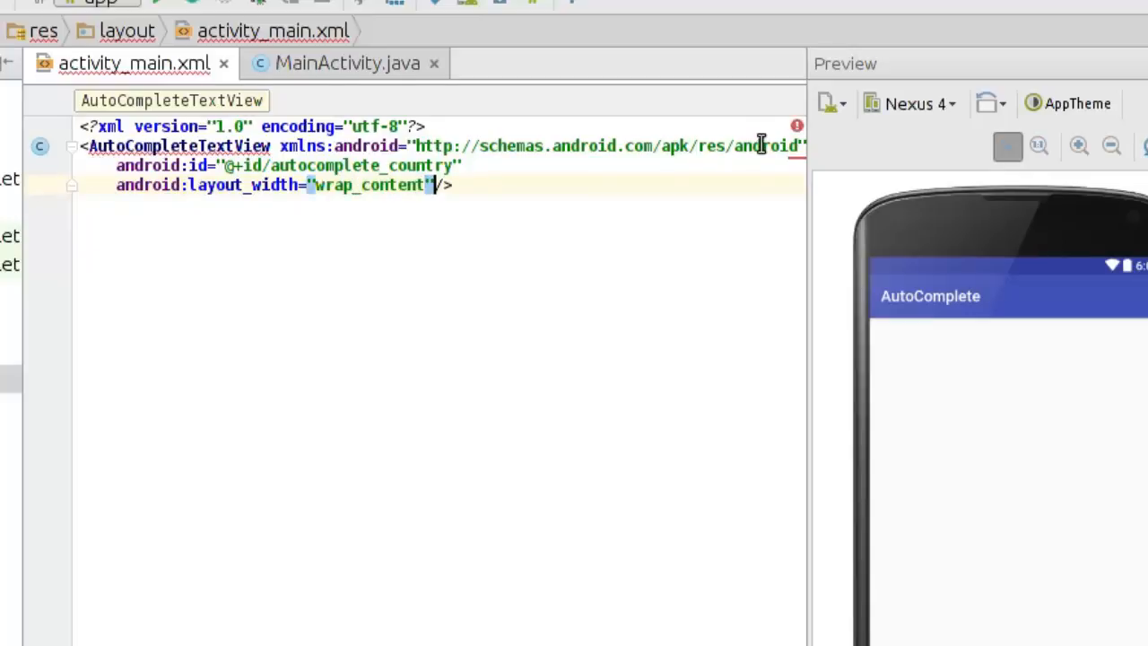
Add android:layout_height="wrap_content" on a new attribute line.
key("Return")
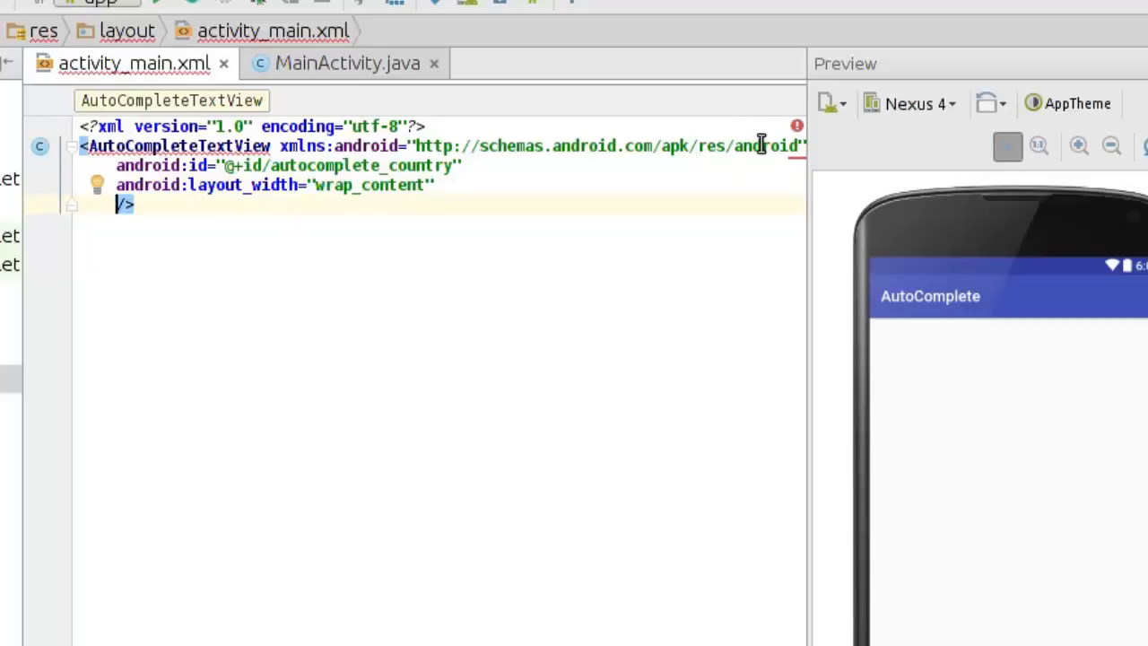
type("android:")
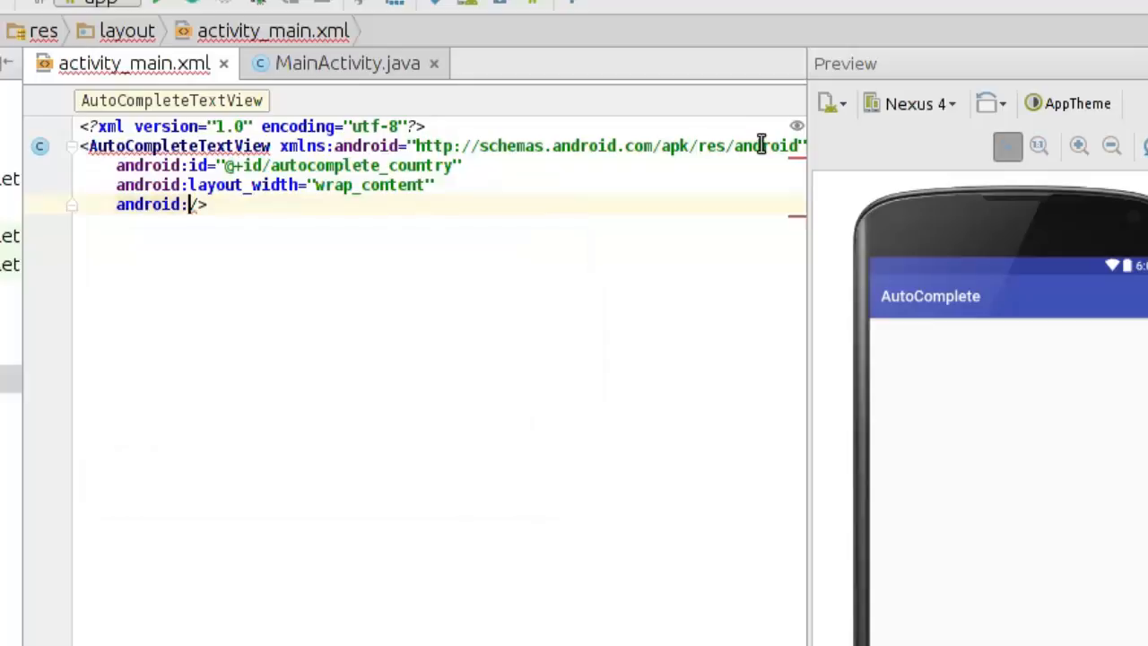
type("la")
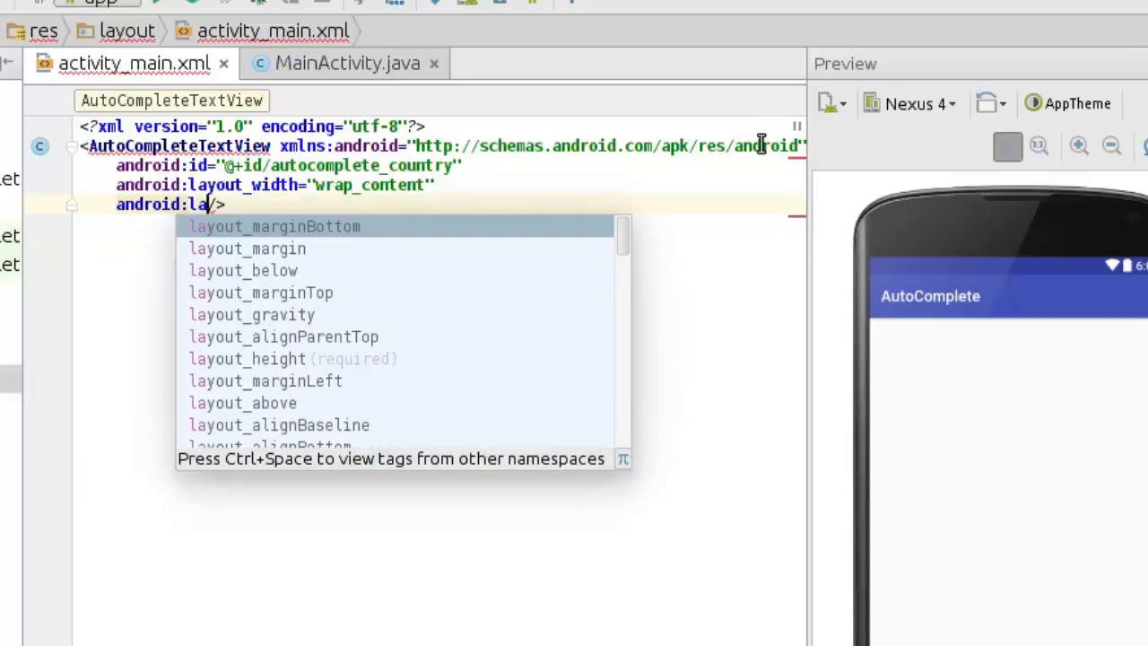
left_click(247, 359)
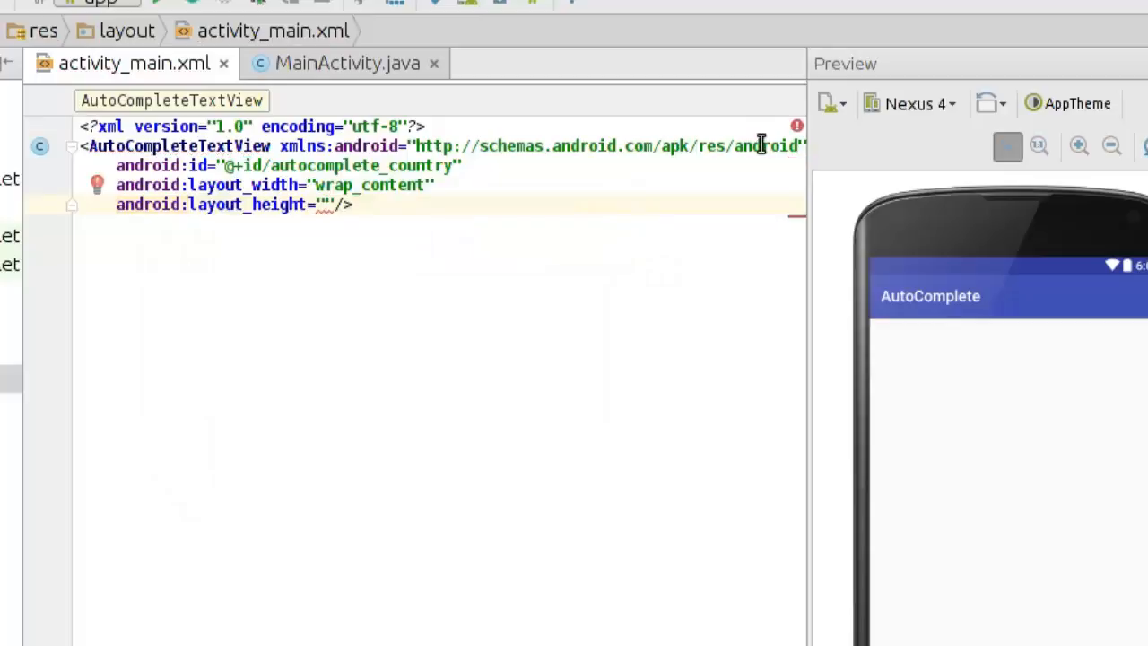
type("wr")
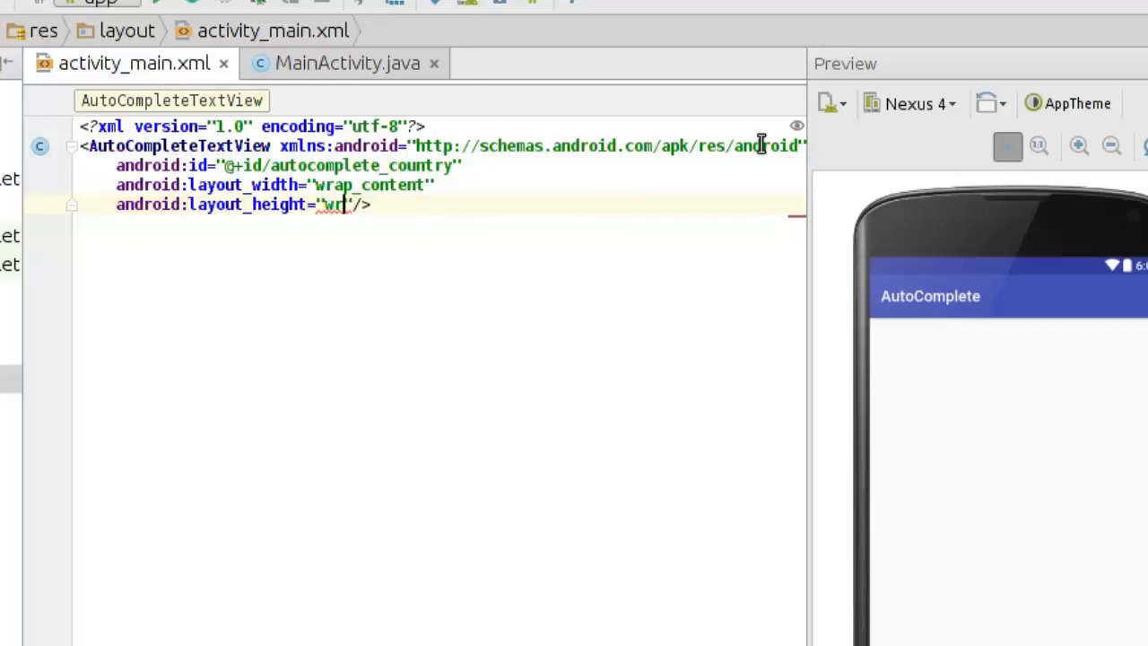
type("ap_")
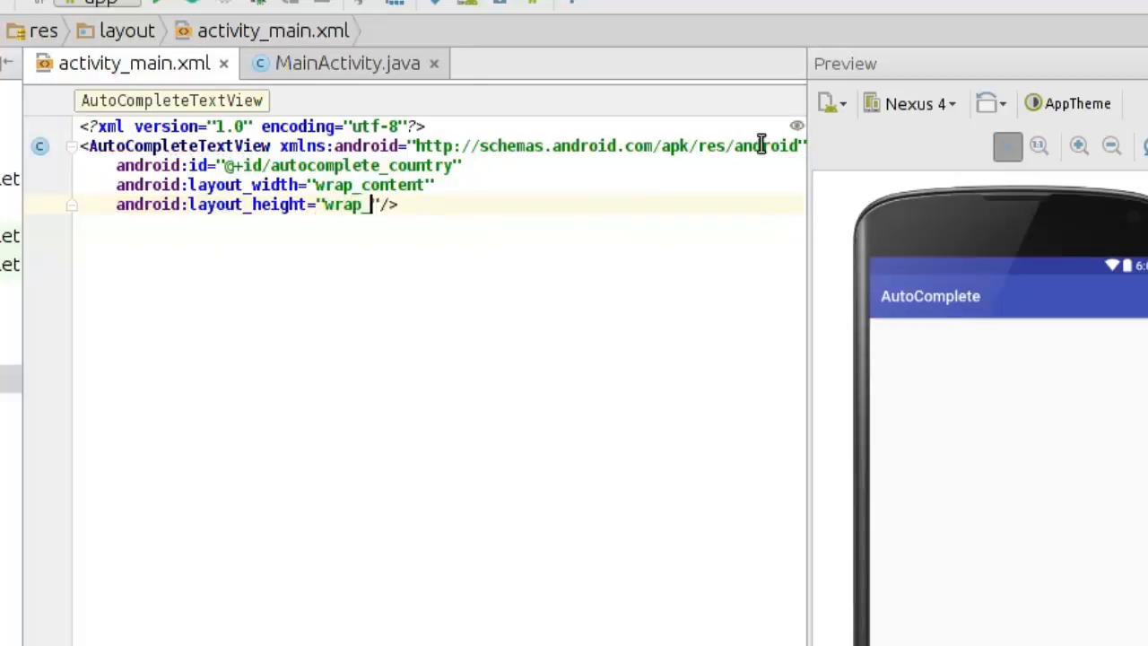
type("content")
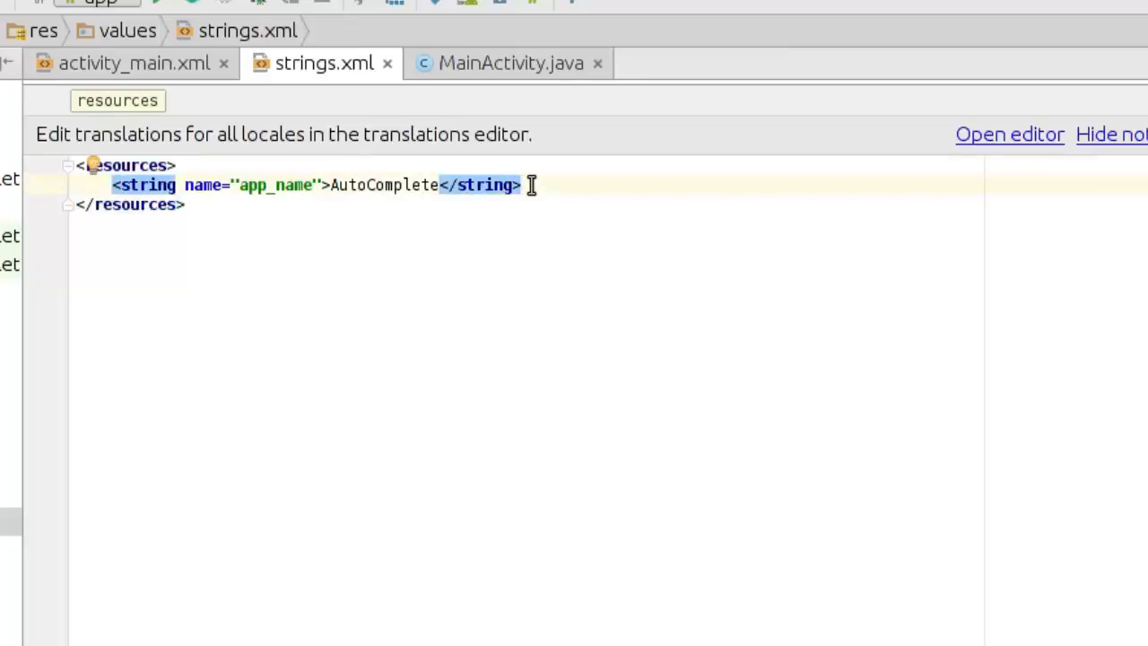
Add <string-array name="countries_array"> with its closing tag in strings.xml and open a line inside it.
key("Return")
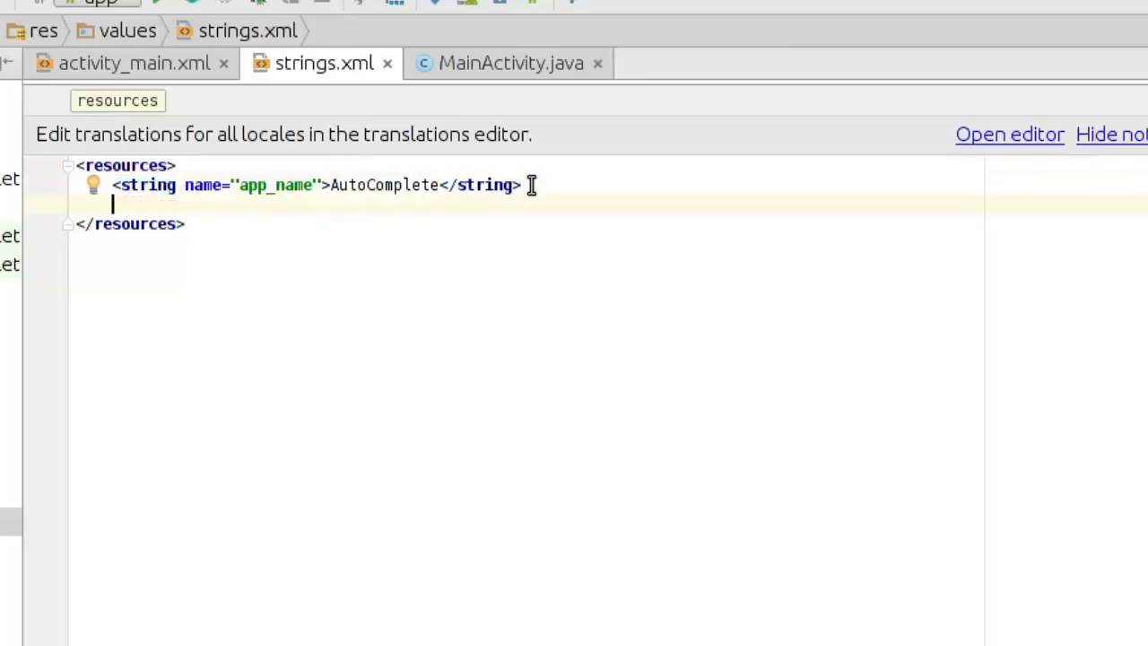
type("<string-array name=\"")
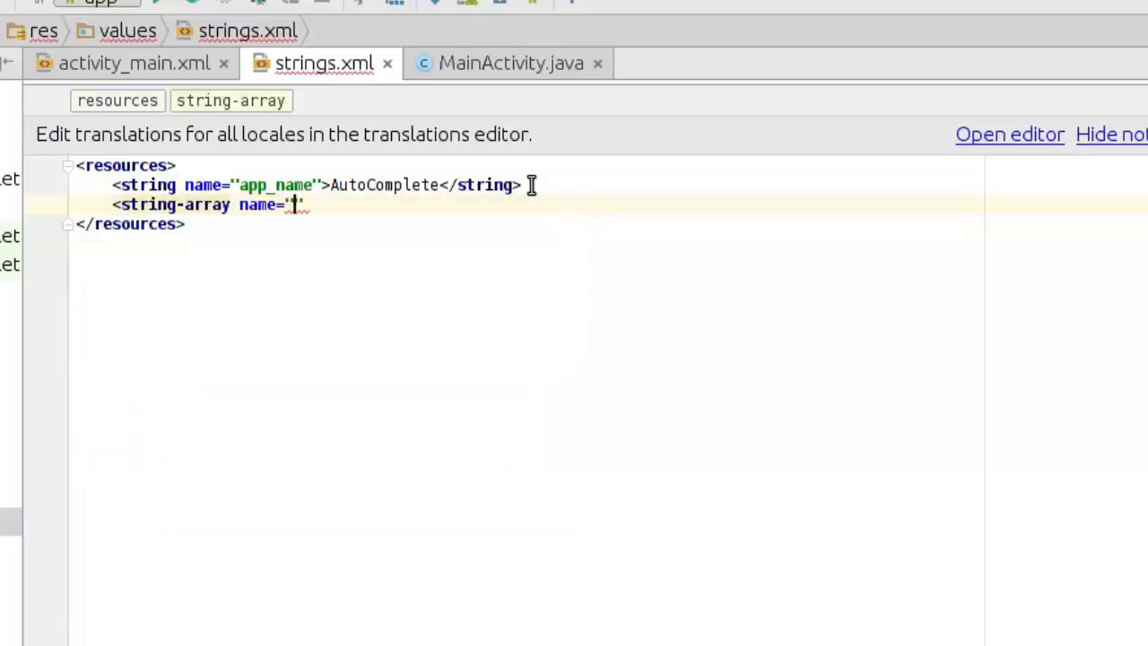
type("countr")
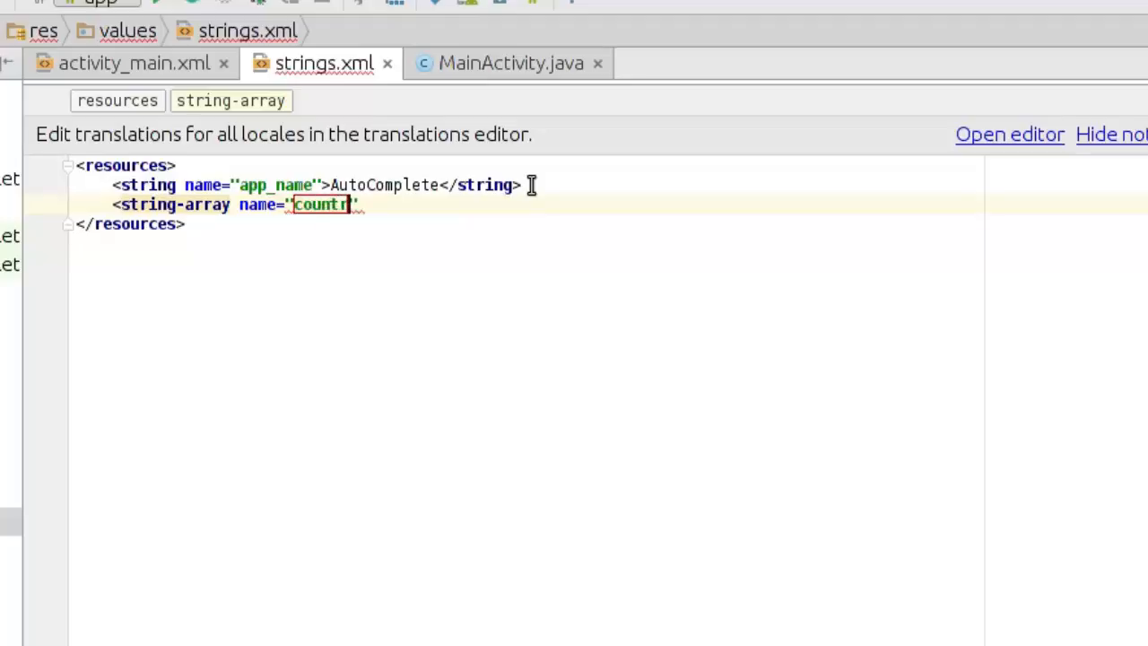
type("ies a")
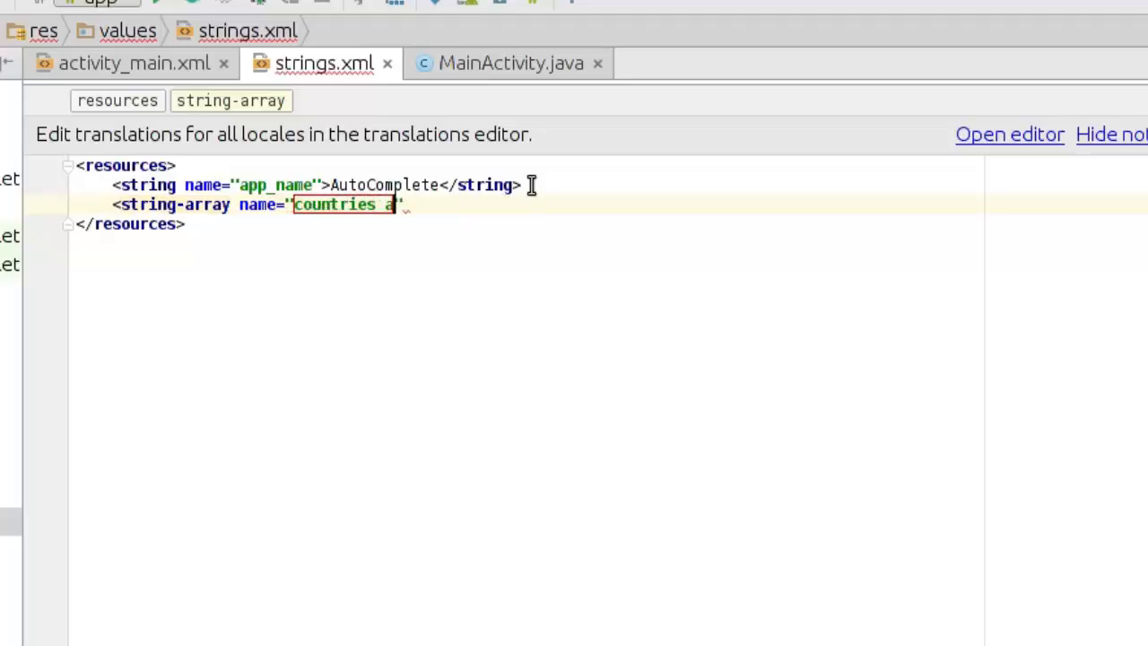
type("rray")
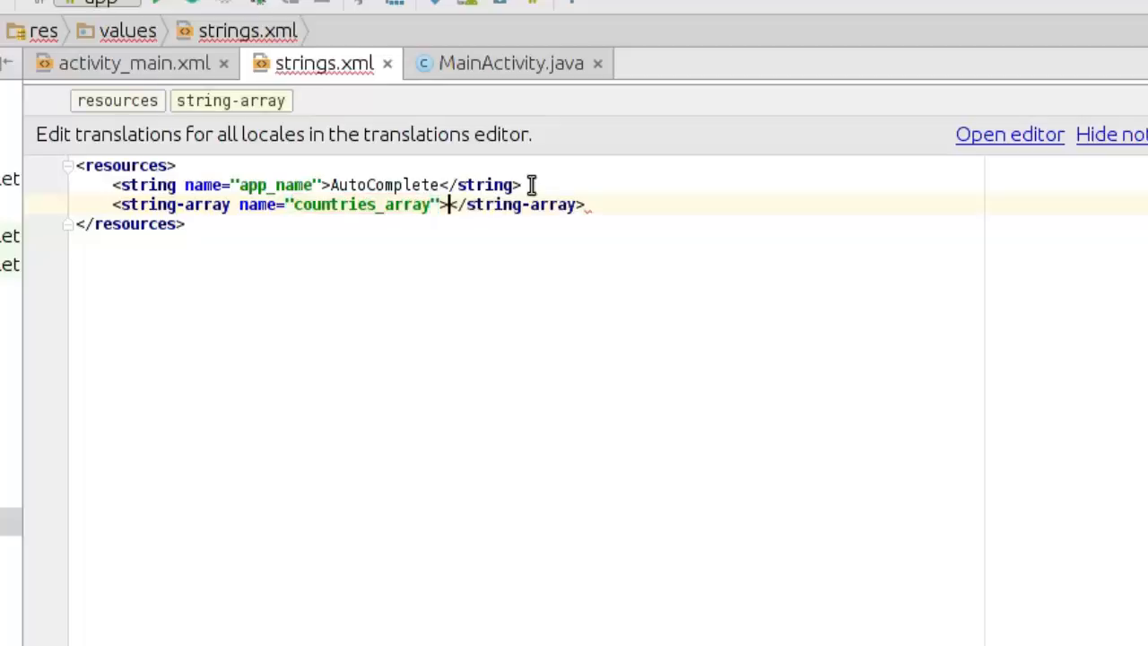
key("Return")
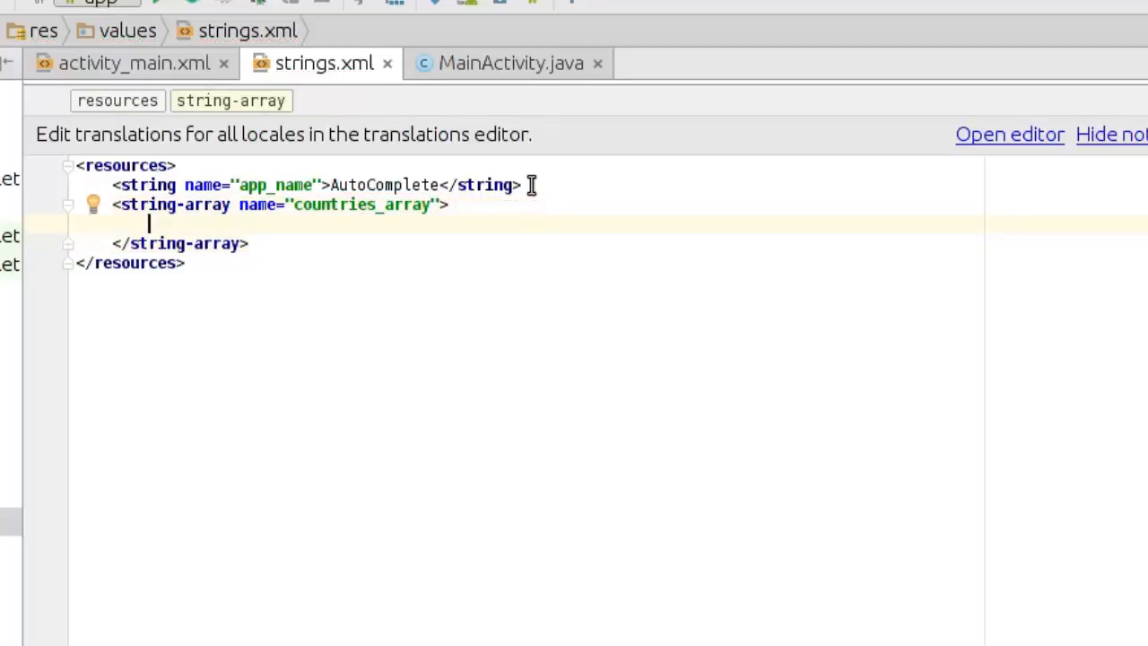
Add <item> entries for Afghanistan, Albania and Algeria to countries_array.
type("<item")
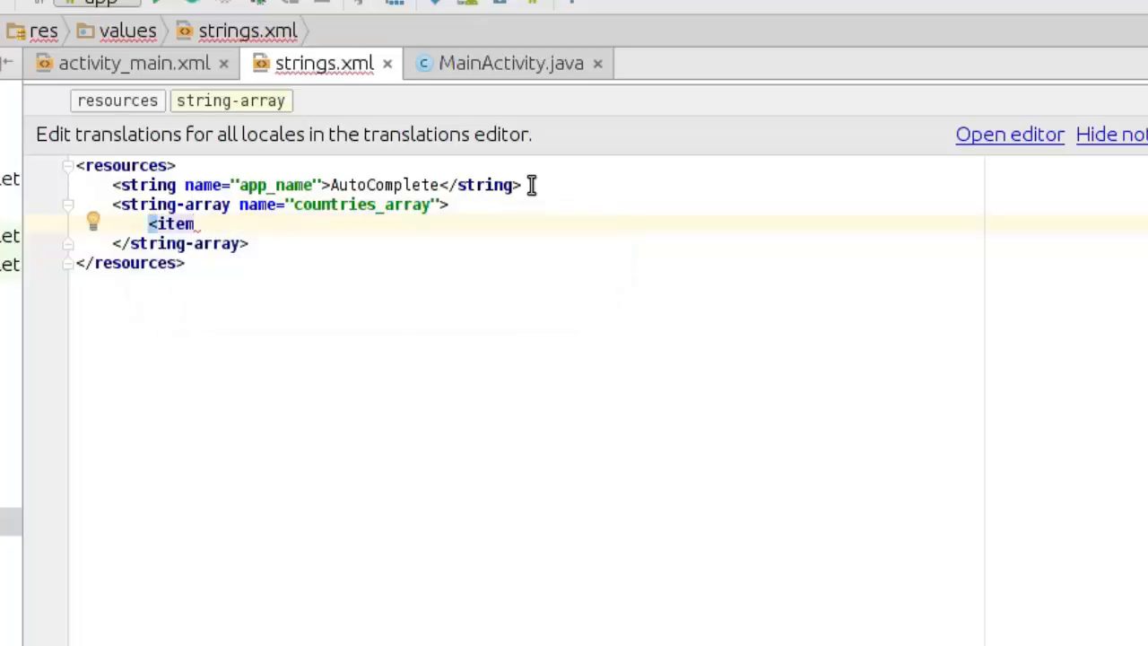
type(">A</item>")
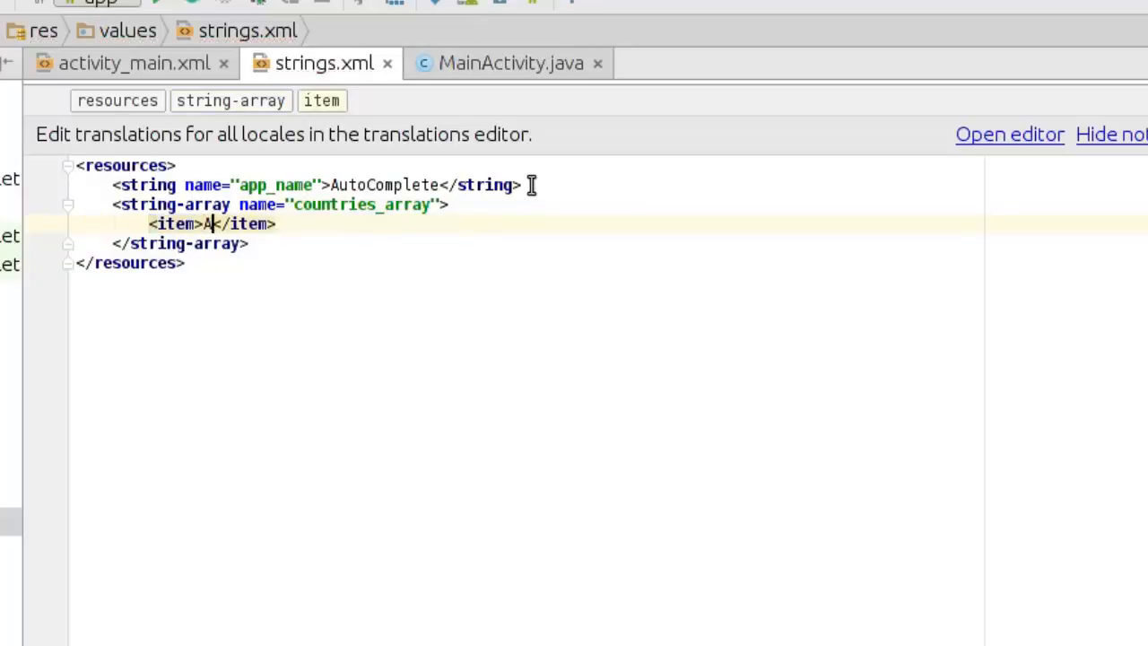
type("fg")
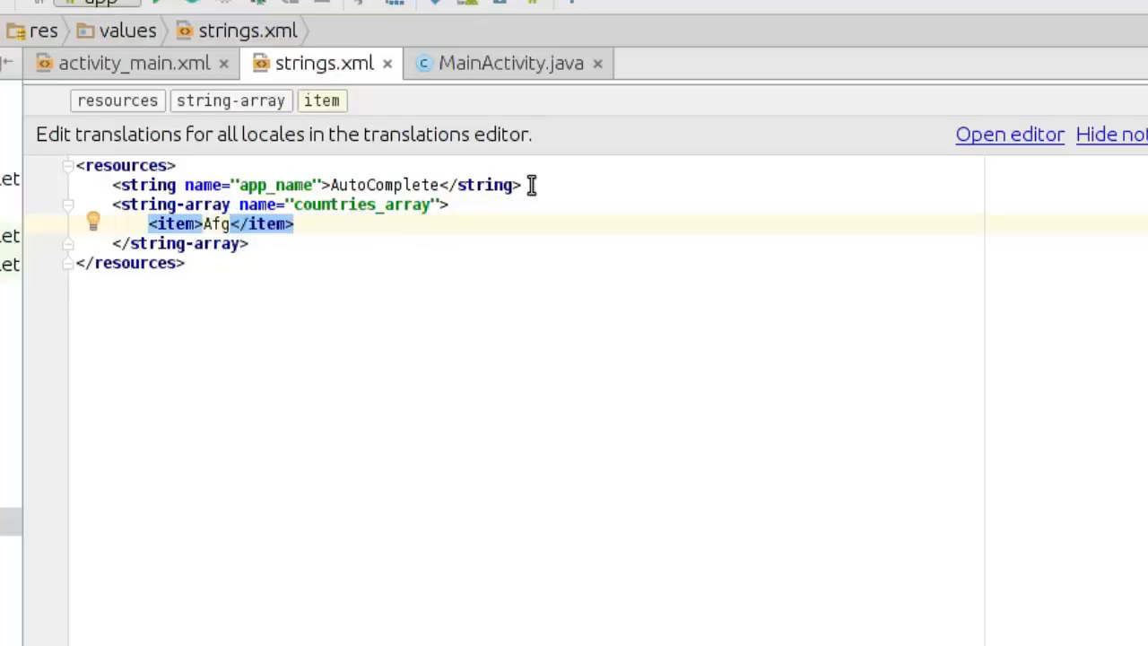
type("hanista")
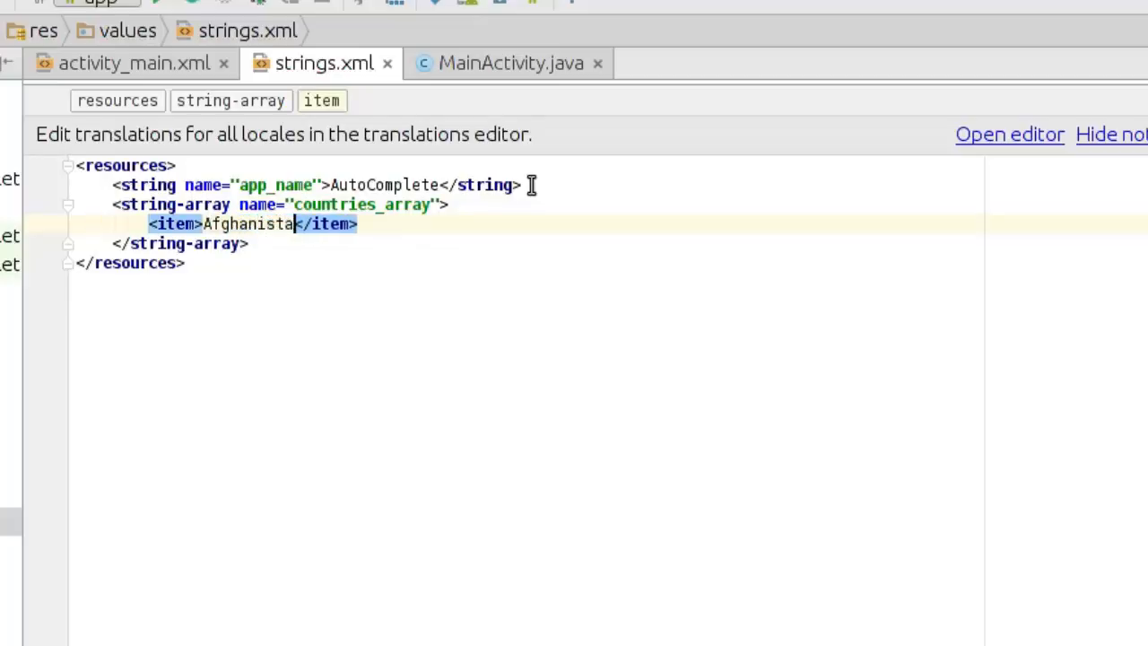
type("n")
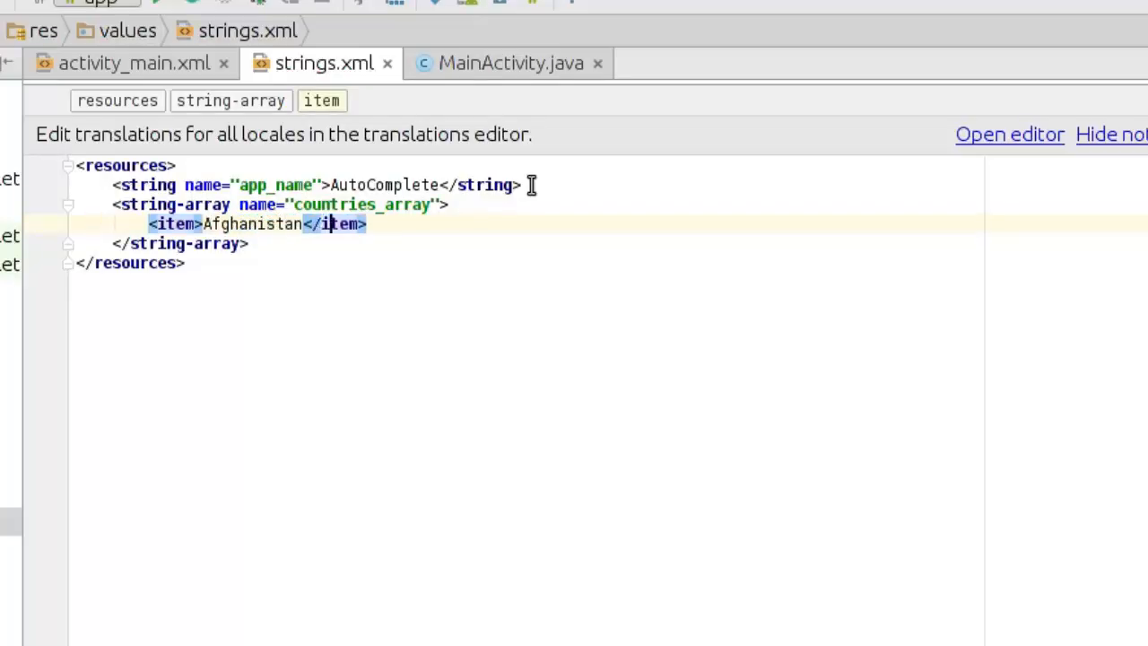
key("Return")
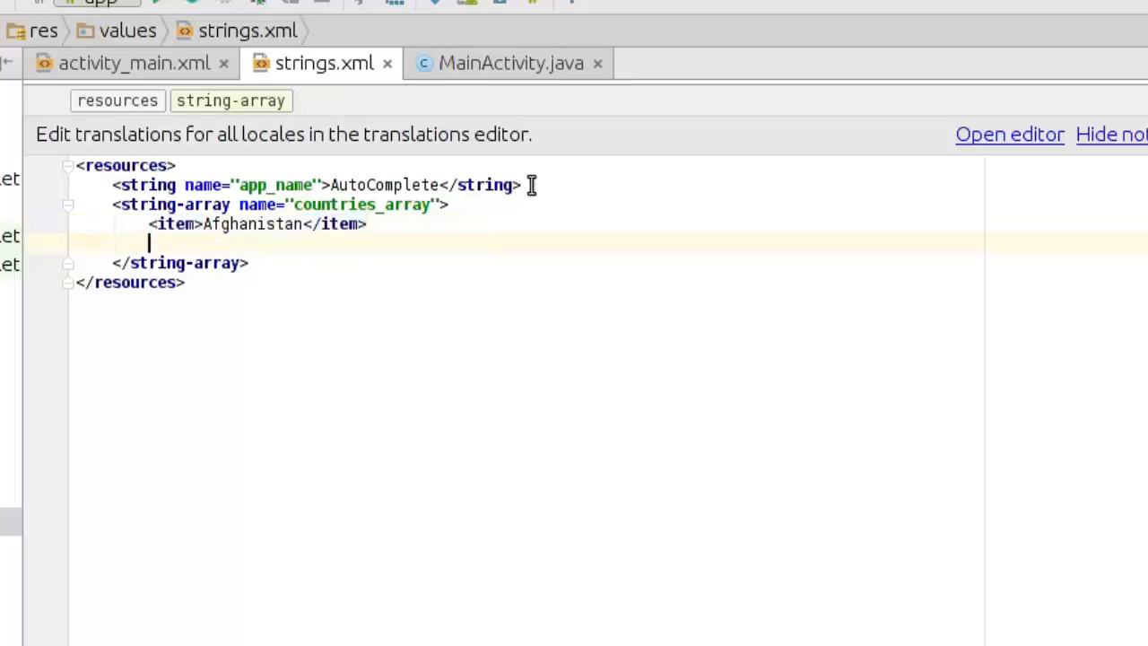
type("<item")
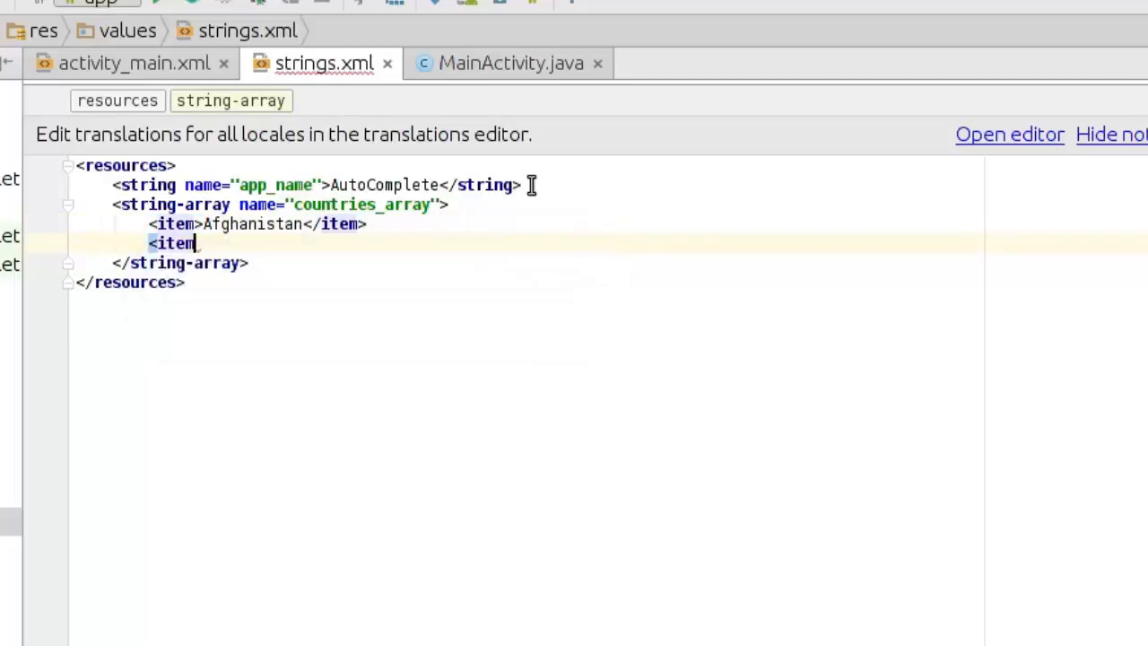
type("></item>")
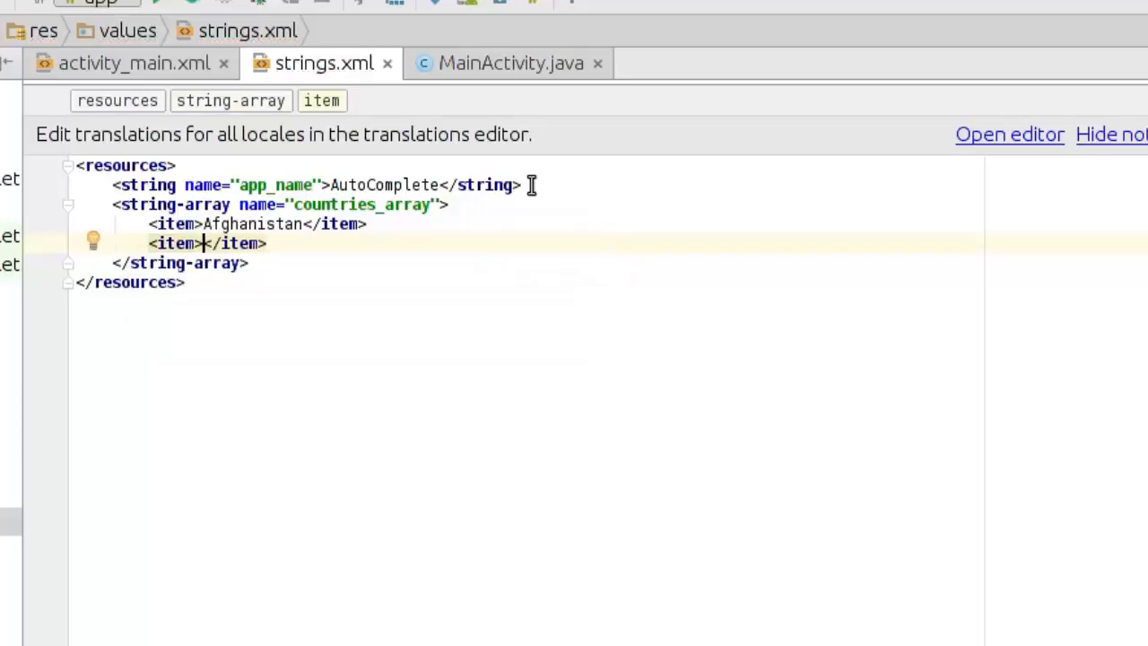
type("Alban")
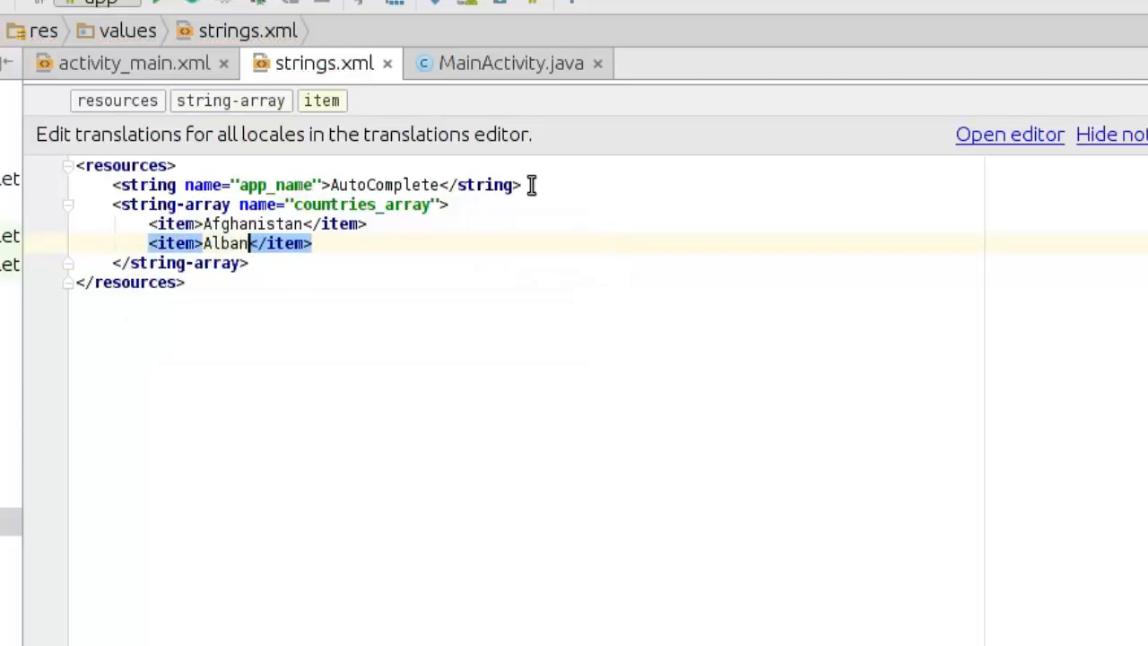
type("ia")
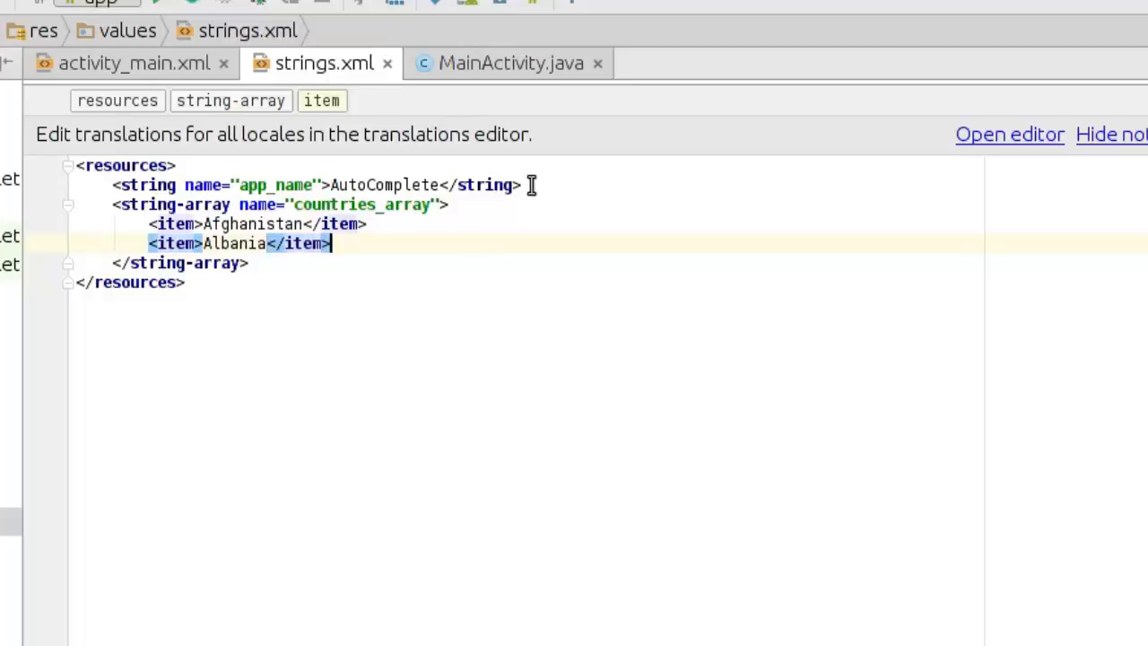
type("<item")
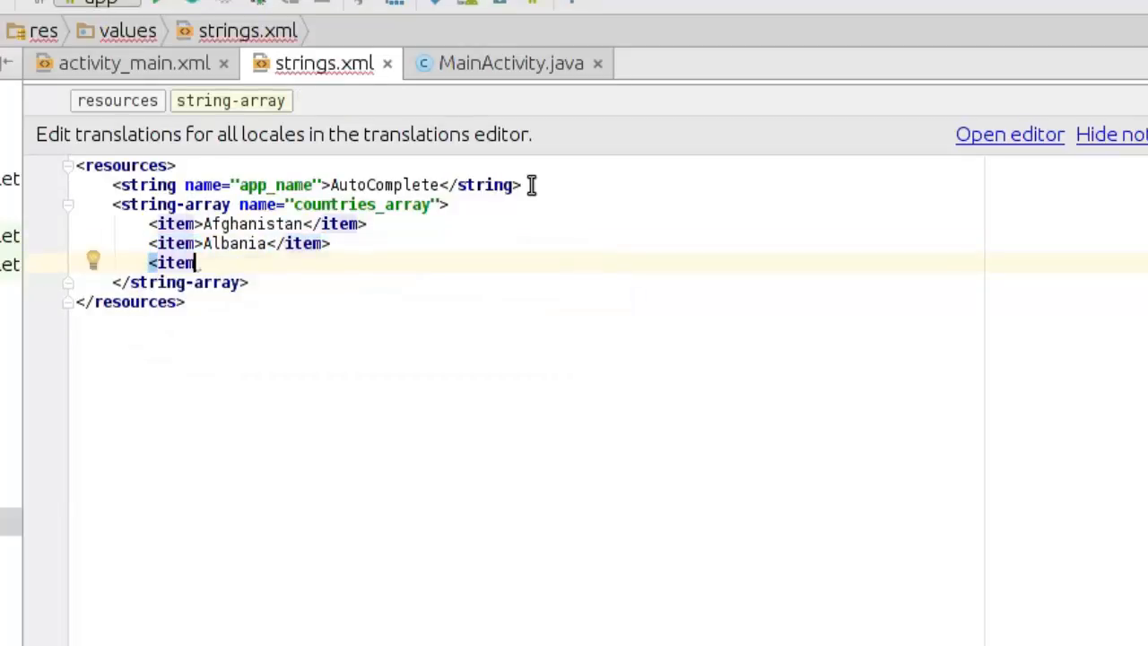
type(">Algeria</item>")
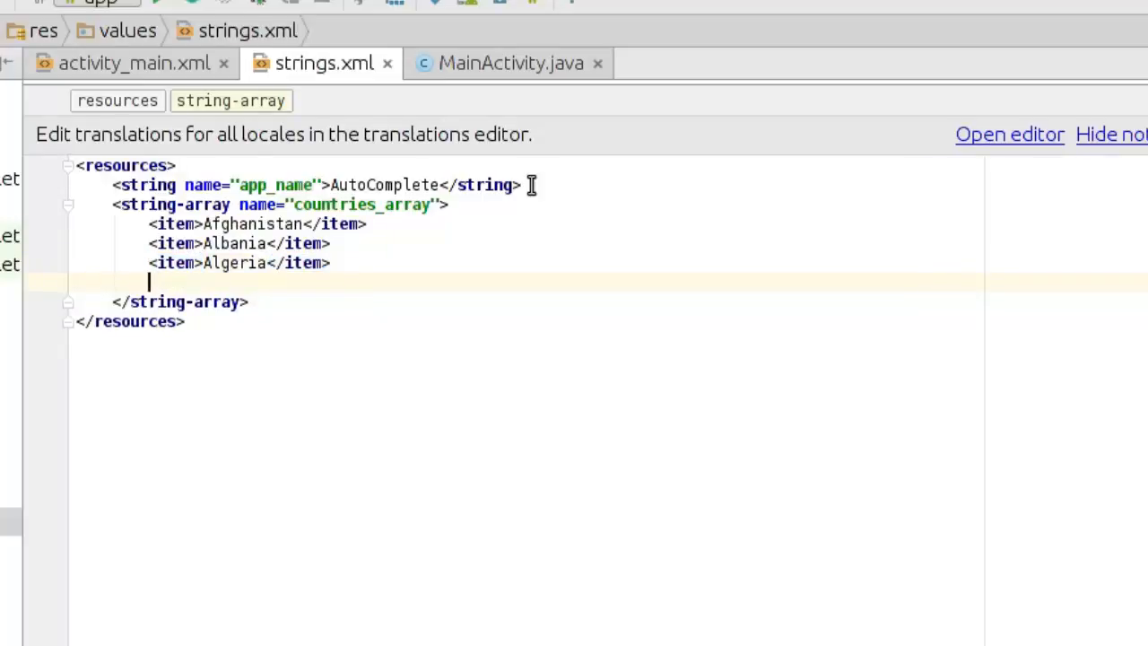
Add <item>American Samoa</item> and start the next item tag.
type("<item></item>")
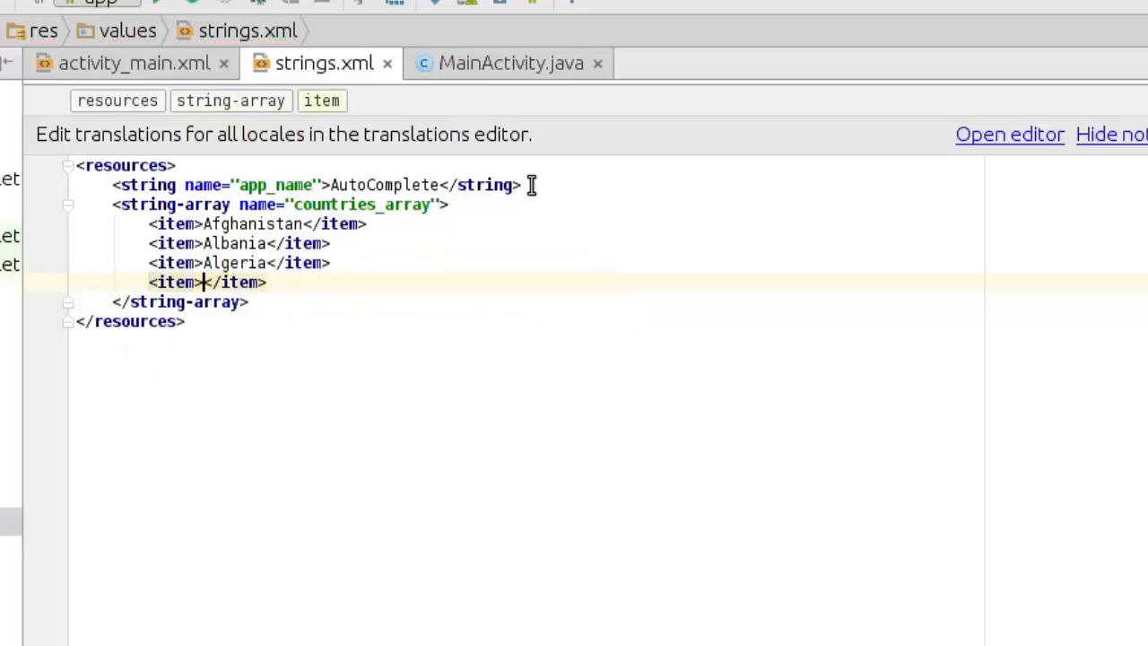
type("Americ")
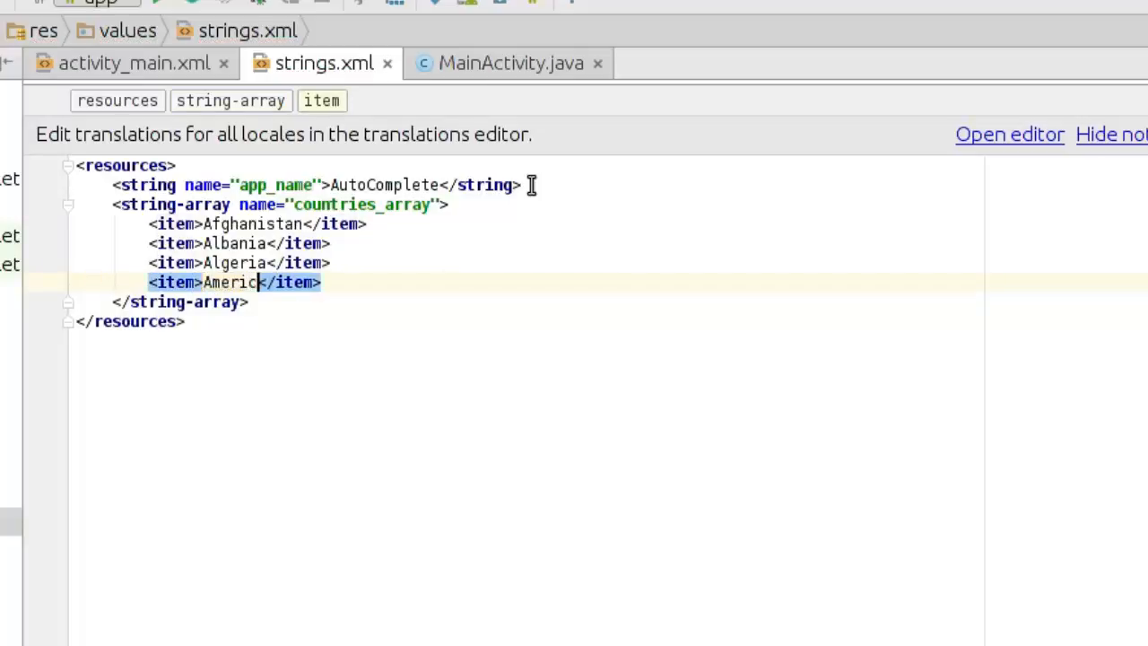
type("n Sa")
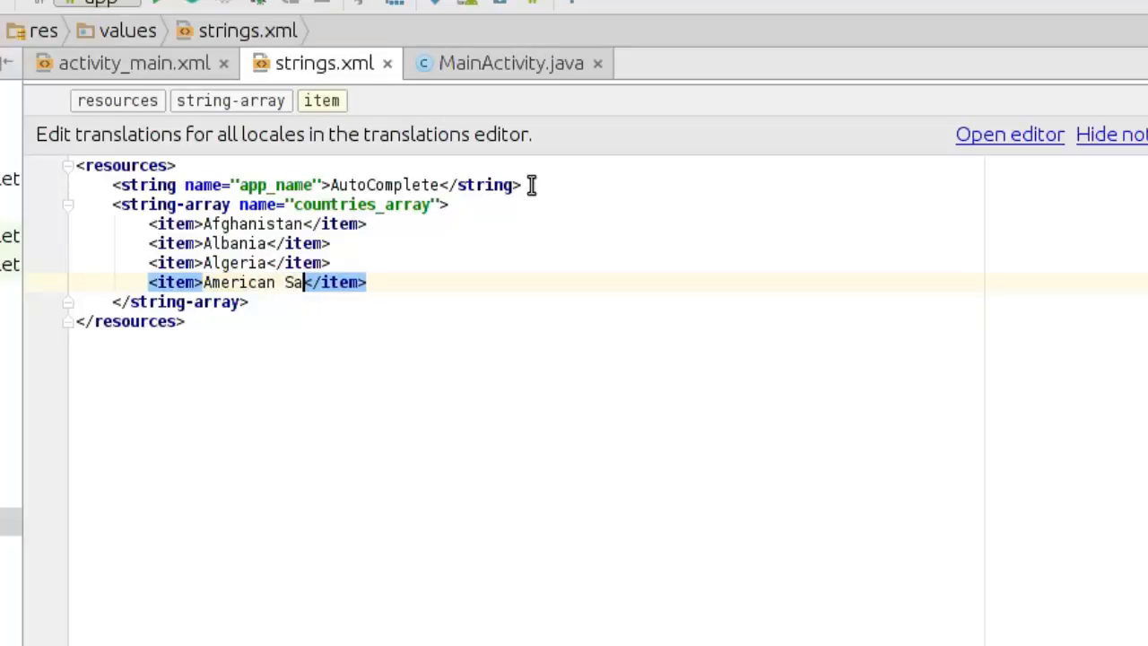
type("moa")
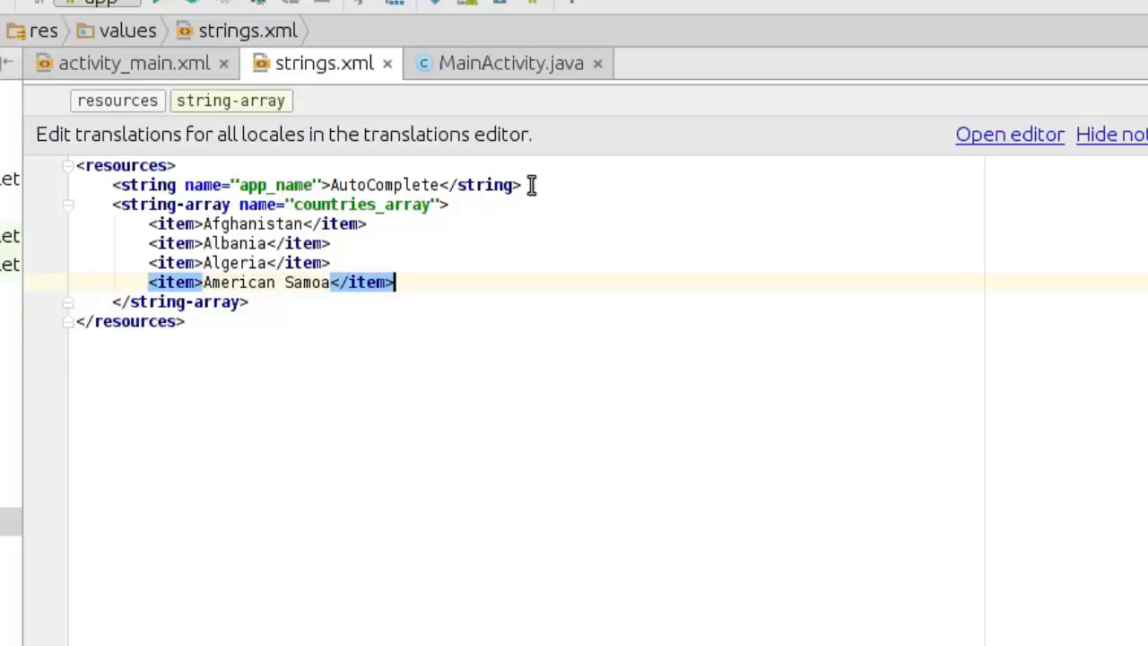
type("<item></item>")
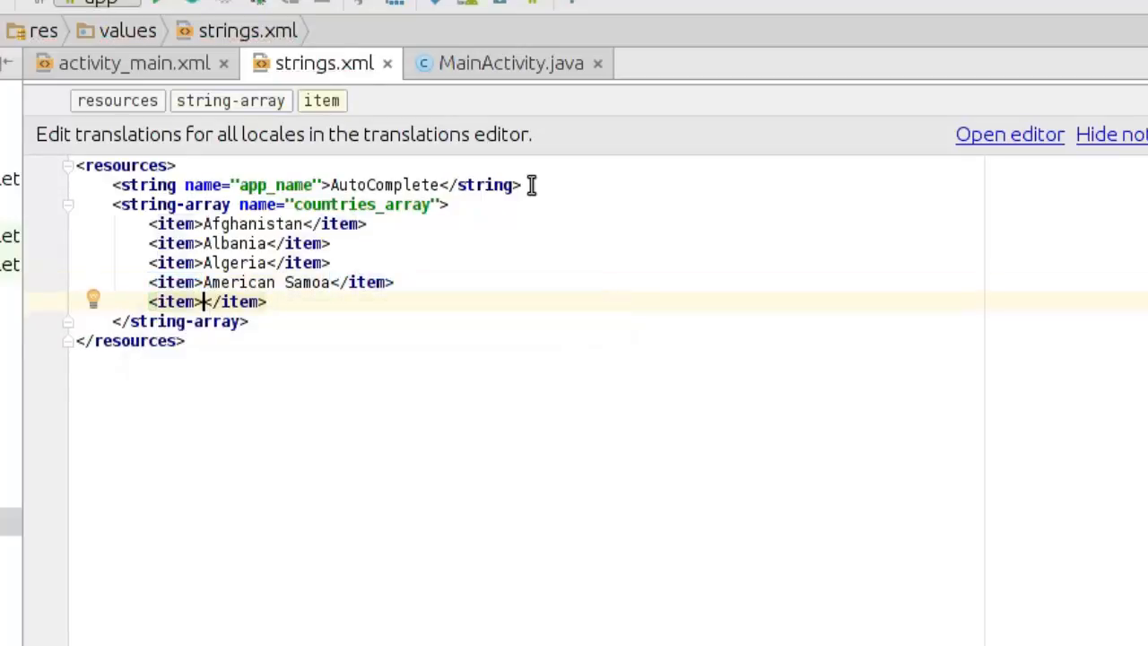
Add <item> entries for Andorra, Angola and Anguilla to countries_array.
type("And")
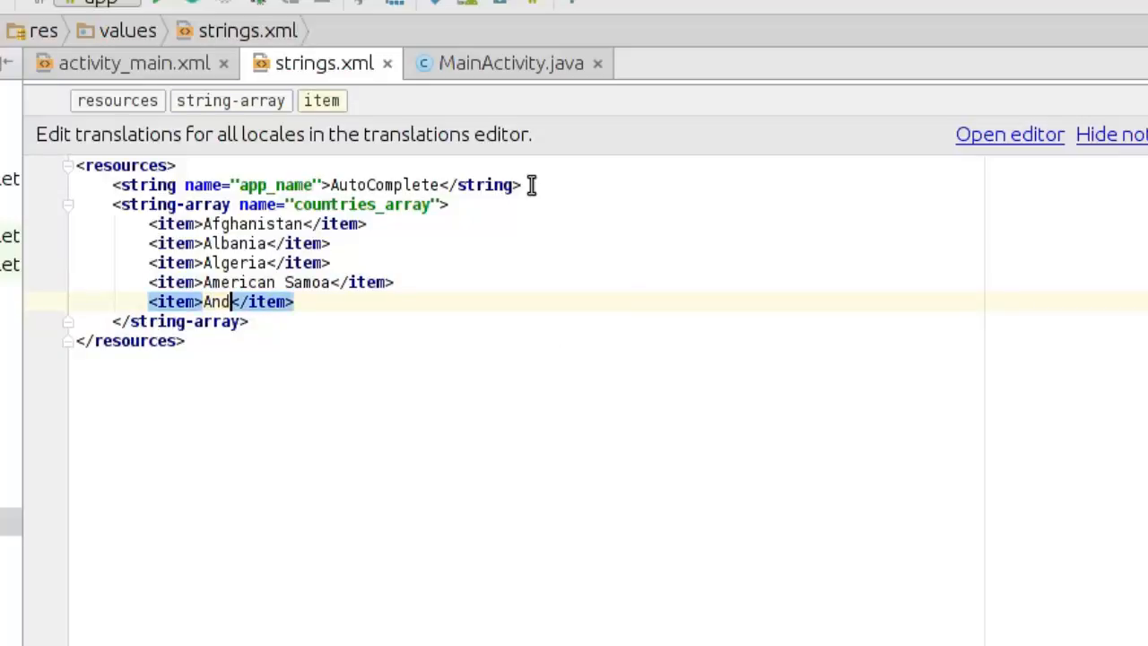
type("orra")
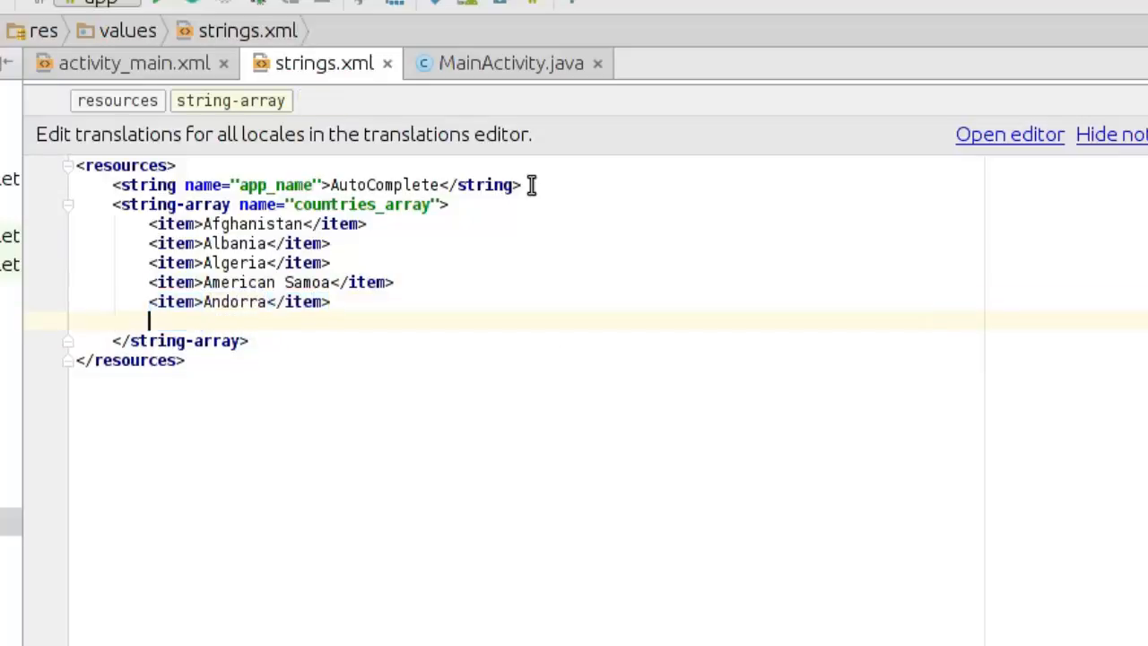
type("<item></item>")
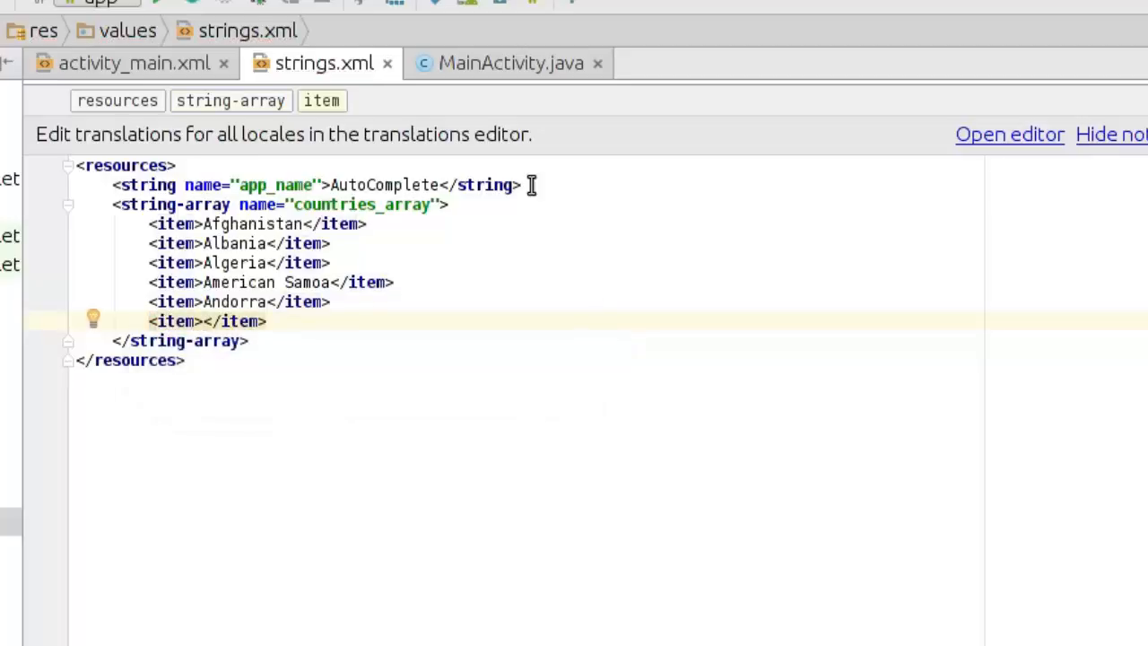
type("Angola")
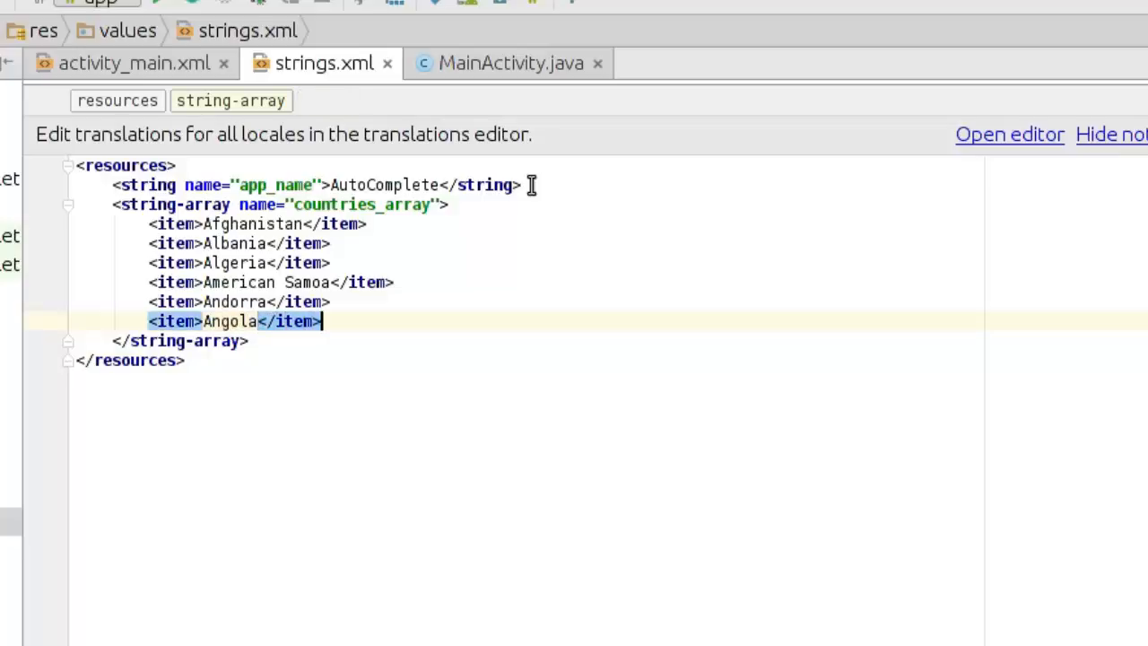
type("<item></item>")
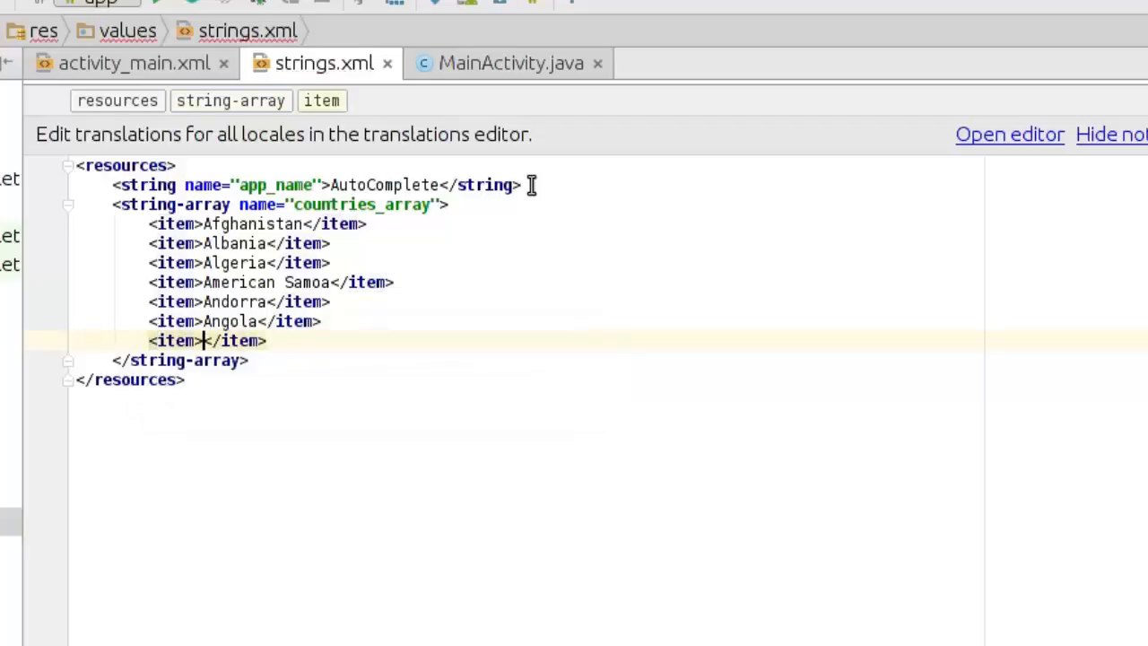
type("Ang")
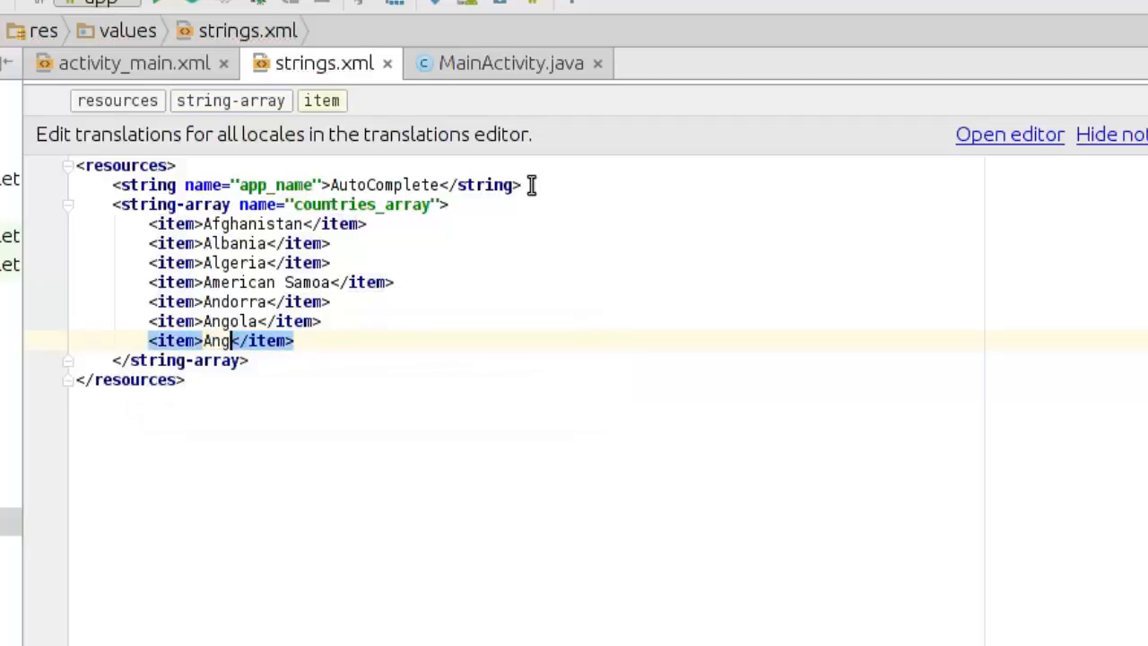
type("uilla")
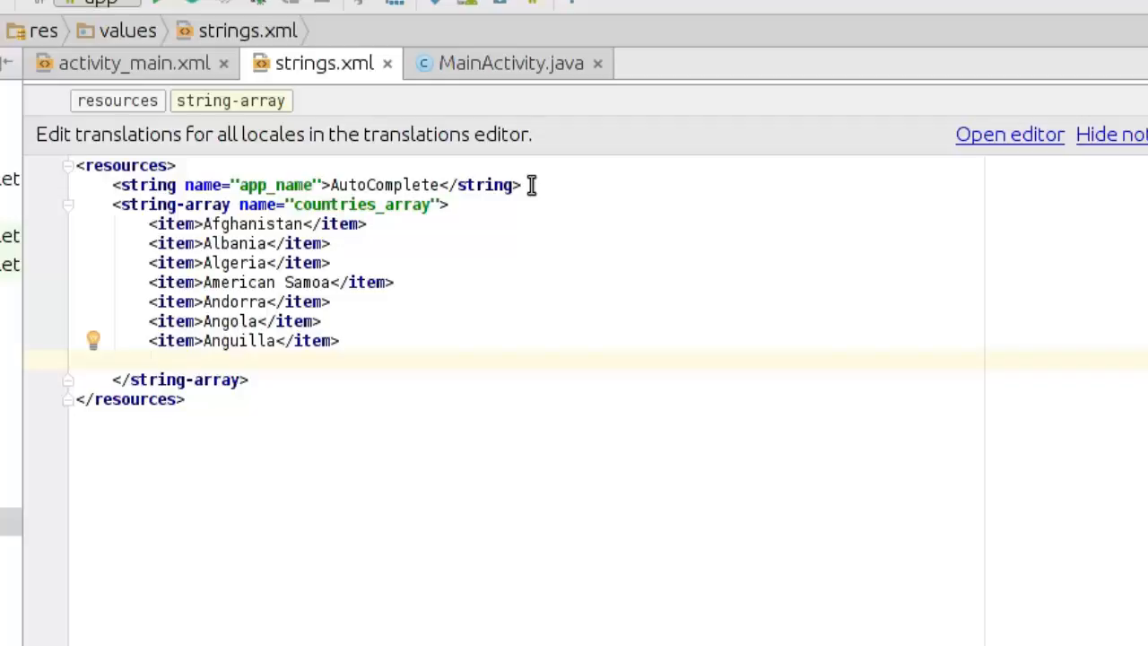
Add the Antarctica item and insert the missing c to correct its spelling.
type("<item>Anta</item>")
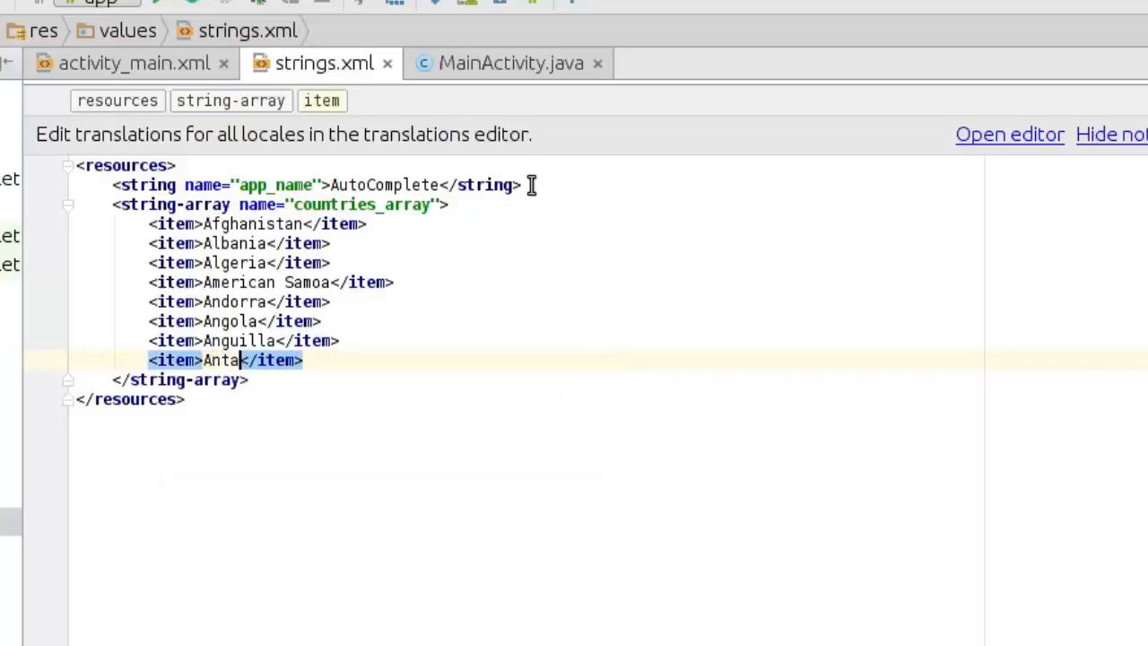
type("rctica")
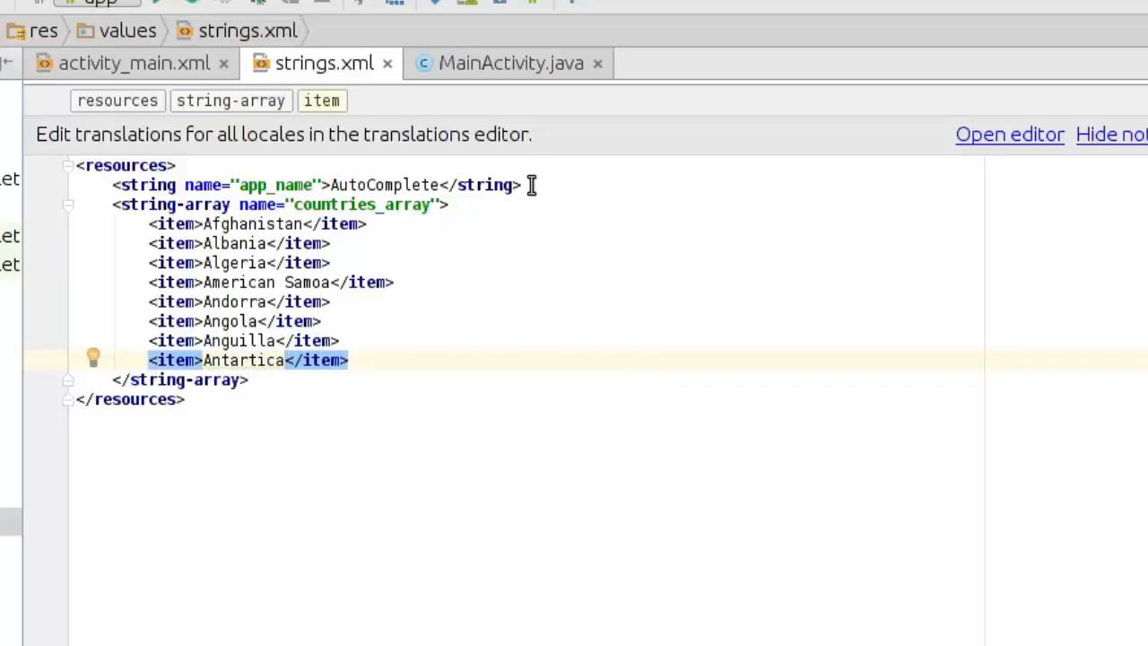
left_click(247, 358)
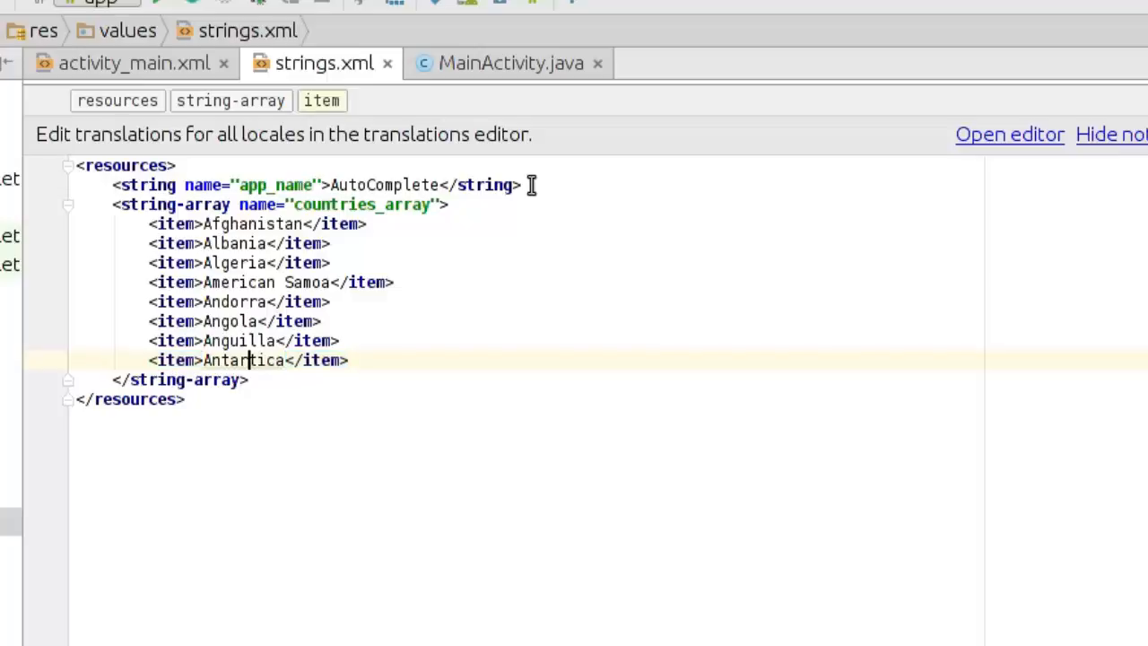
type("c")
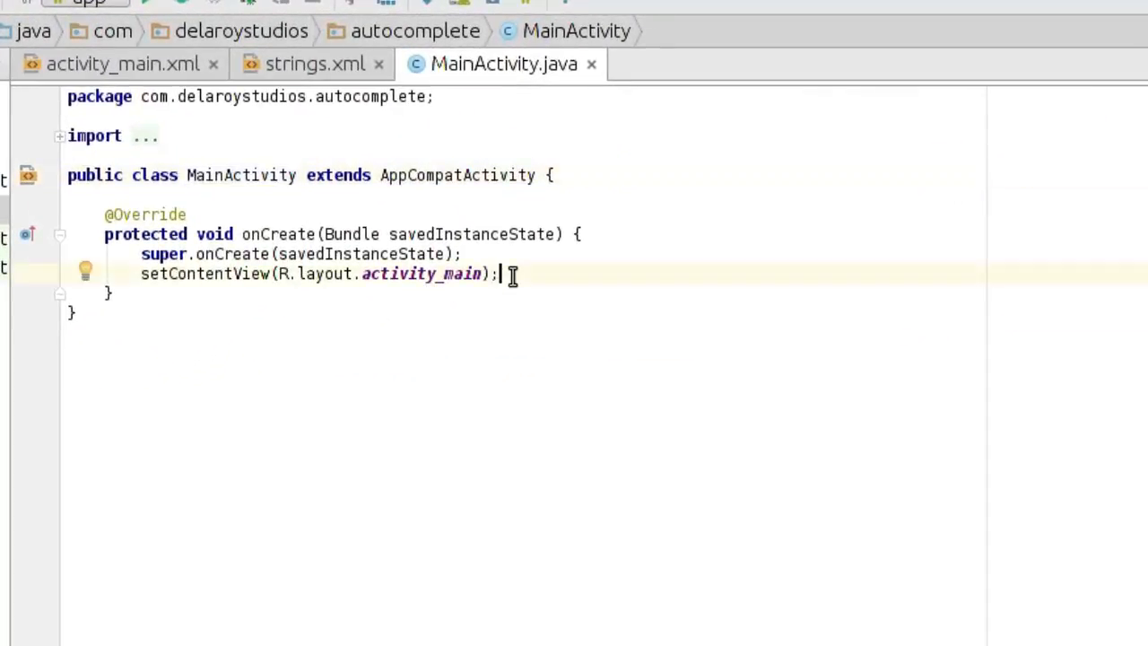
Below setContentView, write a 'Get reference' comment and declare AutoCompleteTextView textView.
key("Return")
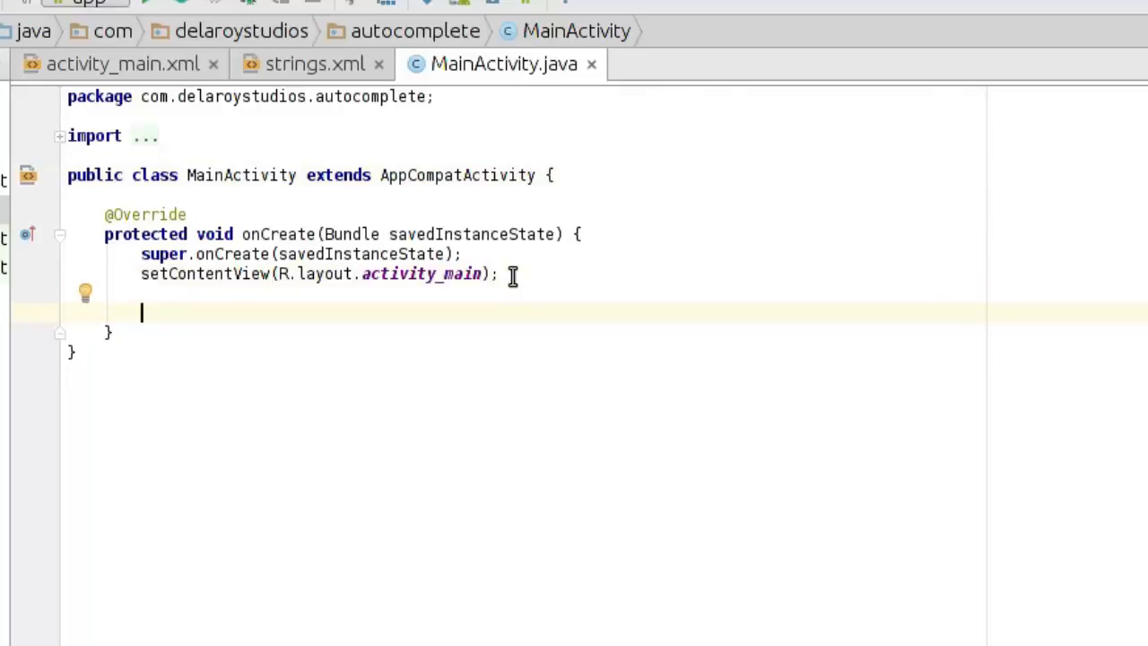
type("//Get")
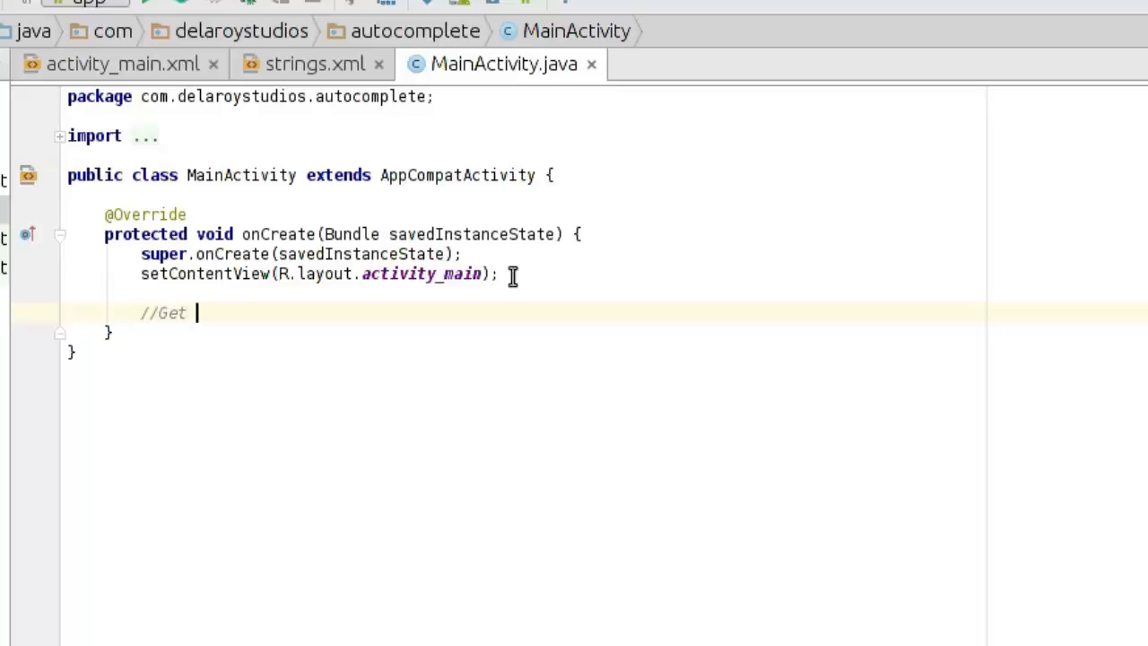
type("reference to autocomplete")
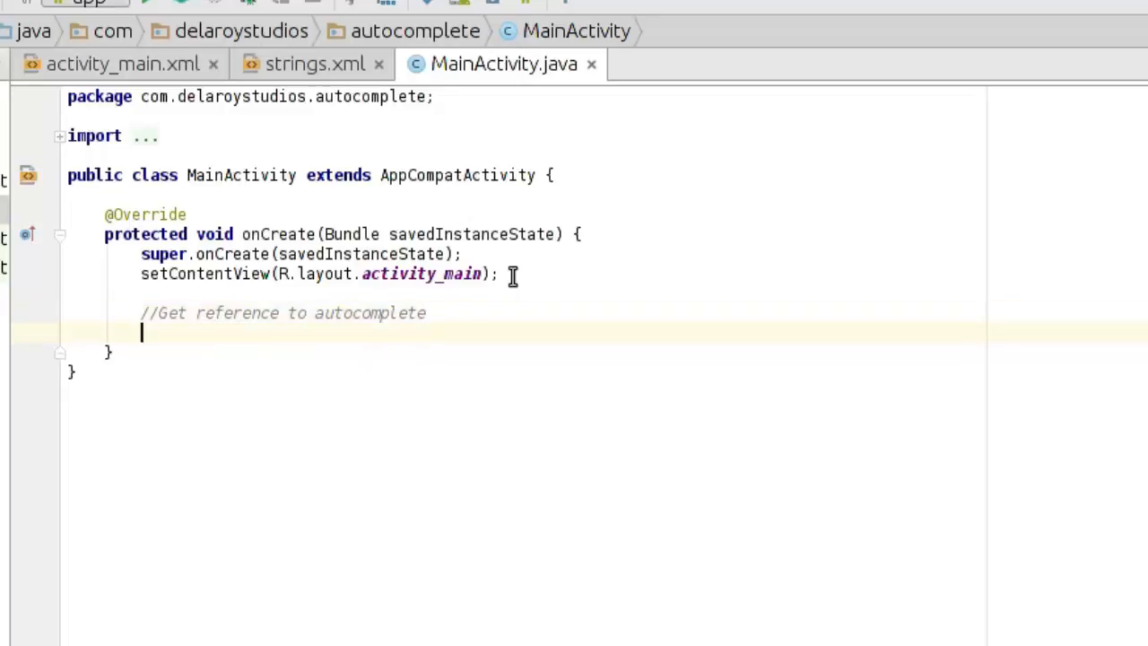
type("A")
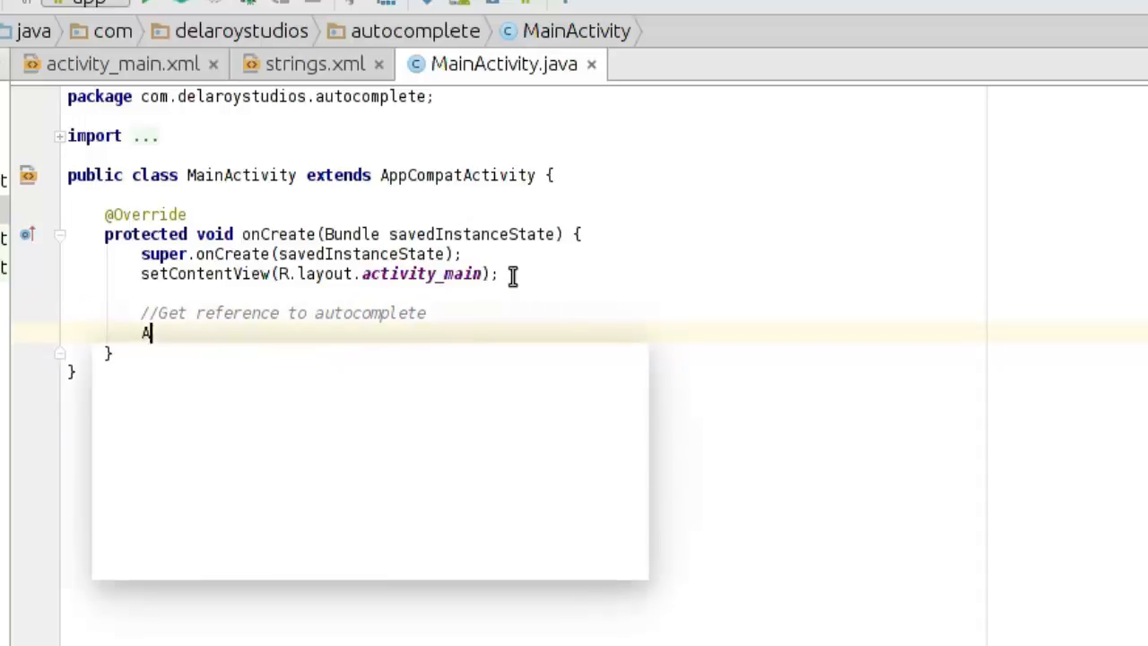
type("A")
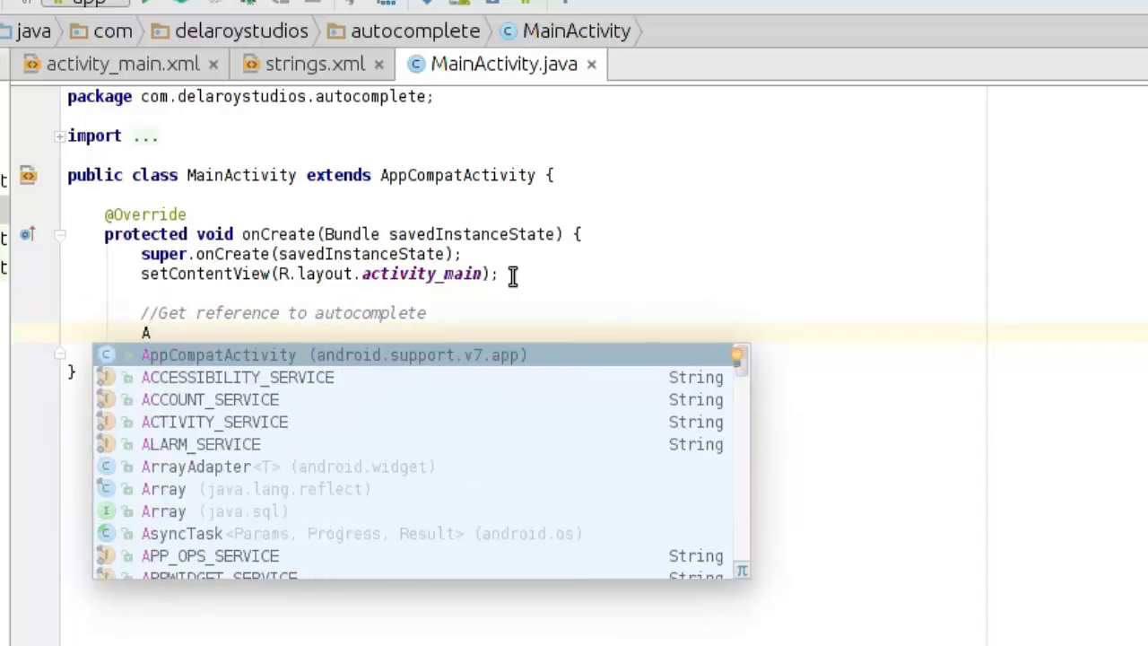
type("uto")
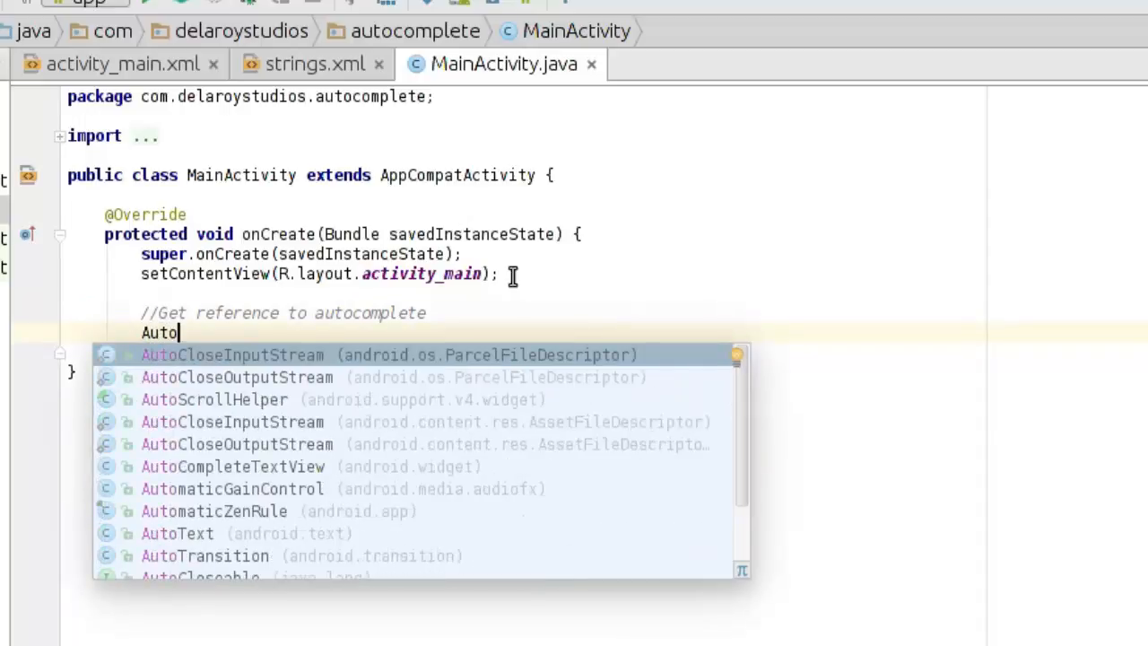
type("CompleteTextView")
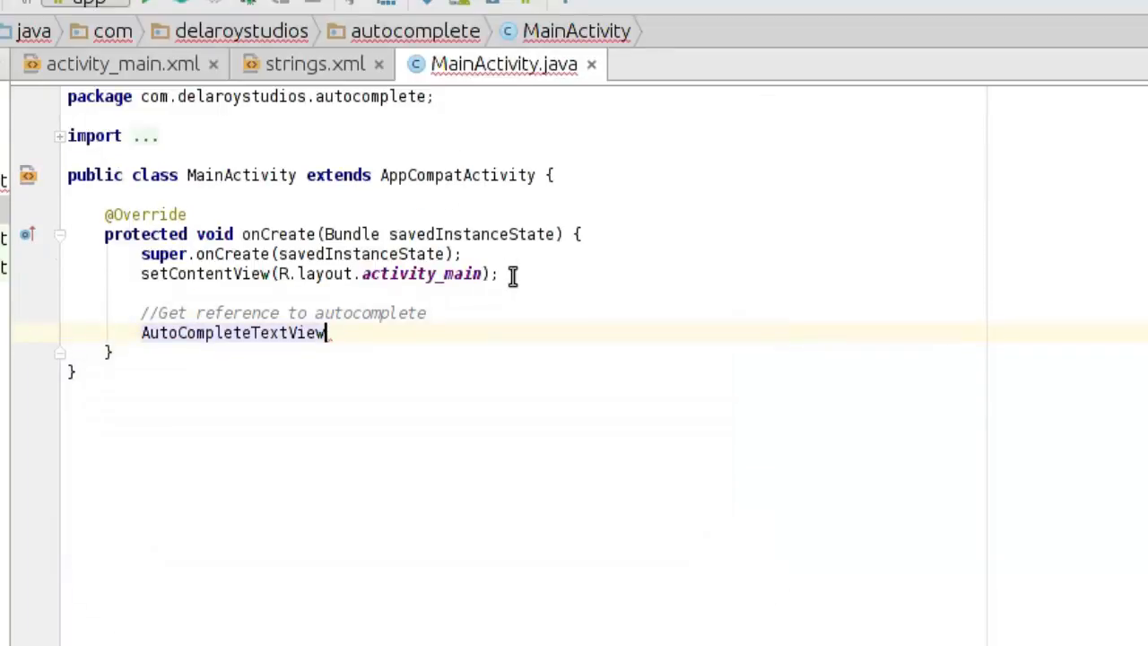
type("textView =")
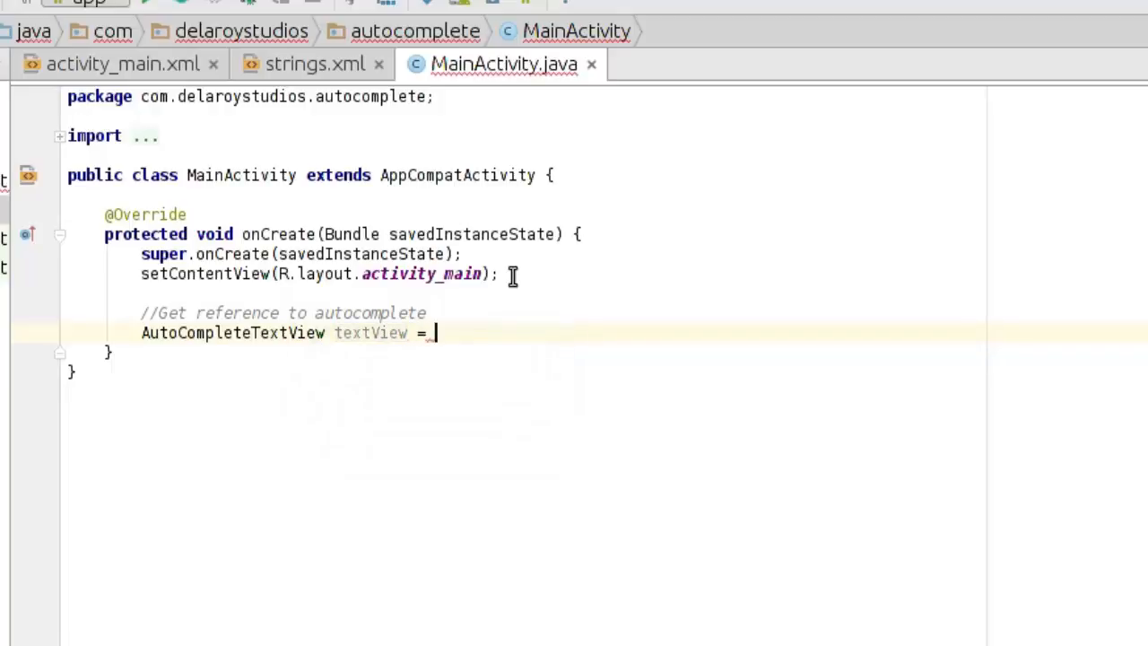
Assign it (AutoCompleteTextView) findViewById(R.id.autocomplete_country); and start a new line.
type("(")
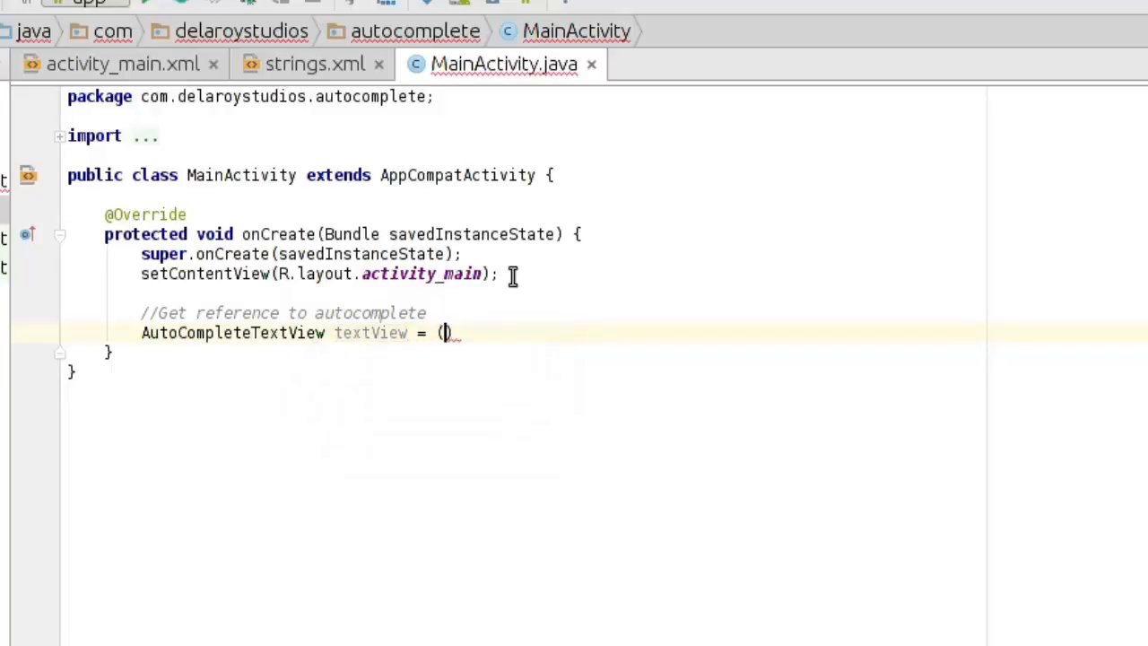
type("AutoCompleteTextView")
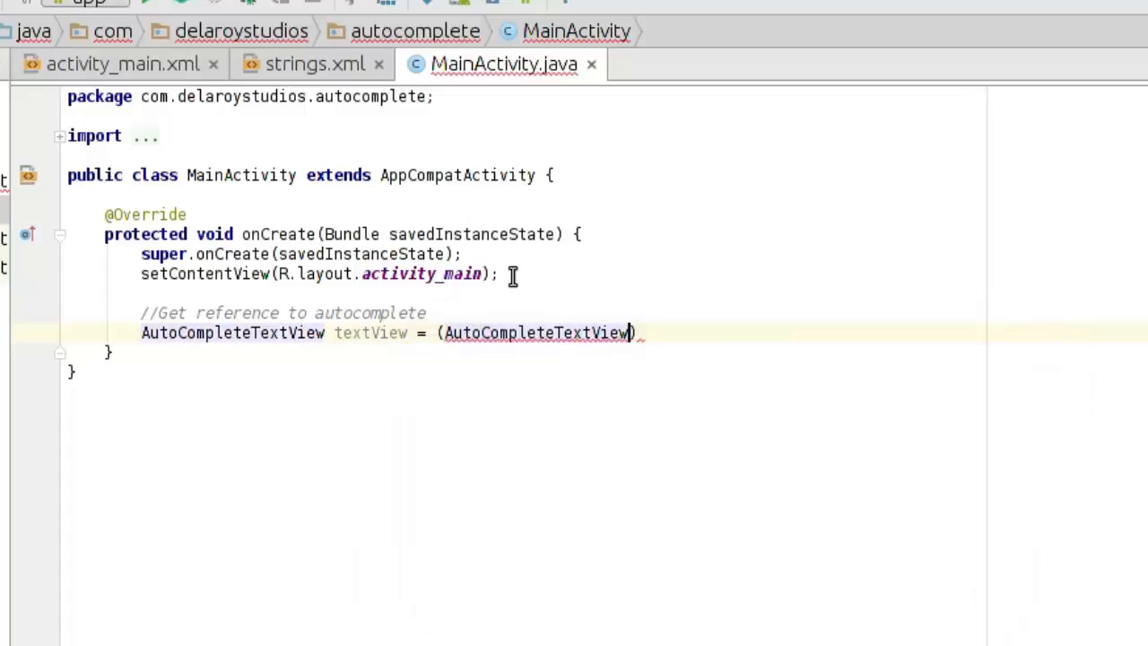
type("findViewById(")
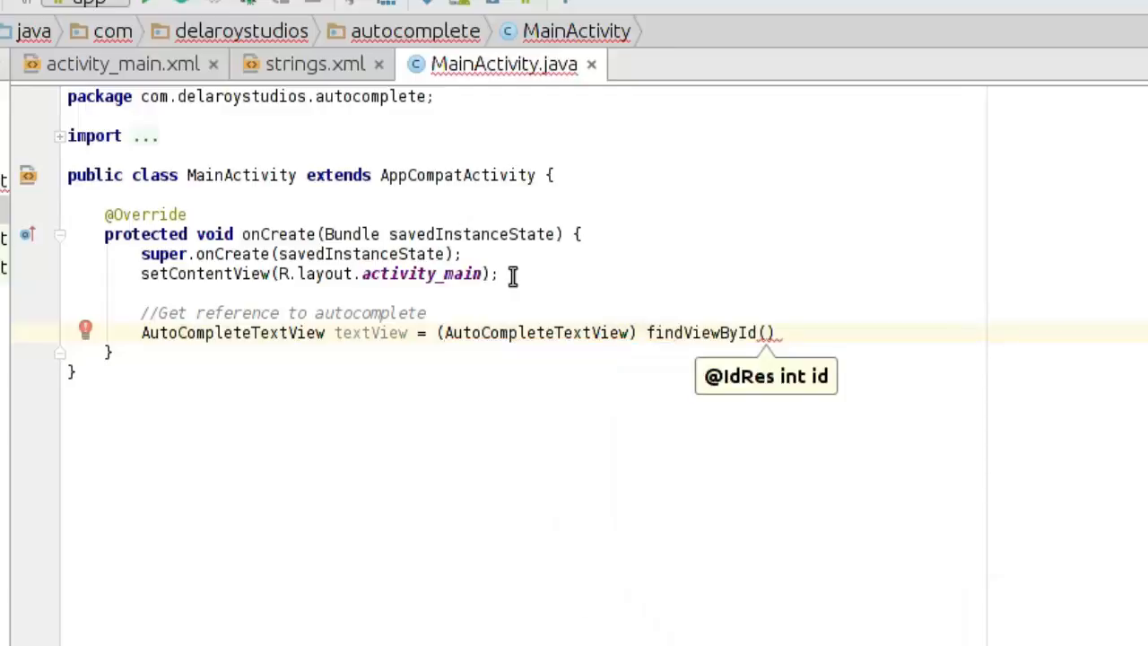
type("R.id")
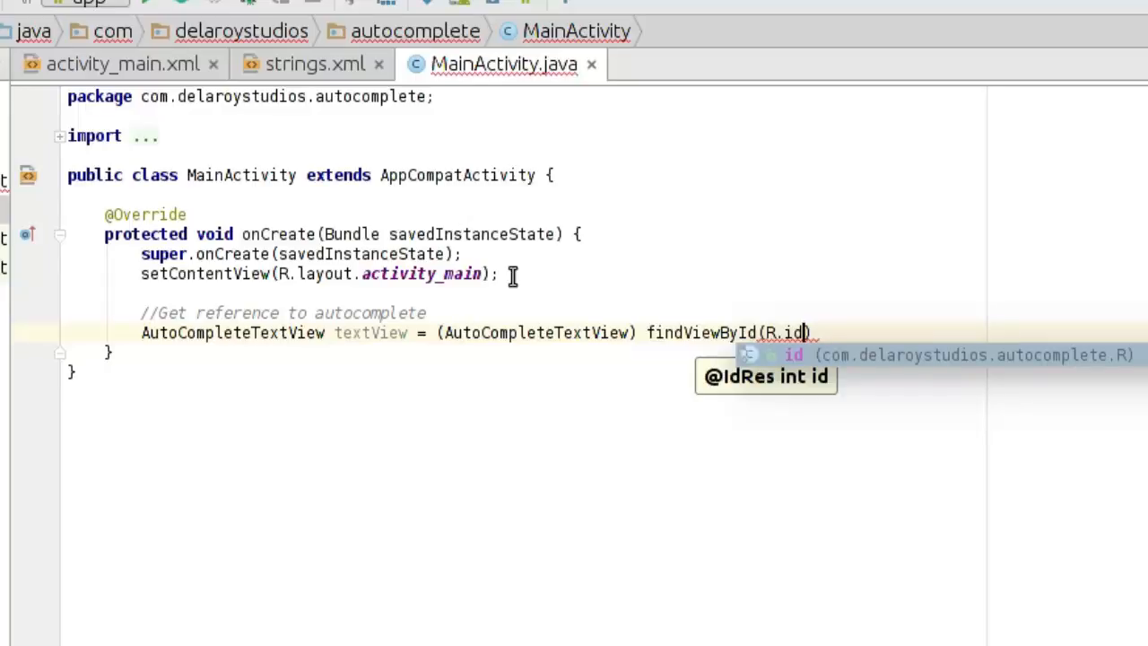
type("autocomplete_country")
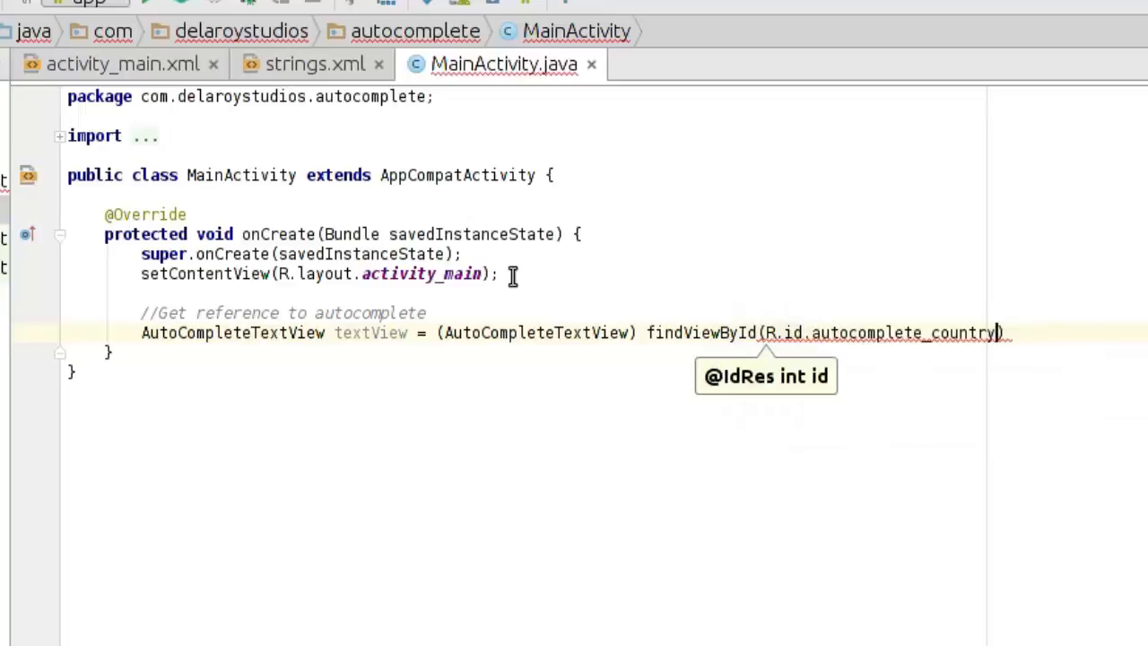
type(";")
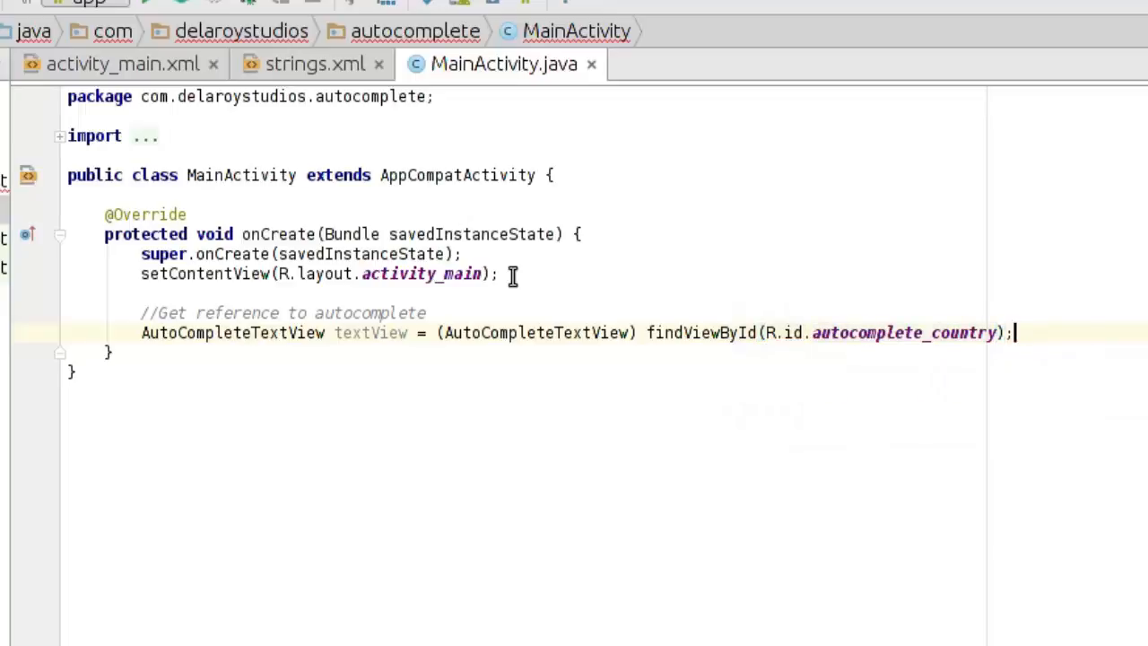
key("Return")
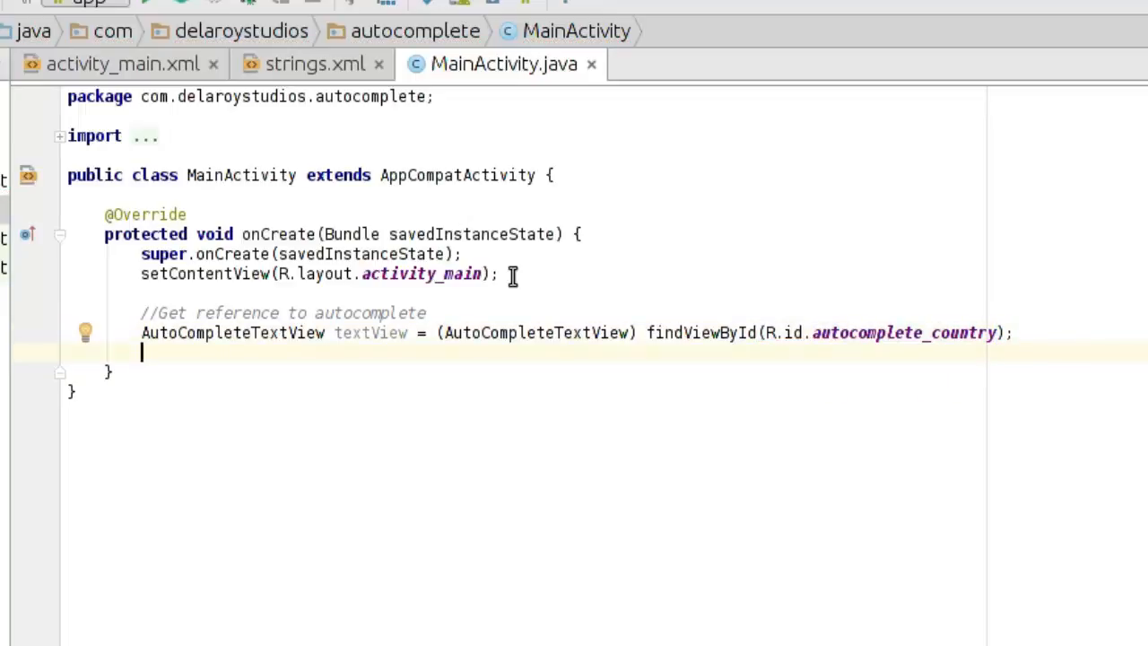
Write the 'Get the string array' comment and declare String[] countries.
type("//Get t")
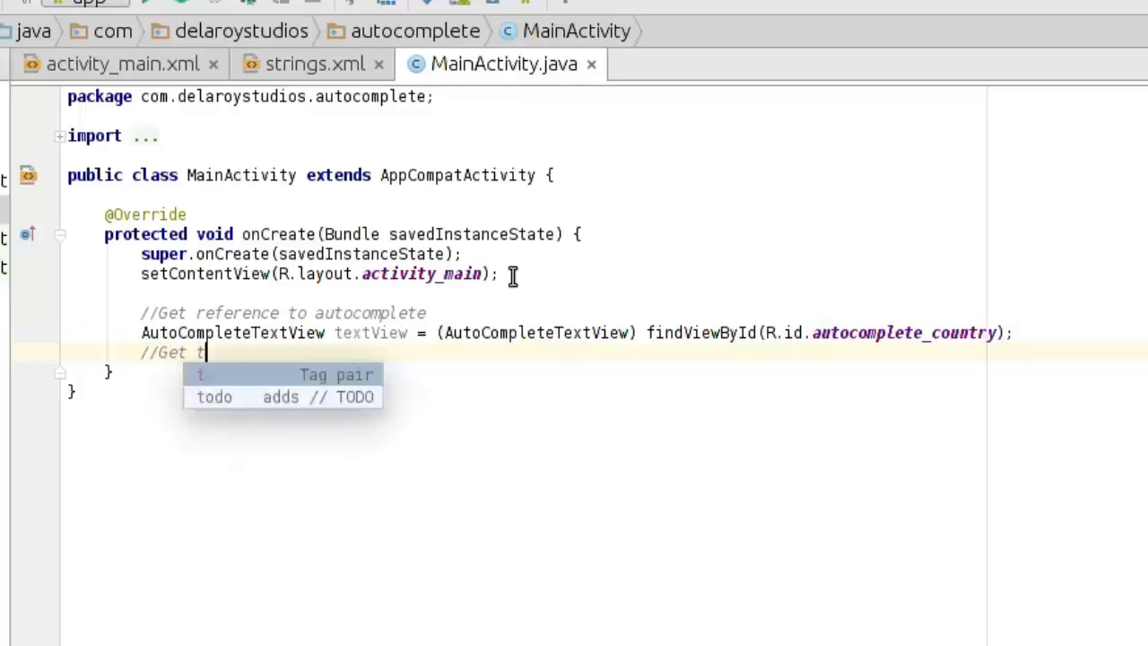
type("he string array")
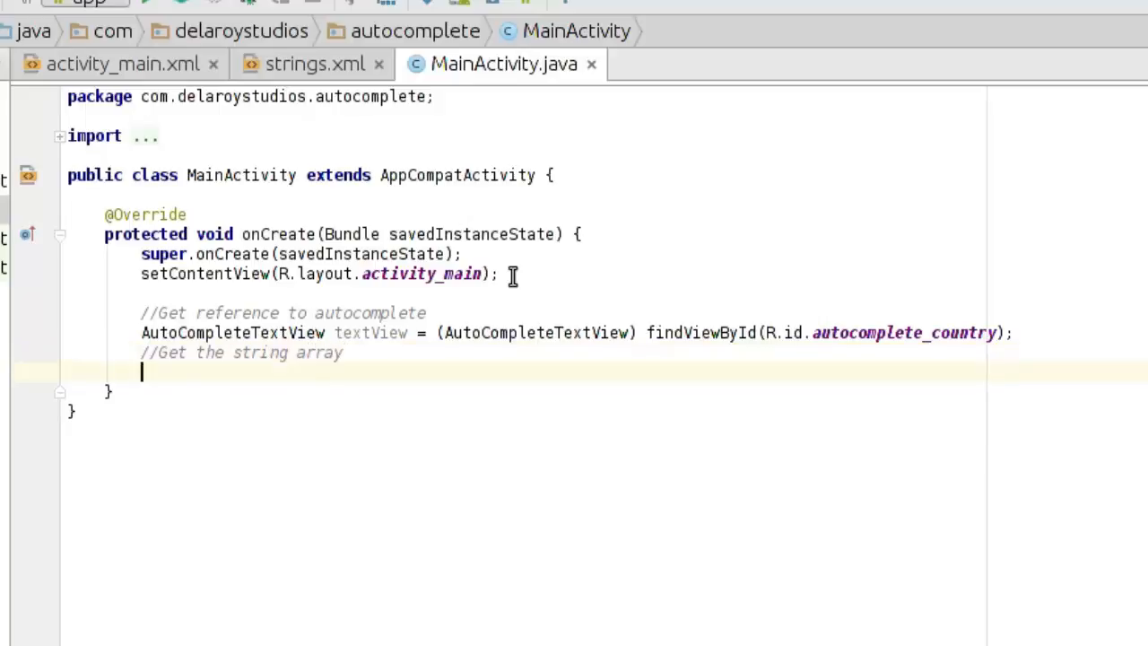
type("S")
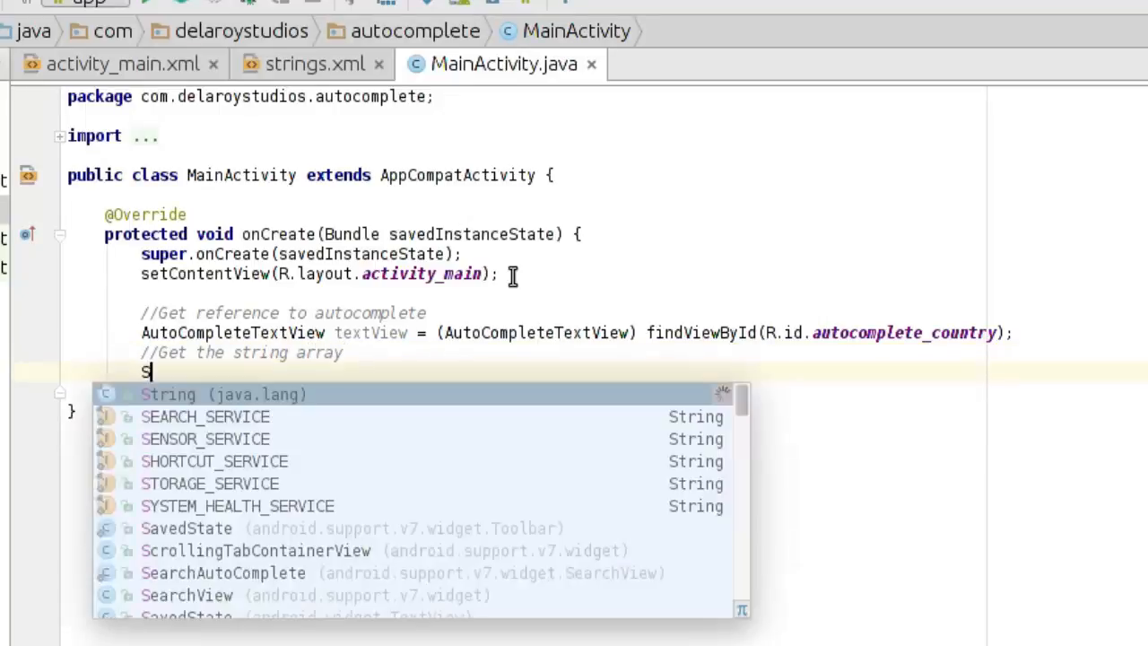
type("tring[")
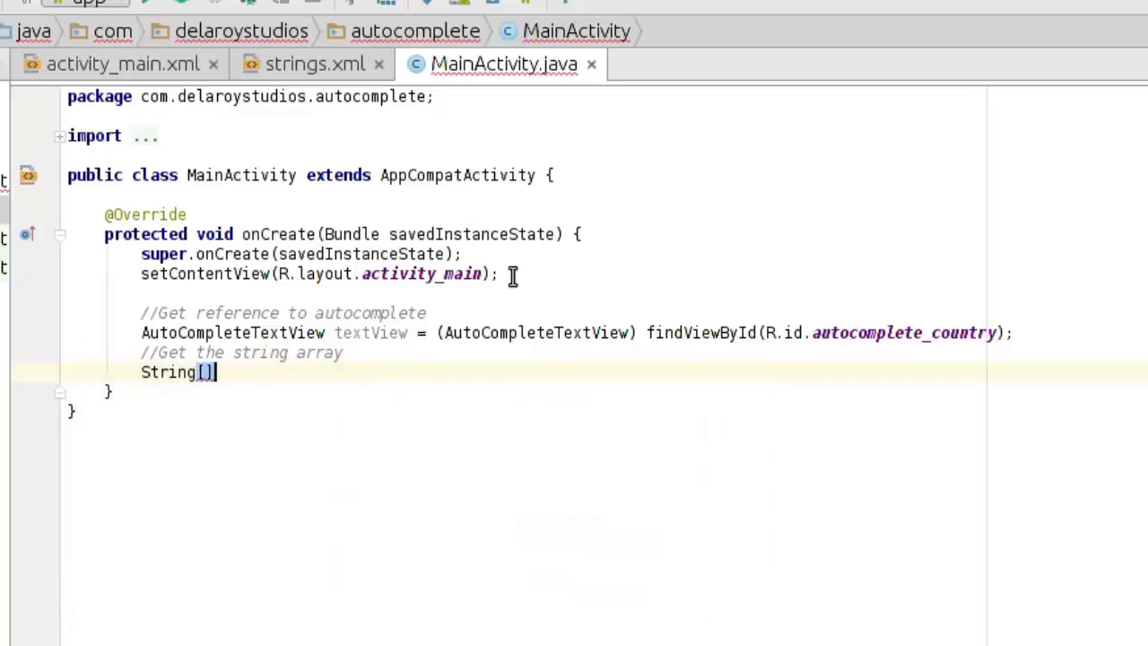
type("count")
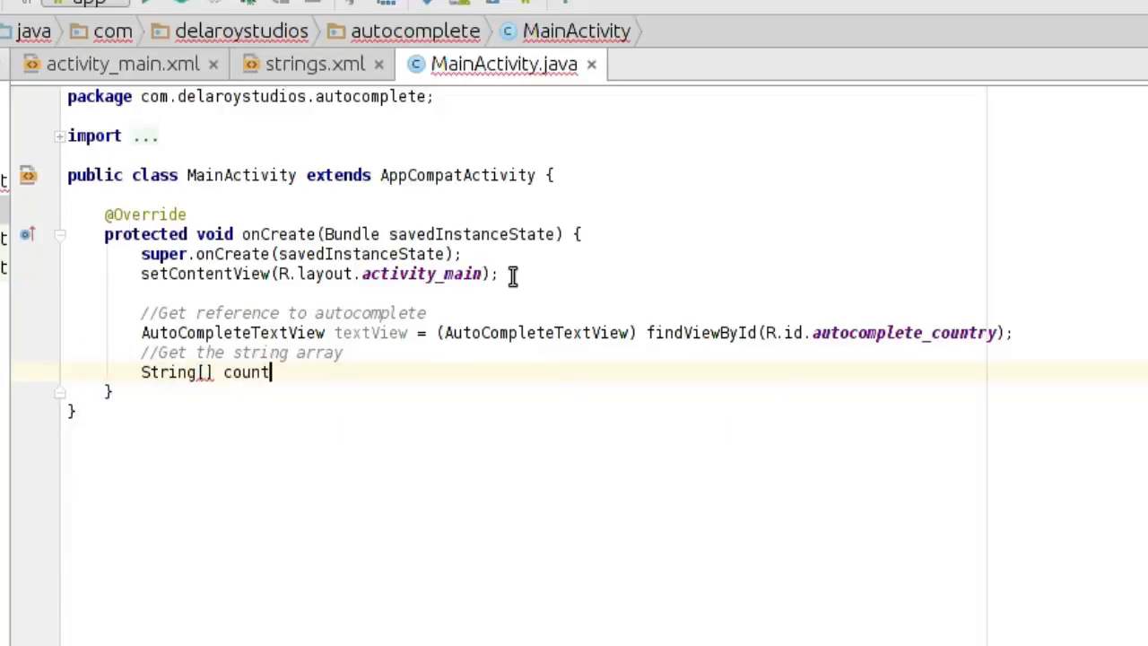
type("ries =")
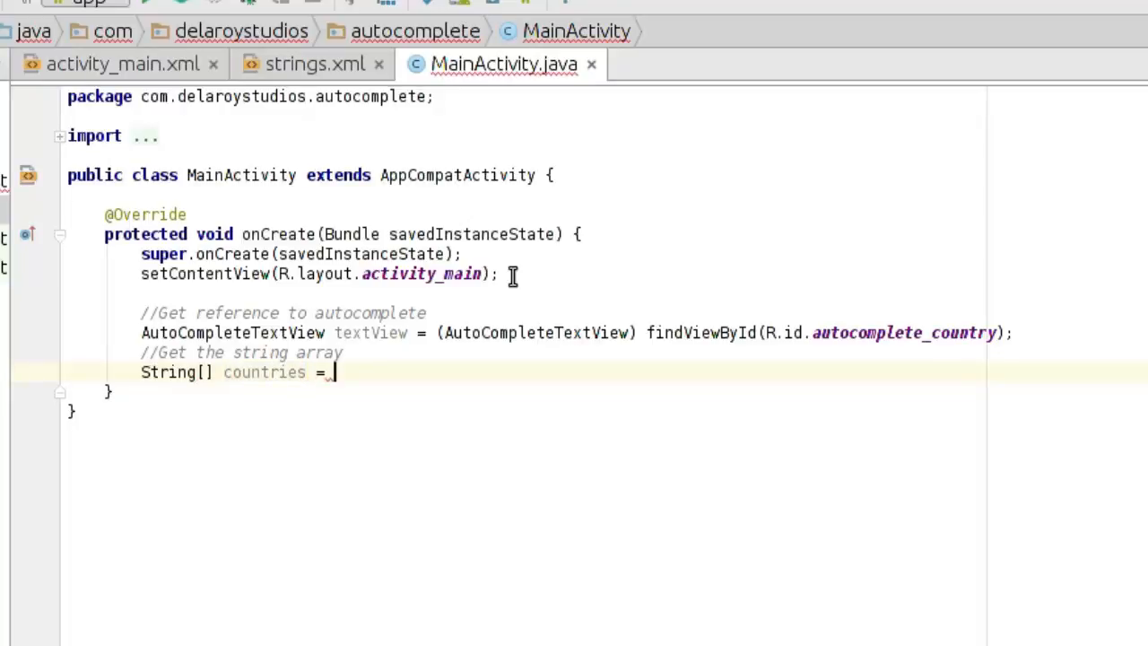
Assign it getResources().getStringArray(R.array.countries_array), completing the resource name from suggestions.
type("getResources().getStringArray(")
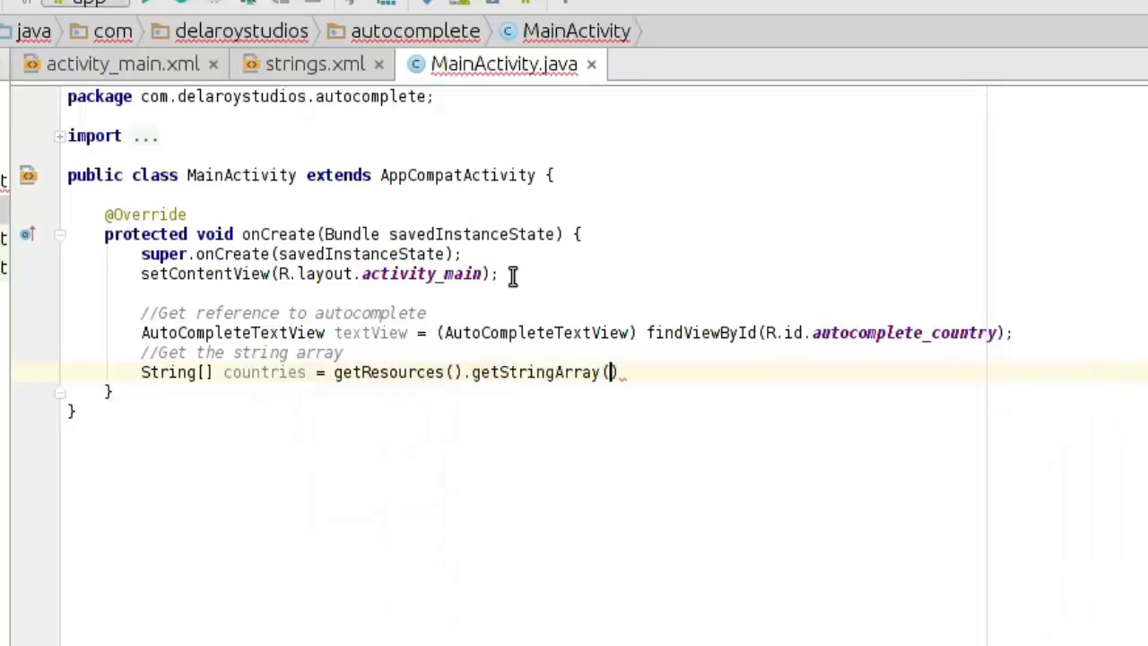
type("R")
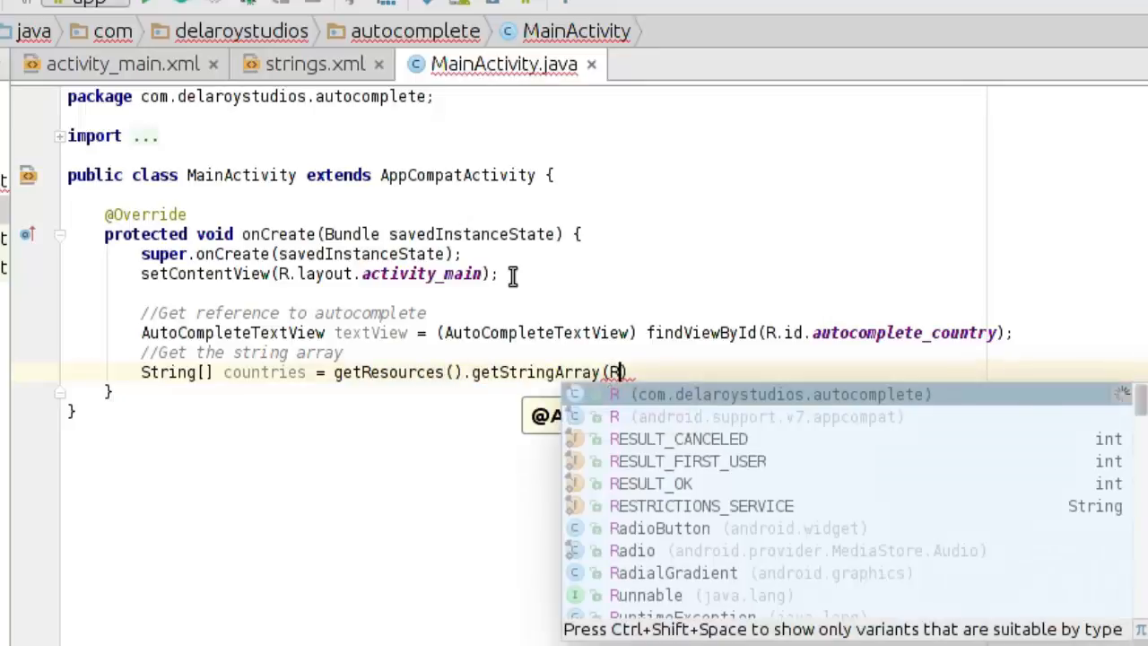
type(".array.")
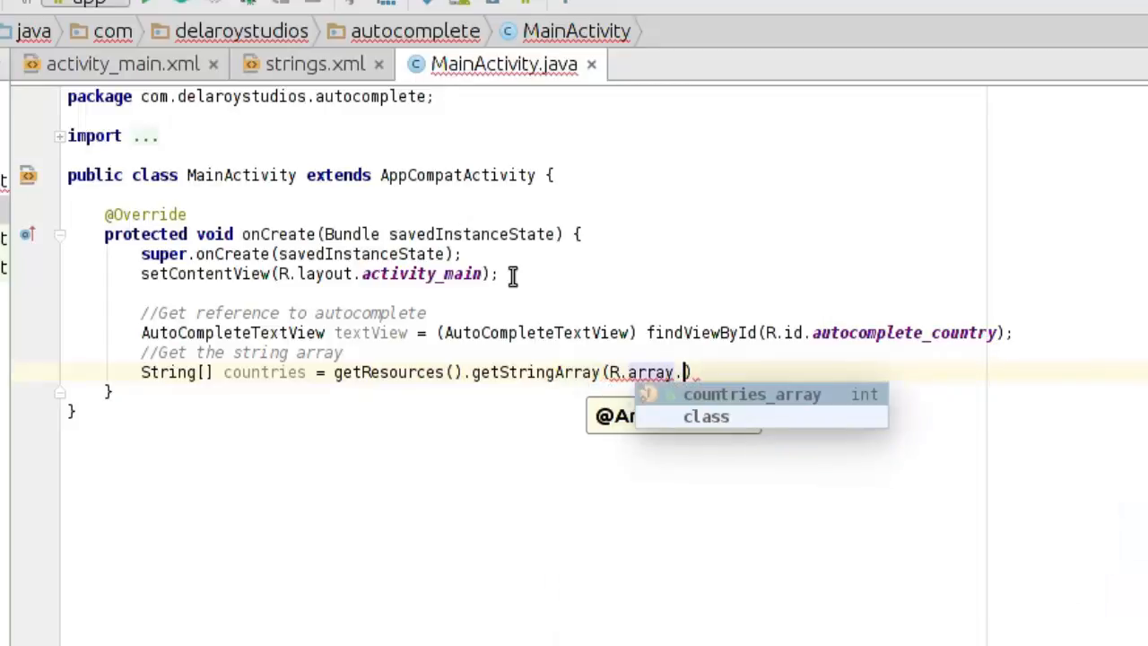
type("c")
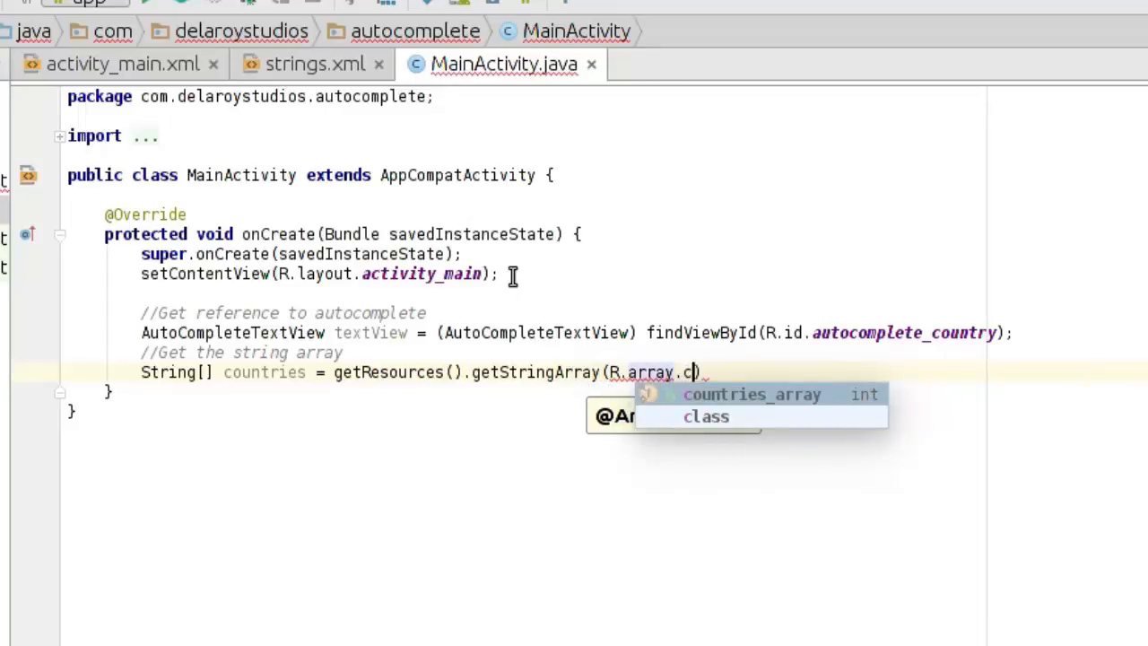
left_click(752, 395)
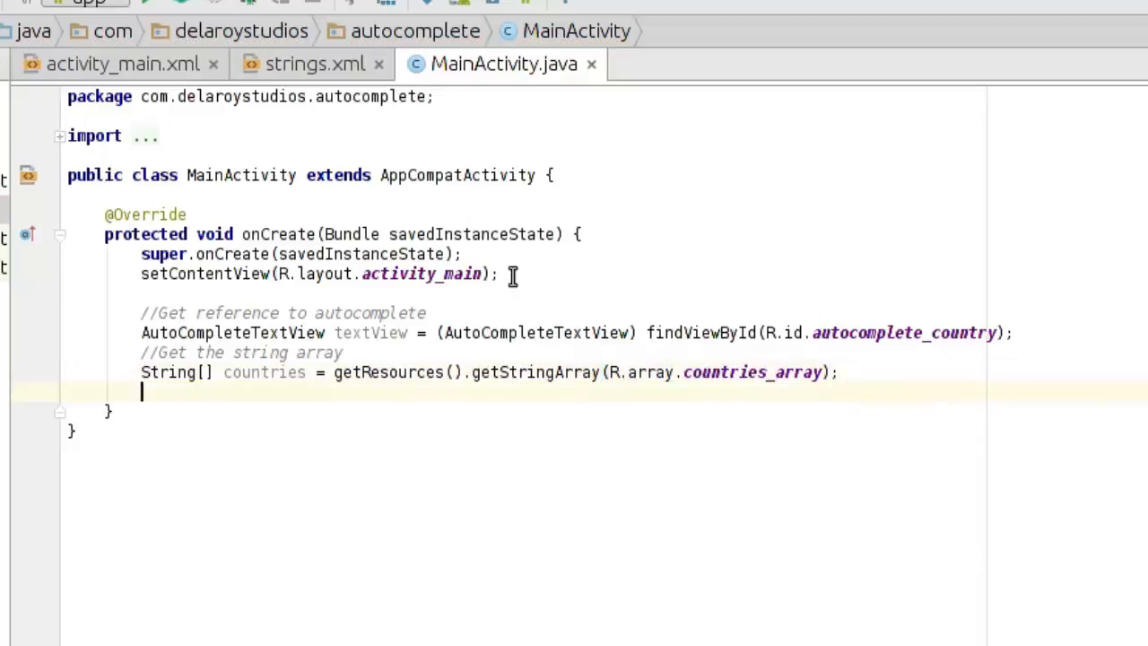
Write a comment noting that the adapter for the AutoCompleteView is created here.
type("//")
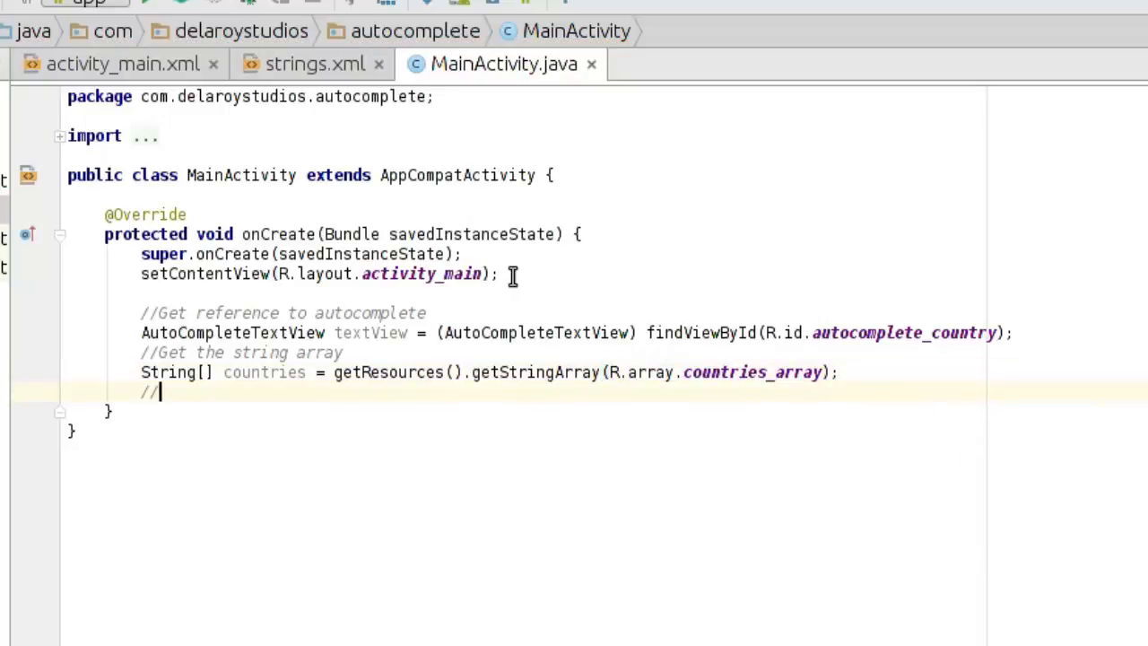
type("Create")
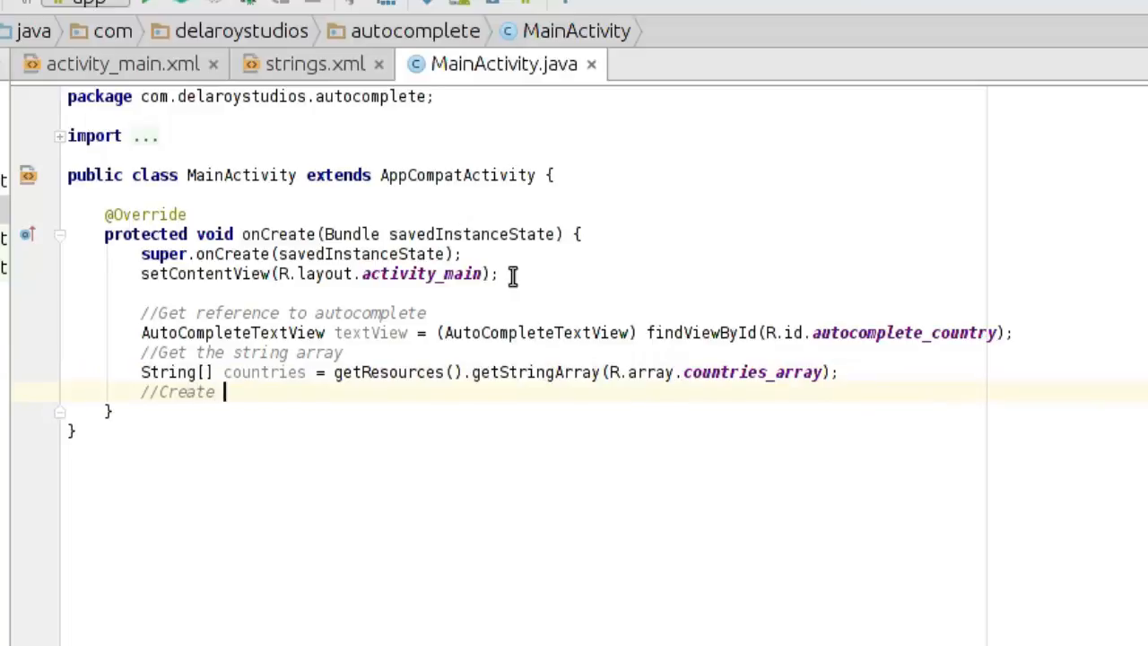
type("the a")
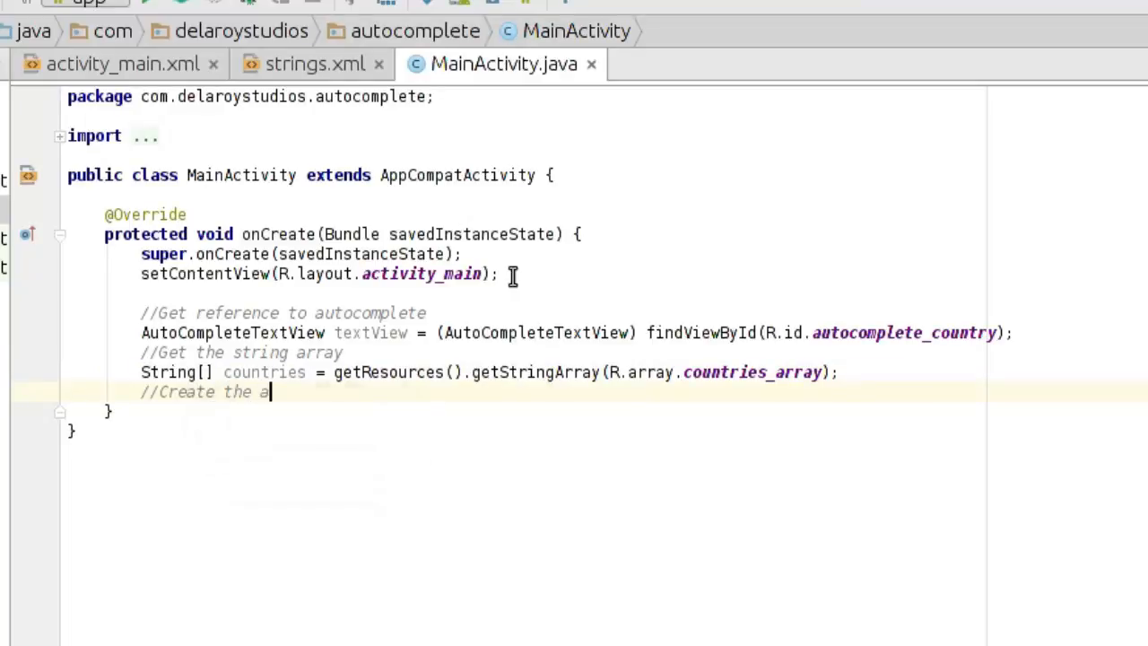
type("dapter")
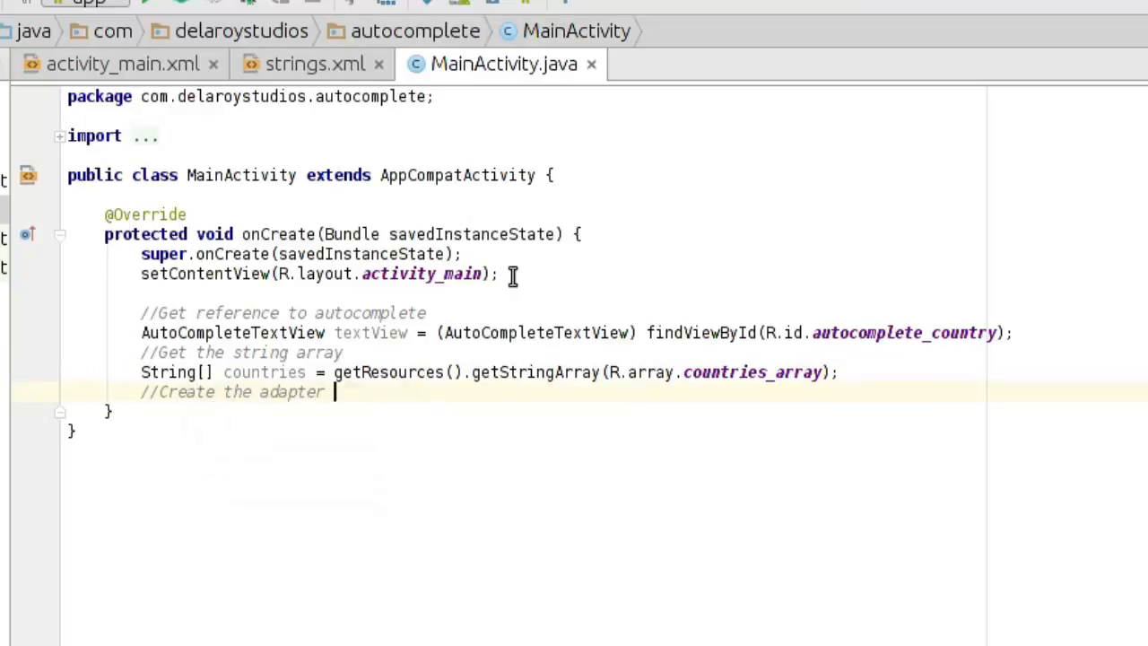
type("and set it to the A")
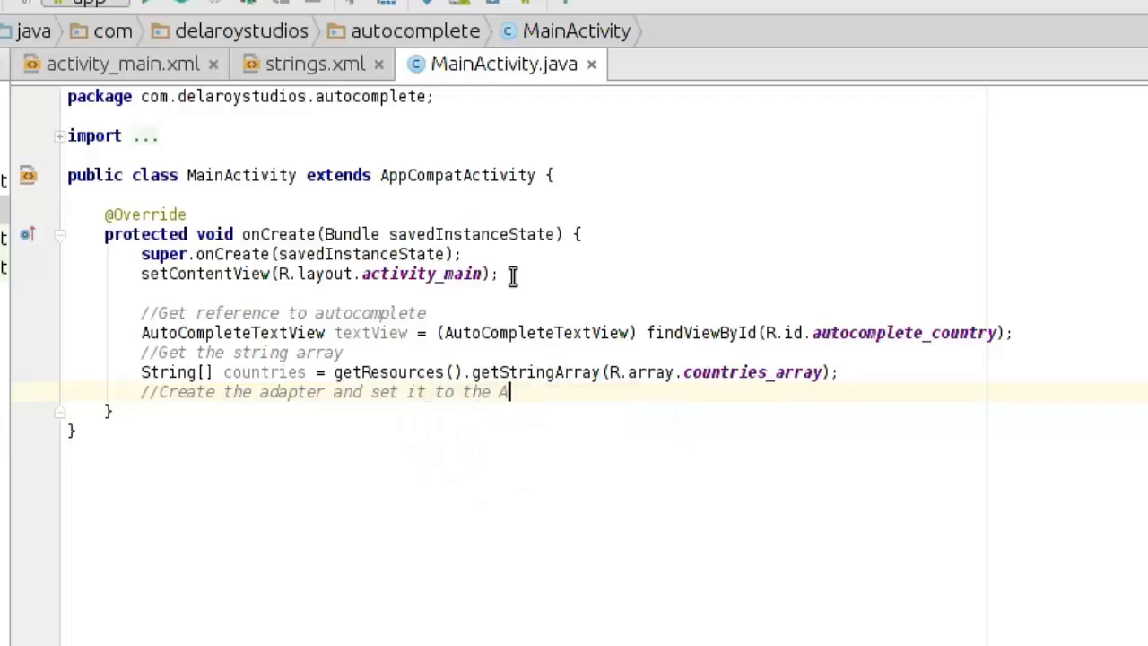
type("uto")
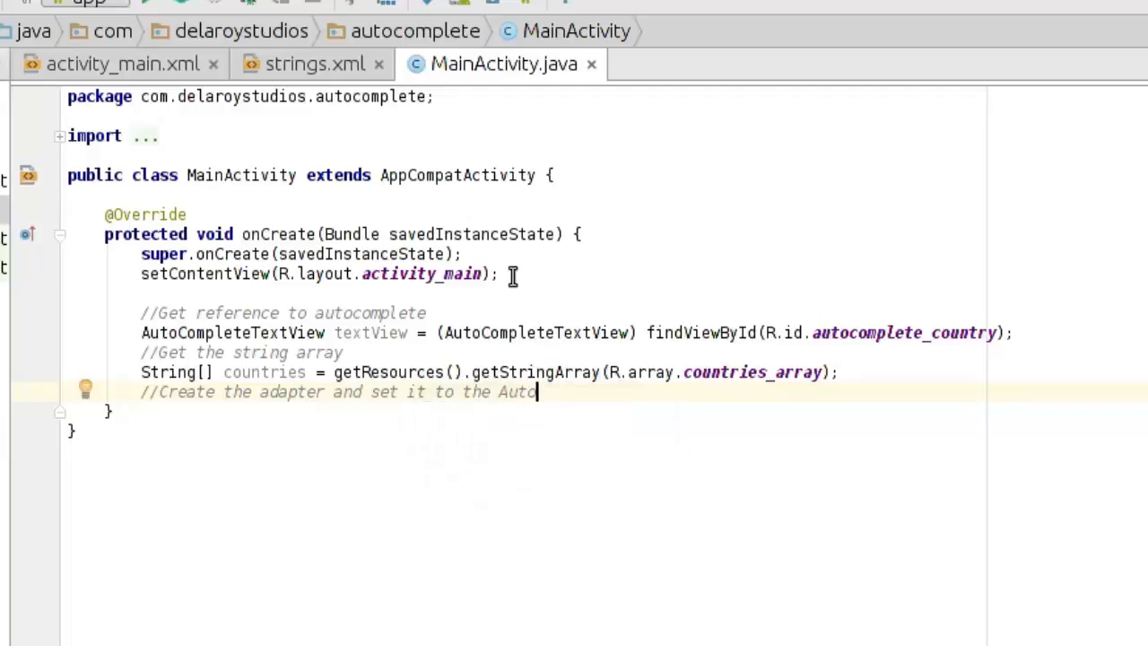
type("Complete")
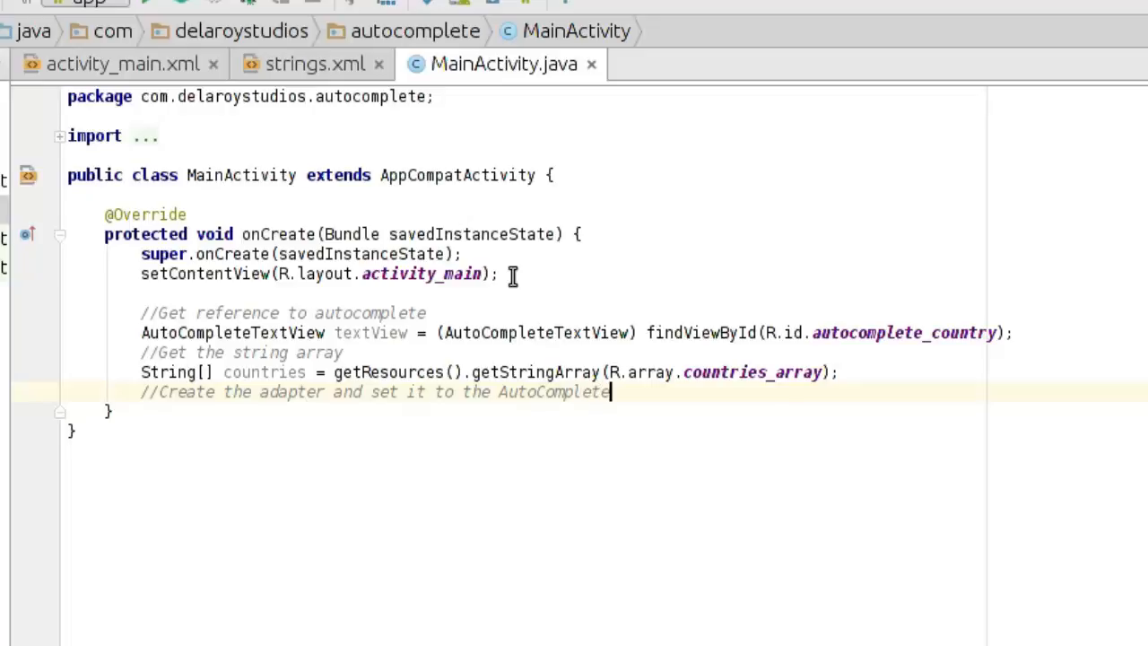
type("View")
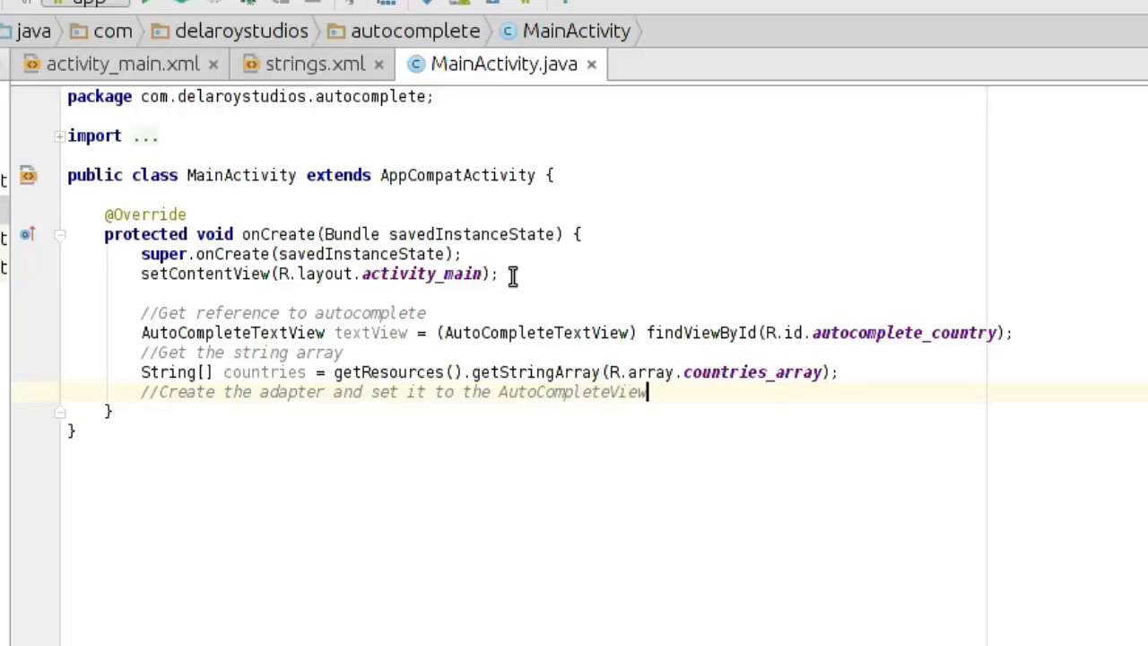
Declare ArrayAdapter<String> adapter = new ArrayAdapter<String>( with completion.
type("ArrayAdapter")
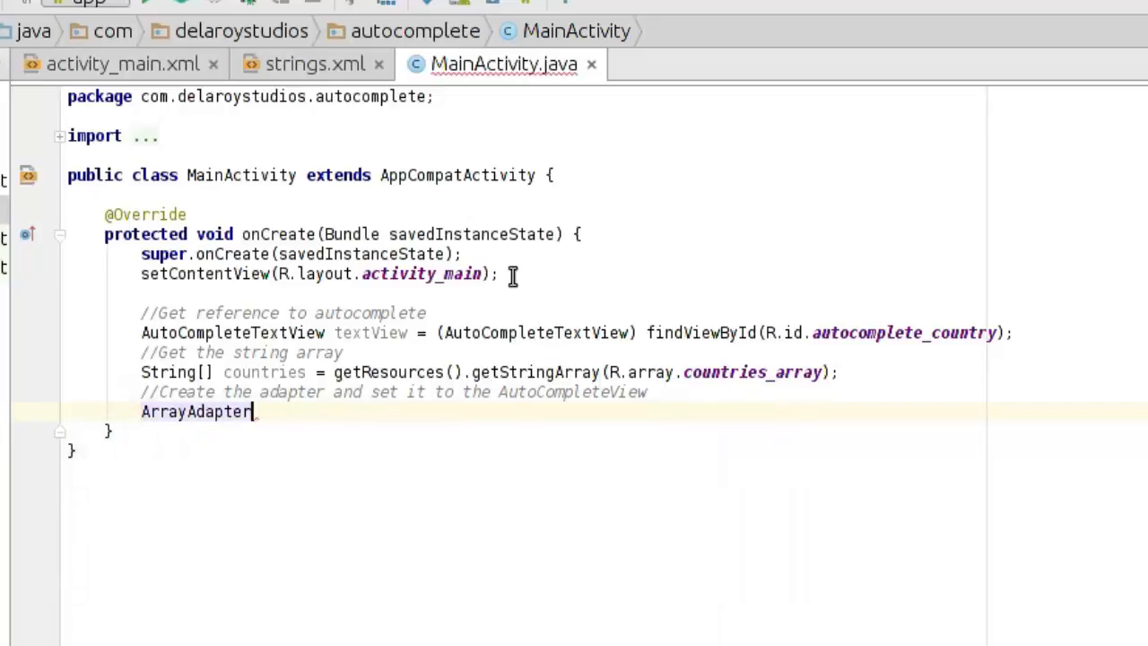
type("<>")
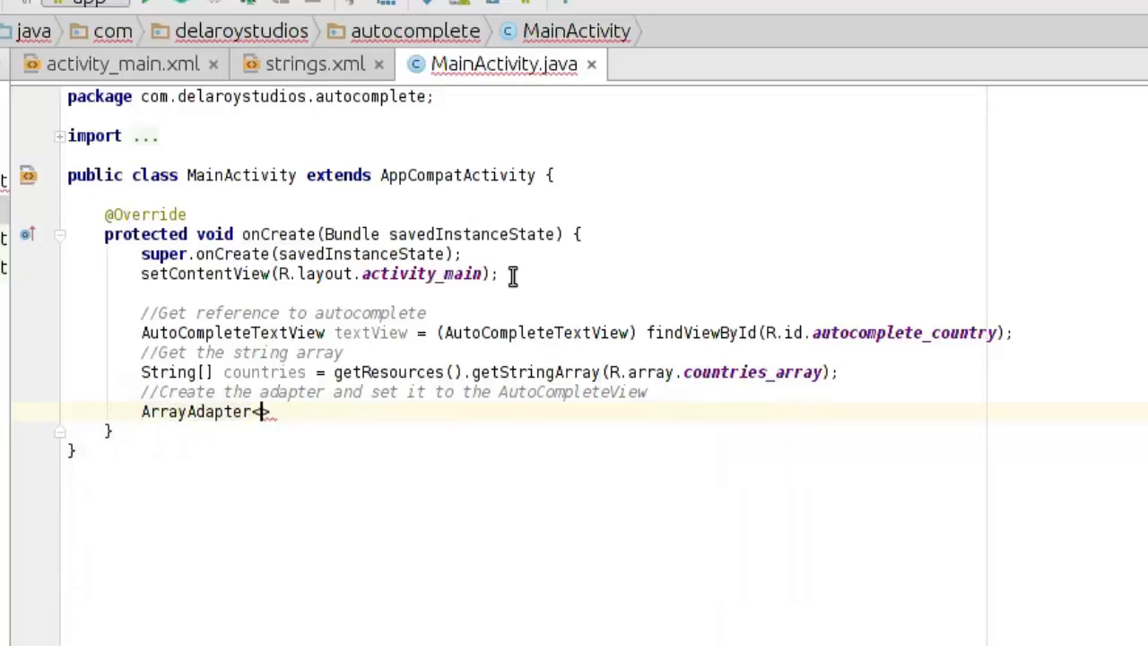
type("String")
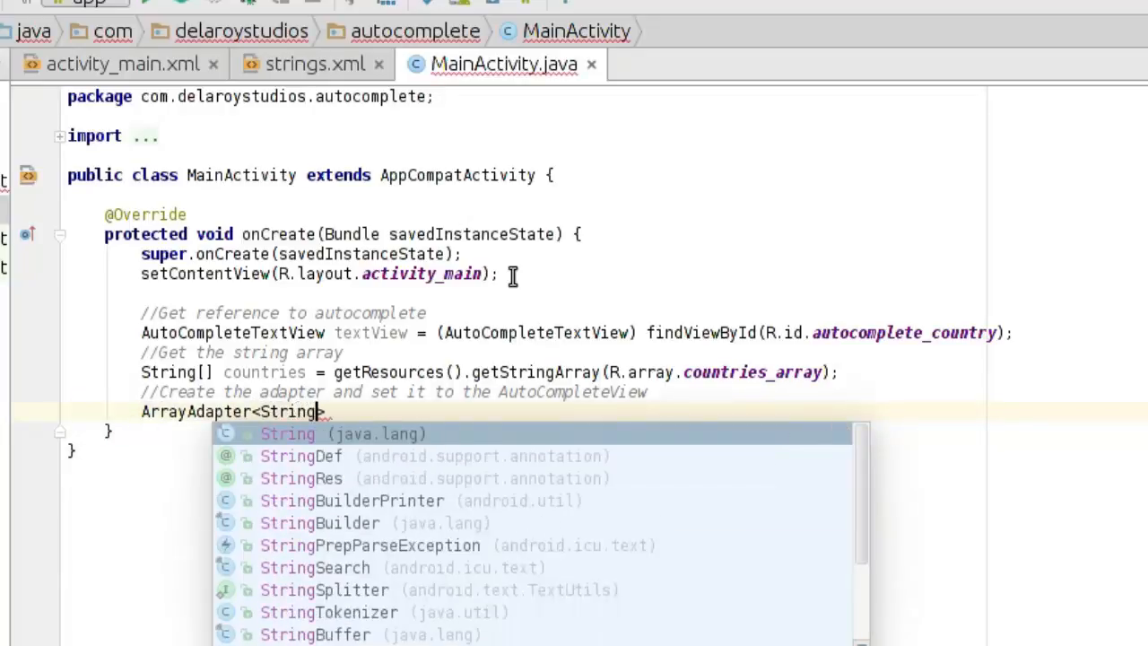
type("> a")
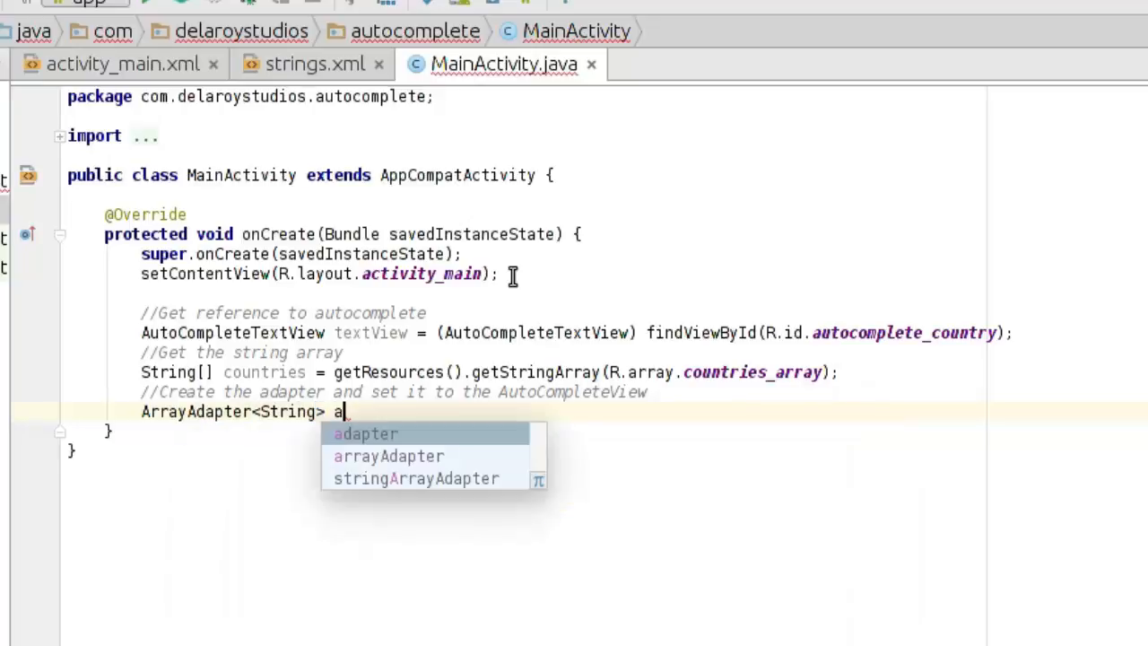
left_click(366, 432)
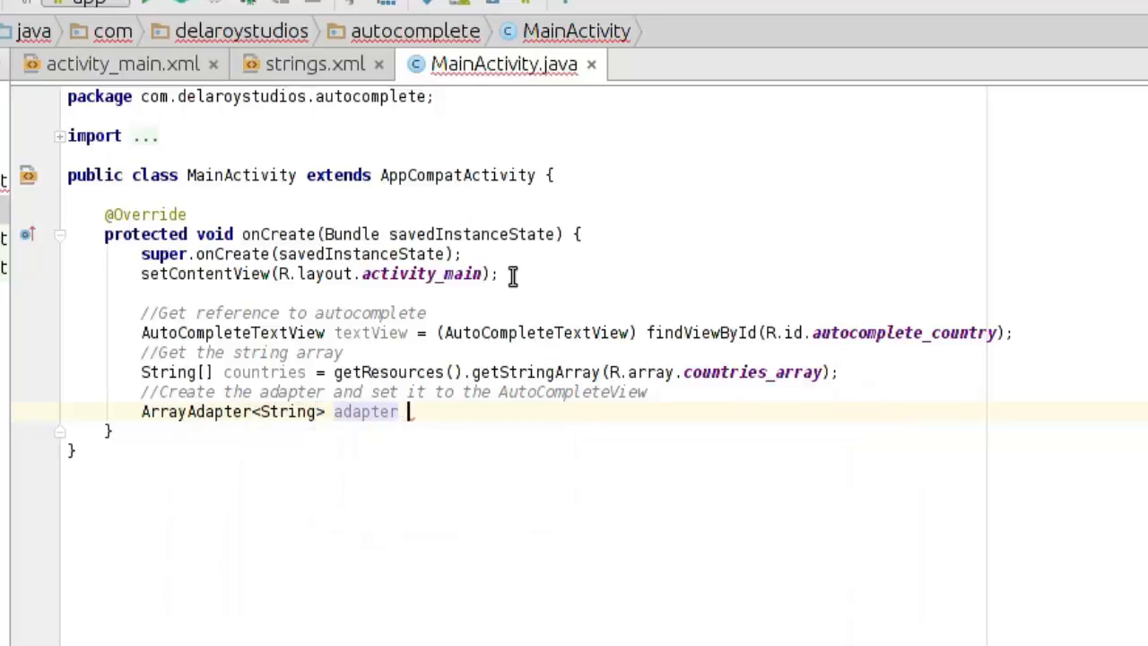
type("= new A")
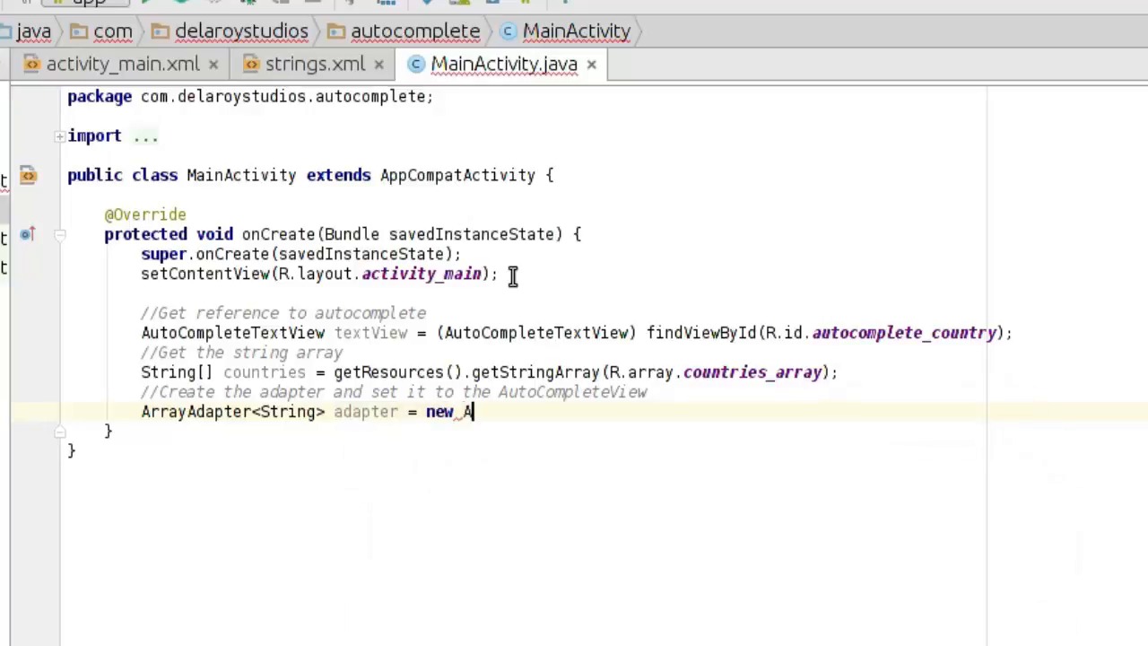
type("rrayAdapter<String>(")
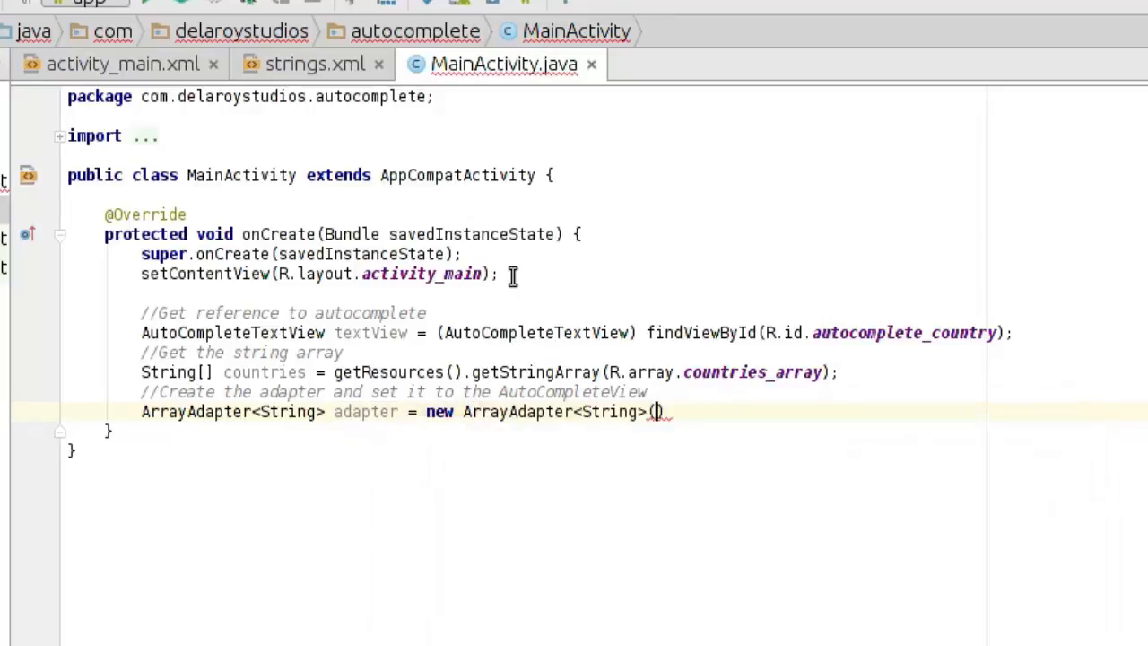
Pass this, android.R.layout.simple_list_item_1 and countries as the constructor arguments.
type("this,")
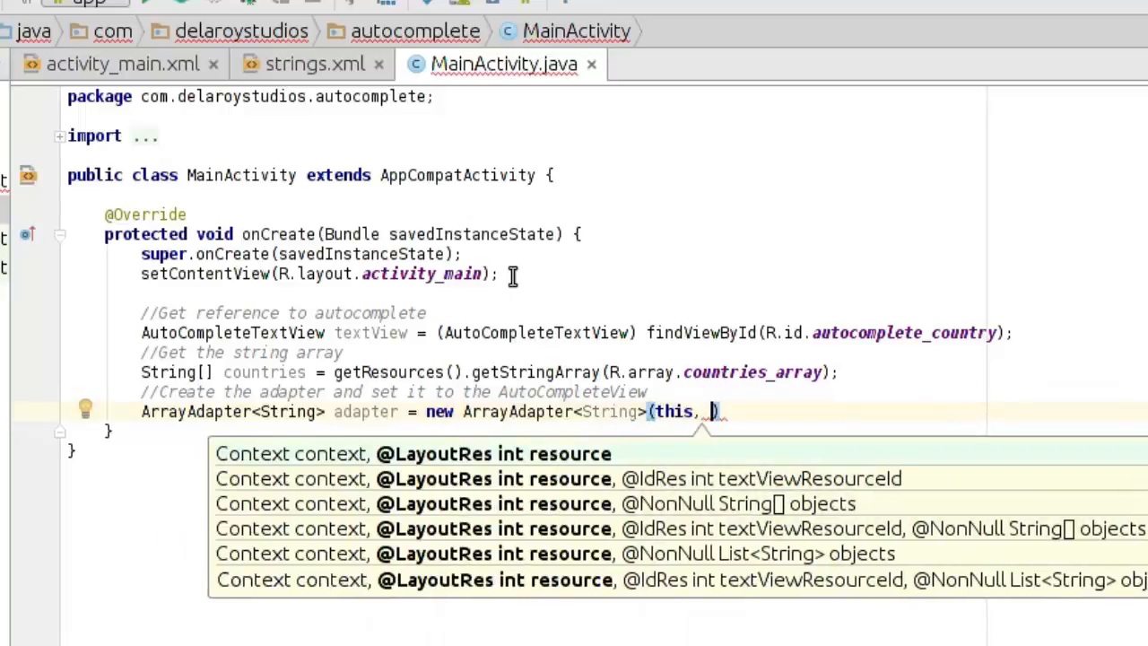
type("andr")
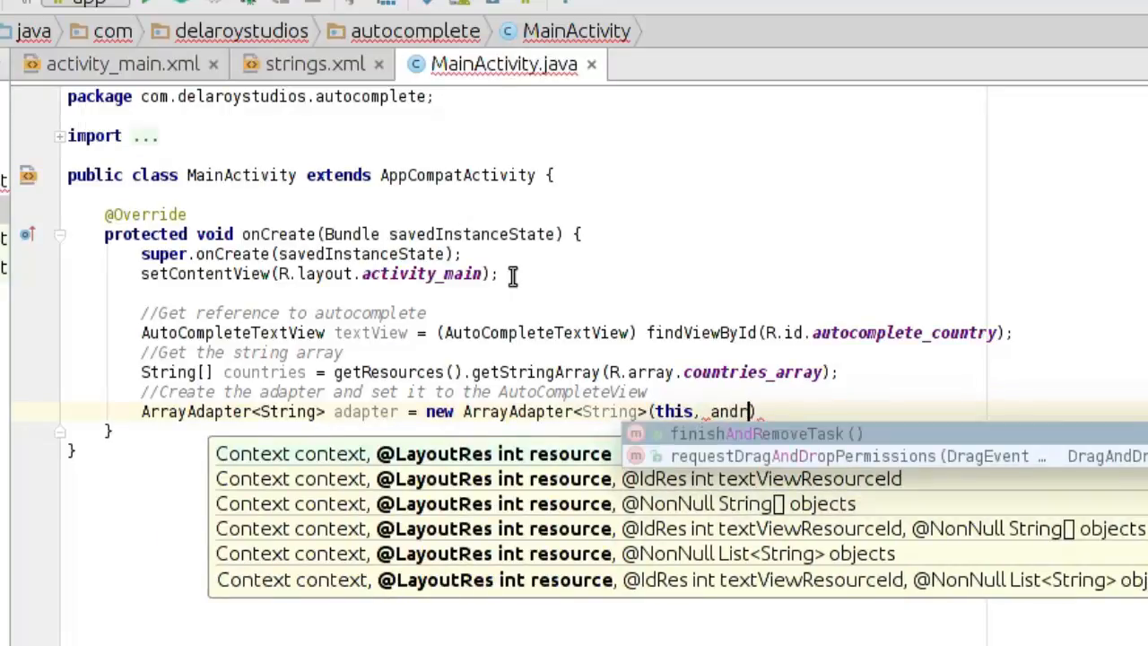
type("oid")
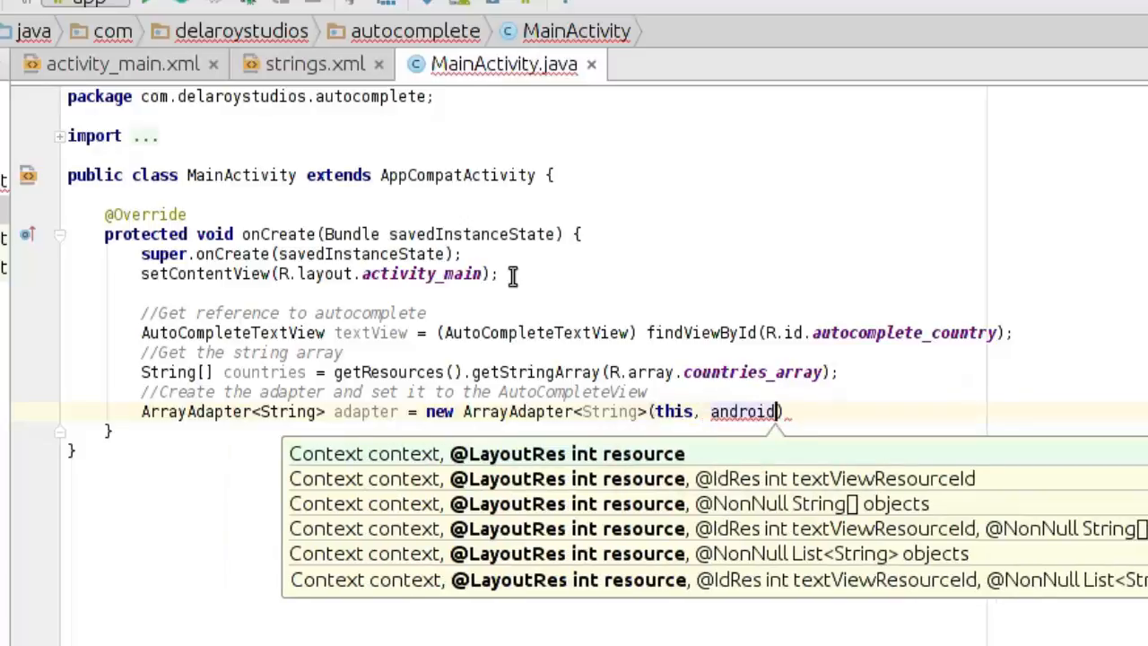
type(".")
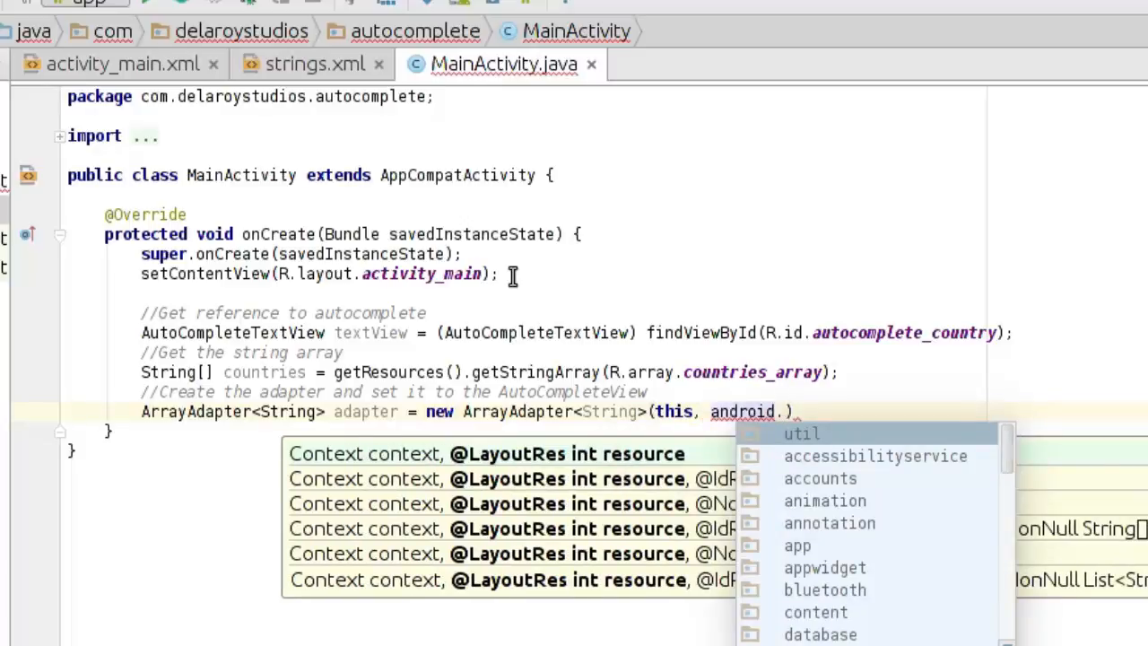
type("R.")
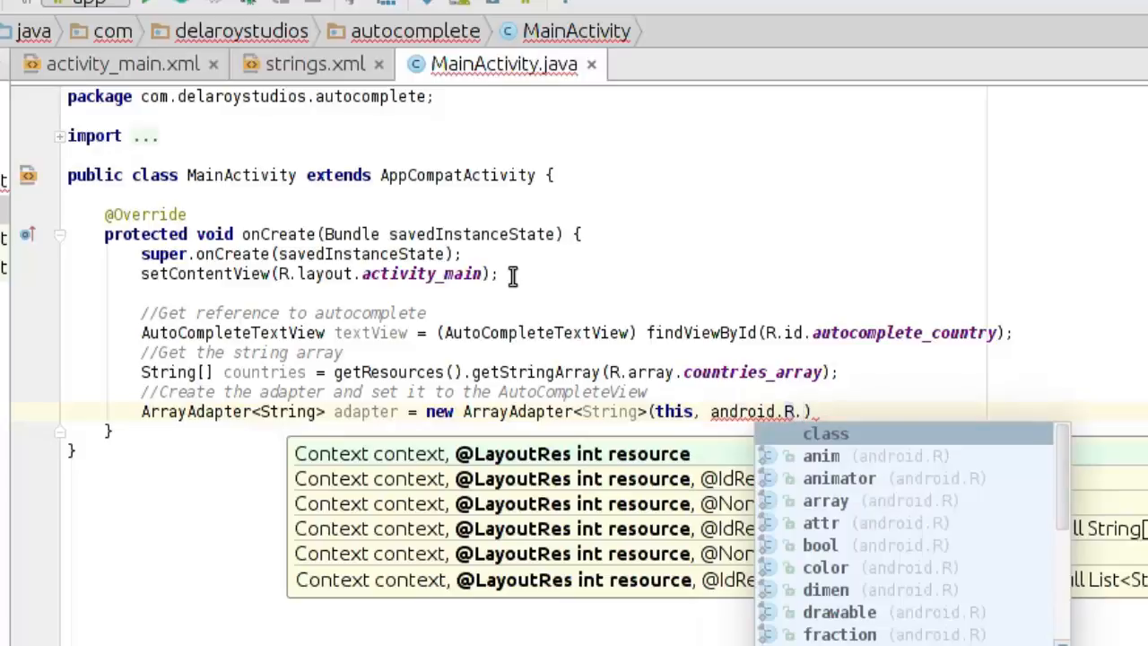
type("layout")
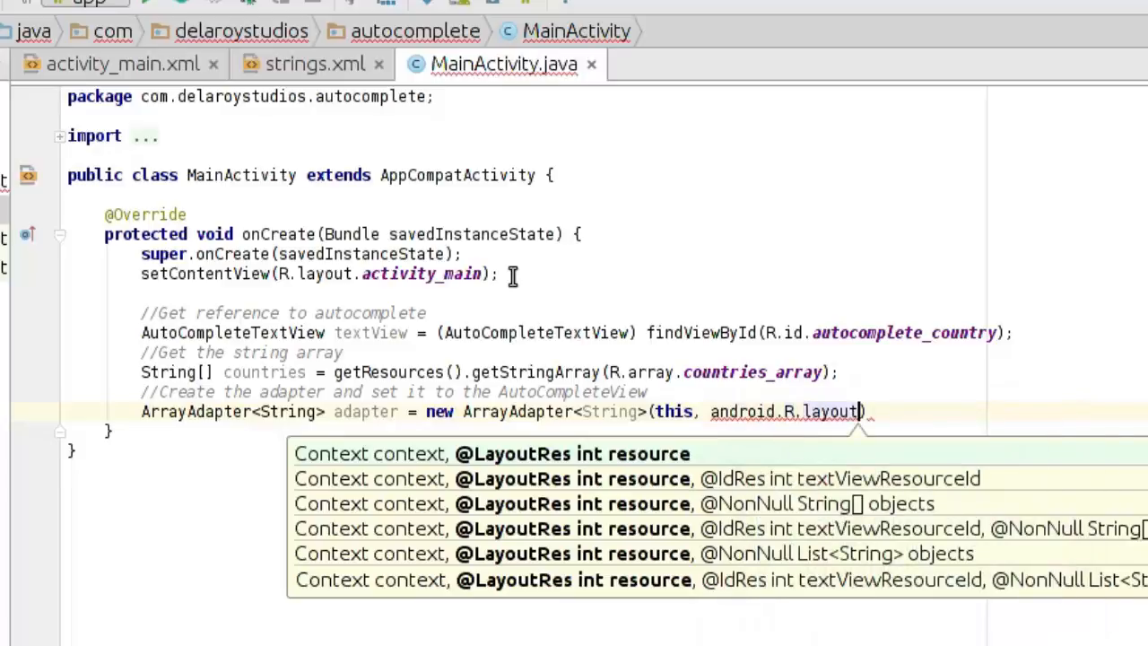
type(".")
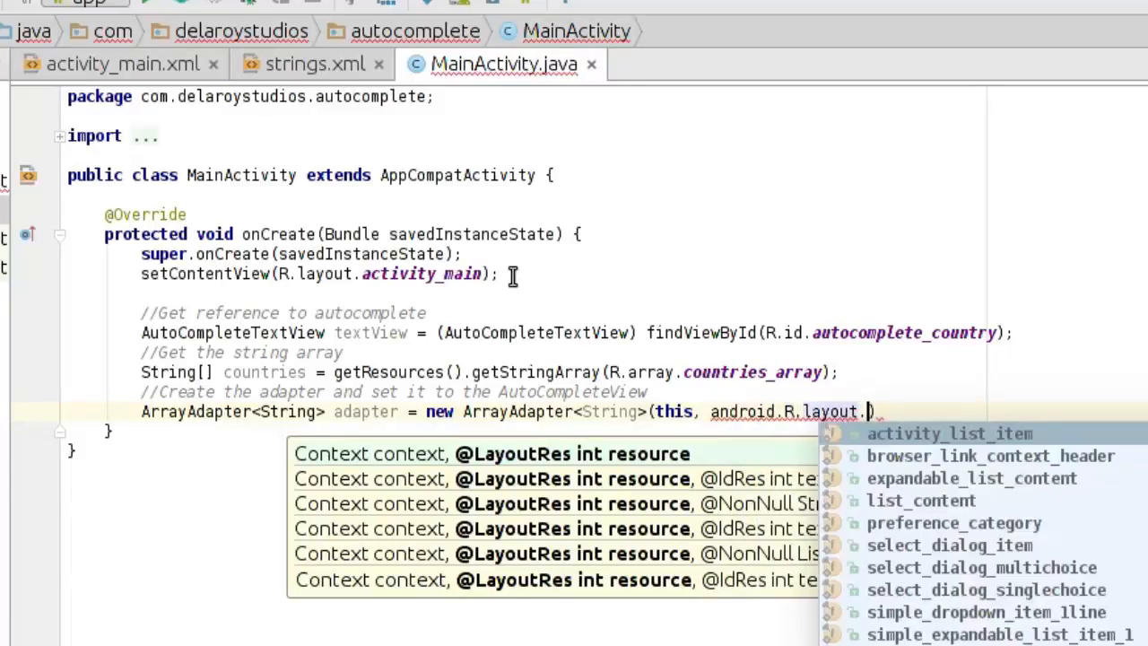
type("simple_list_item_1")
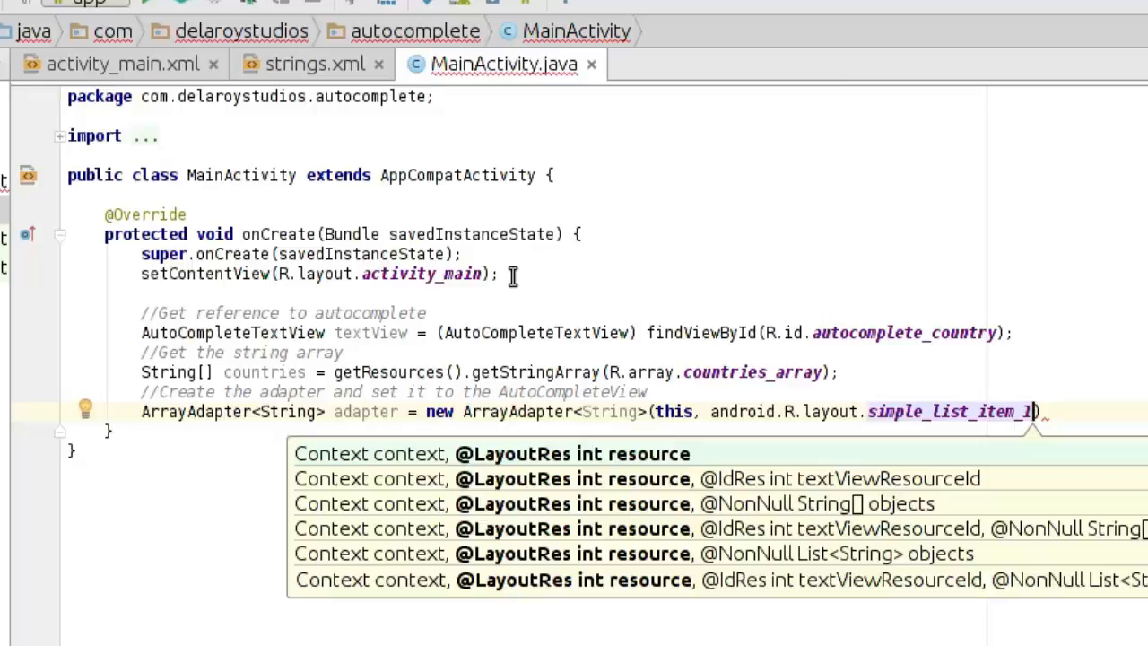
type(",")
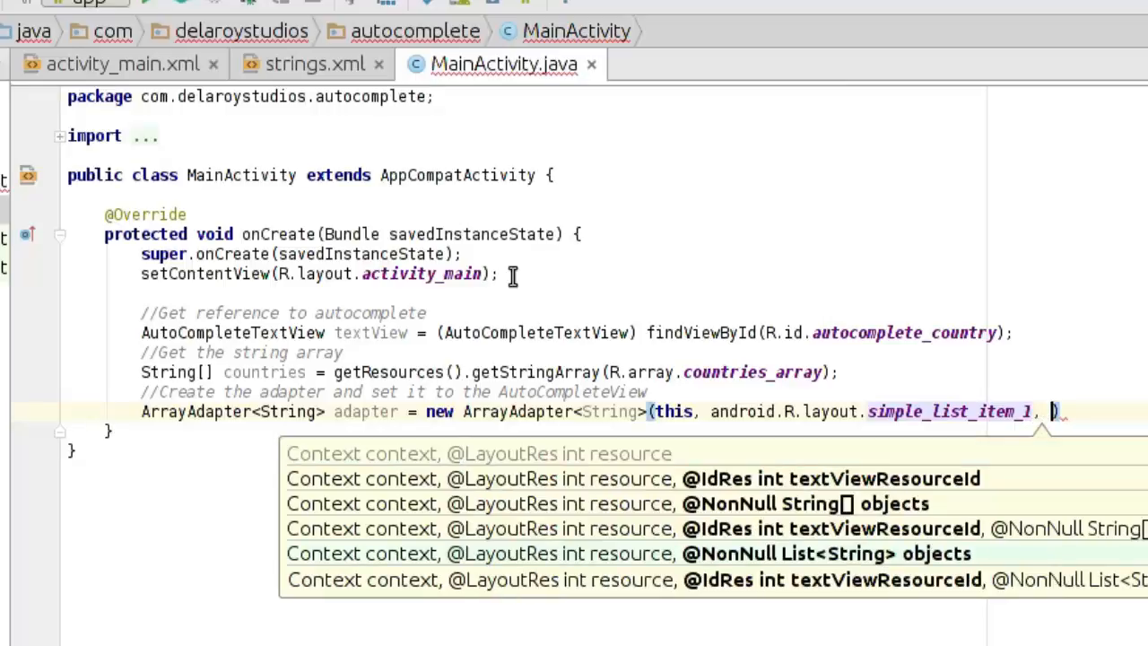
type("countries")
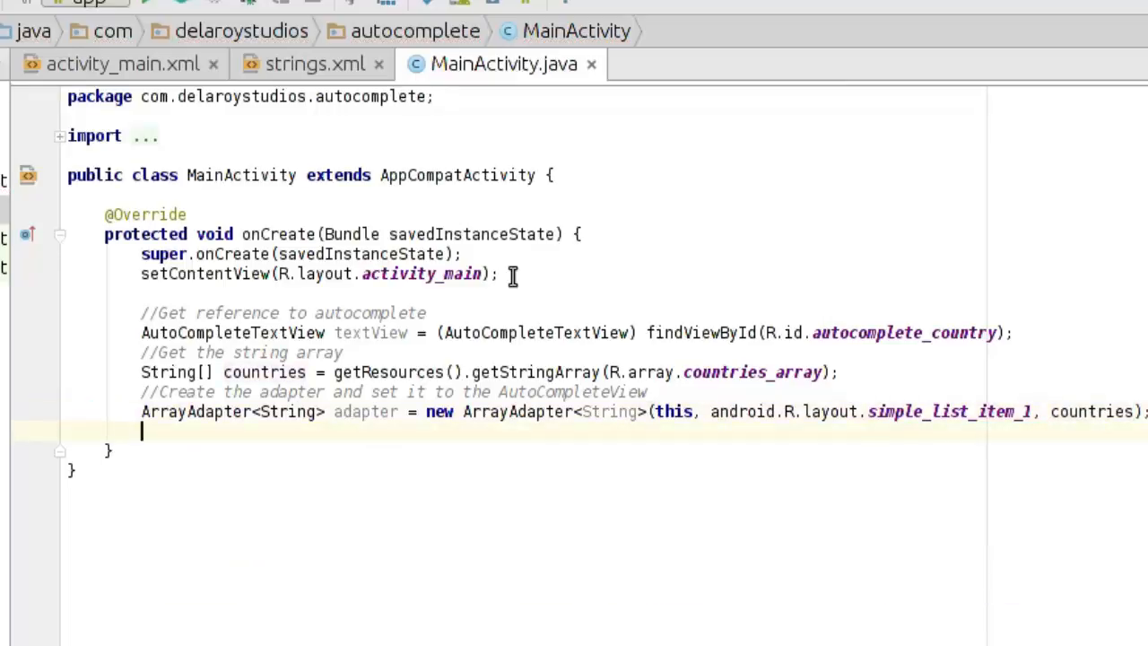
Add textView.setAdapter(adapter); to attach the country adapter.
type("textView")
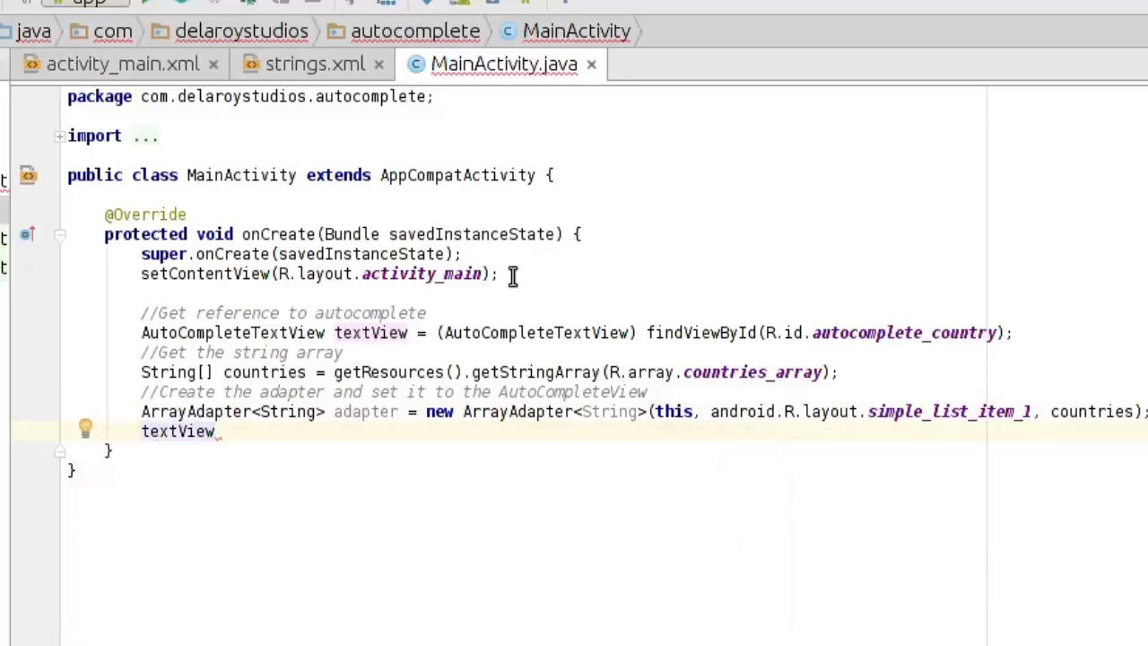
type(".setA")
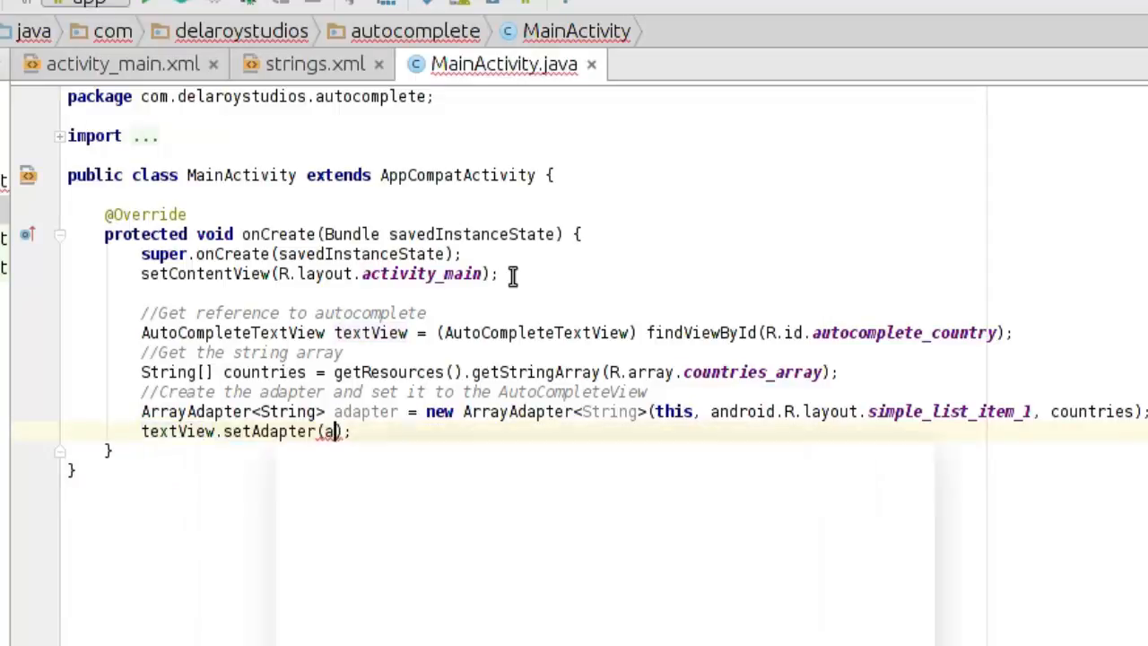
type("dapter")
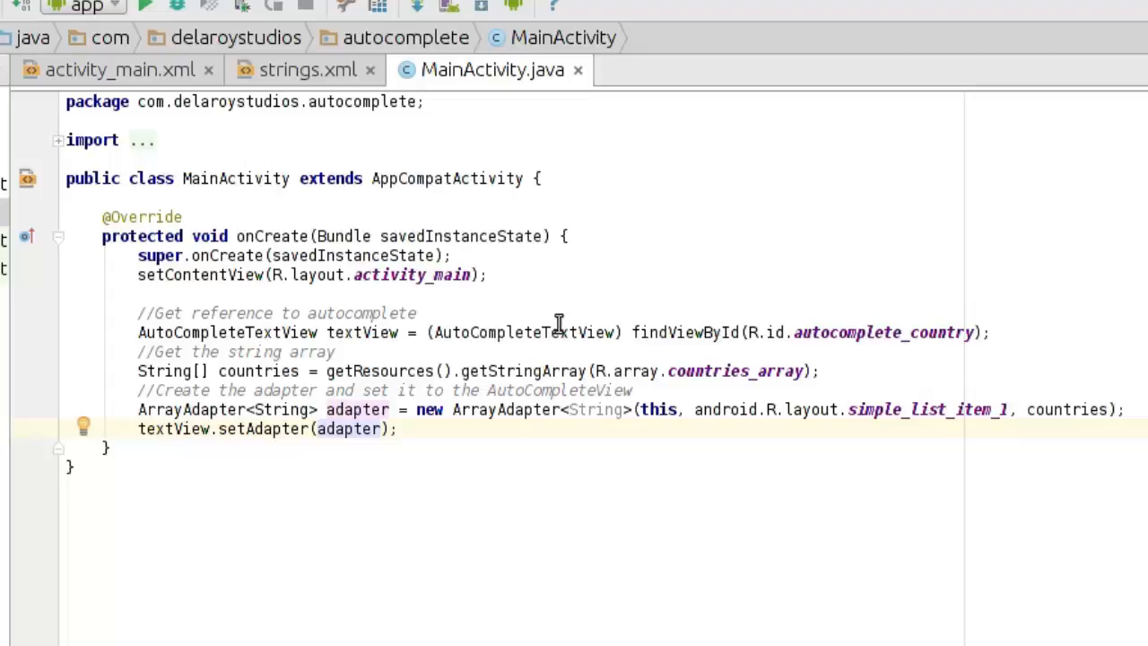
mouse_move(332, 377)
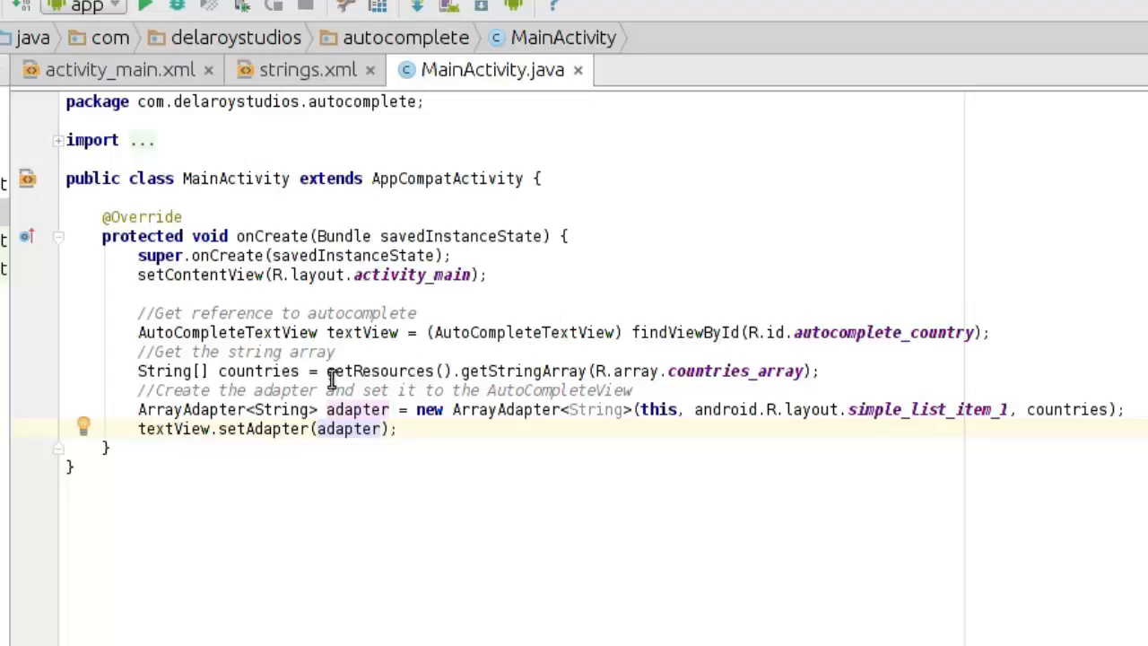
Review the getStringArray line, then run the app on the emulator.
left_click_drag(136, 369, 394, 428)
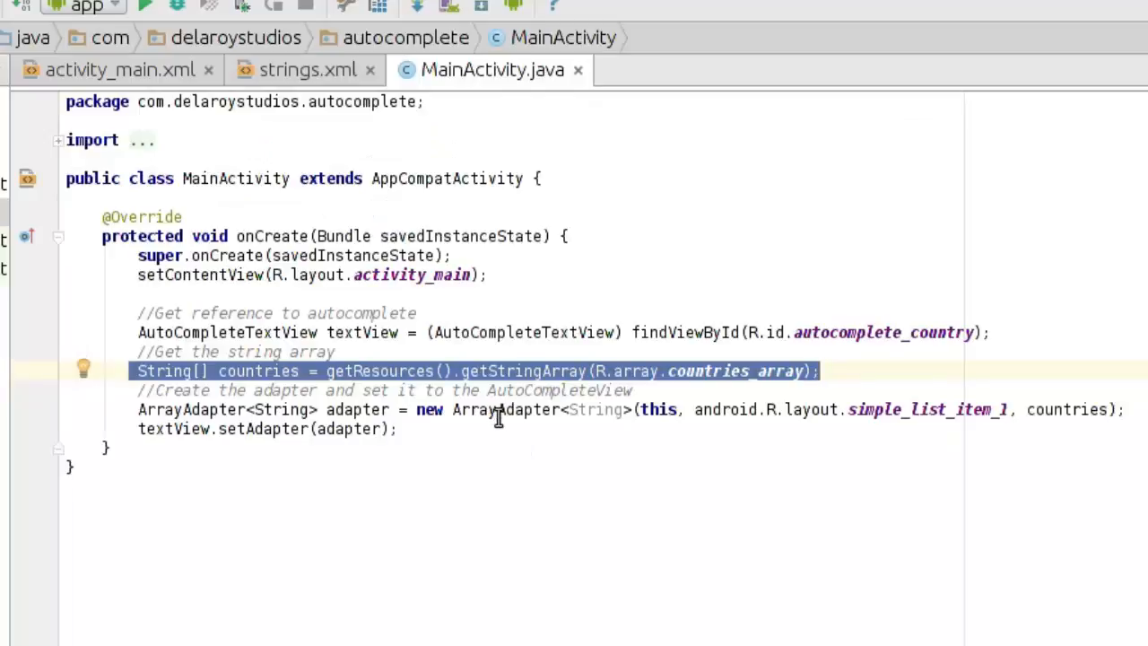
mouse_move(698, 423)
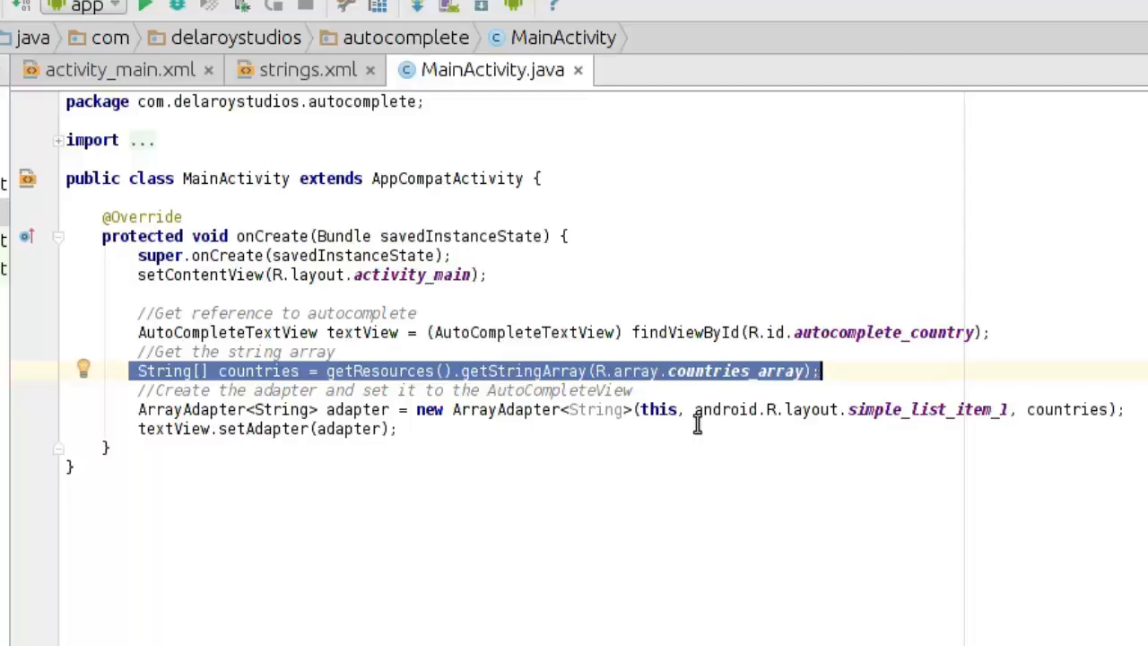
mouse_move(398, 213)
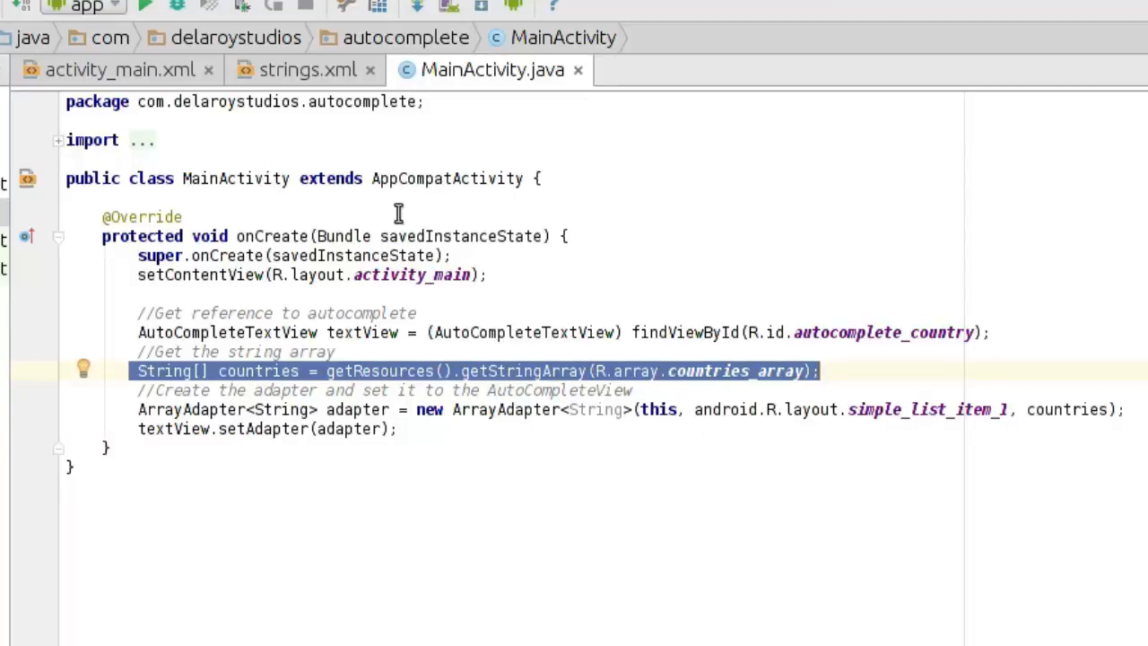
mouse_move(278, 200)
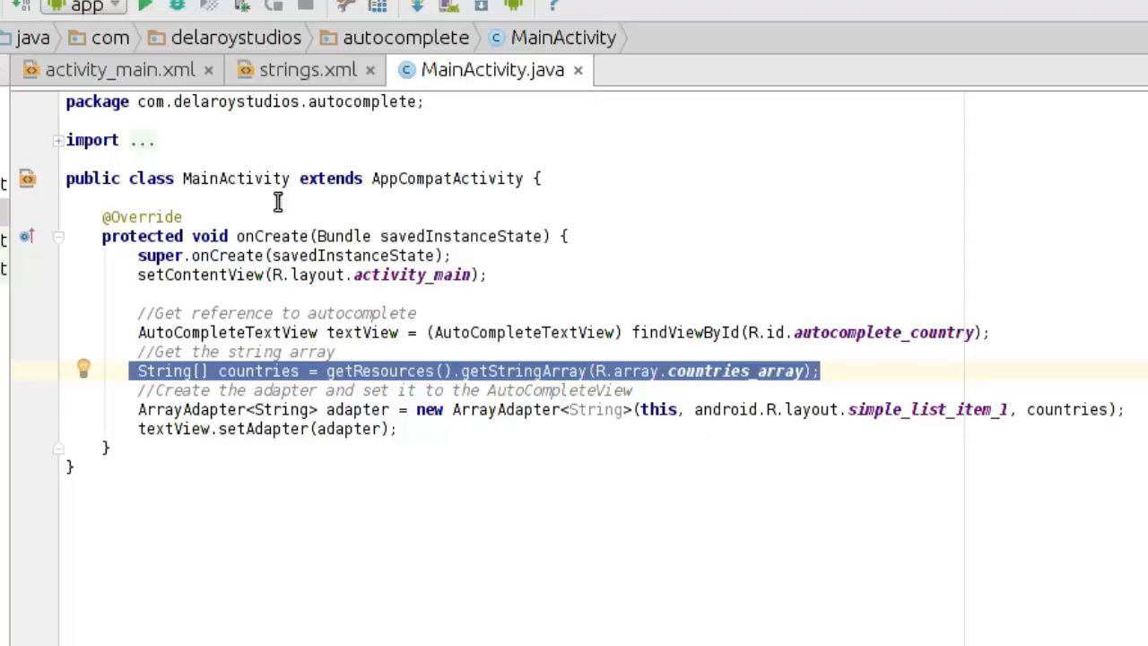
left_click(147, 9)
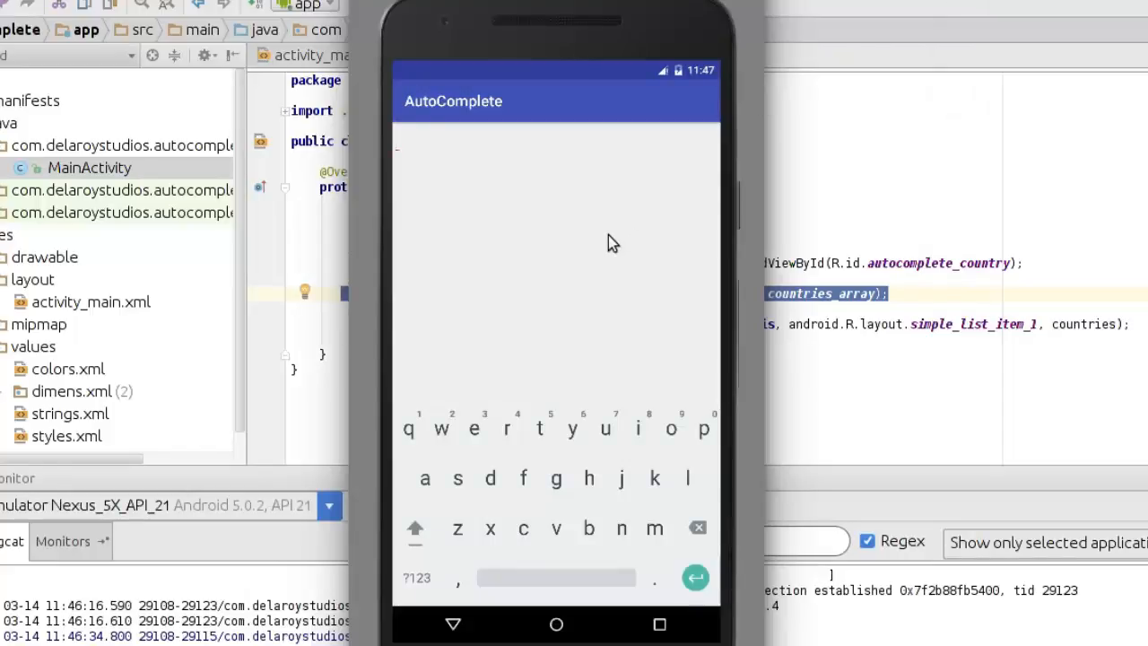
Type partial names in the country field and pick Afghanistan from the suggestions.
left_click(556, 142)
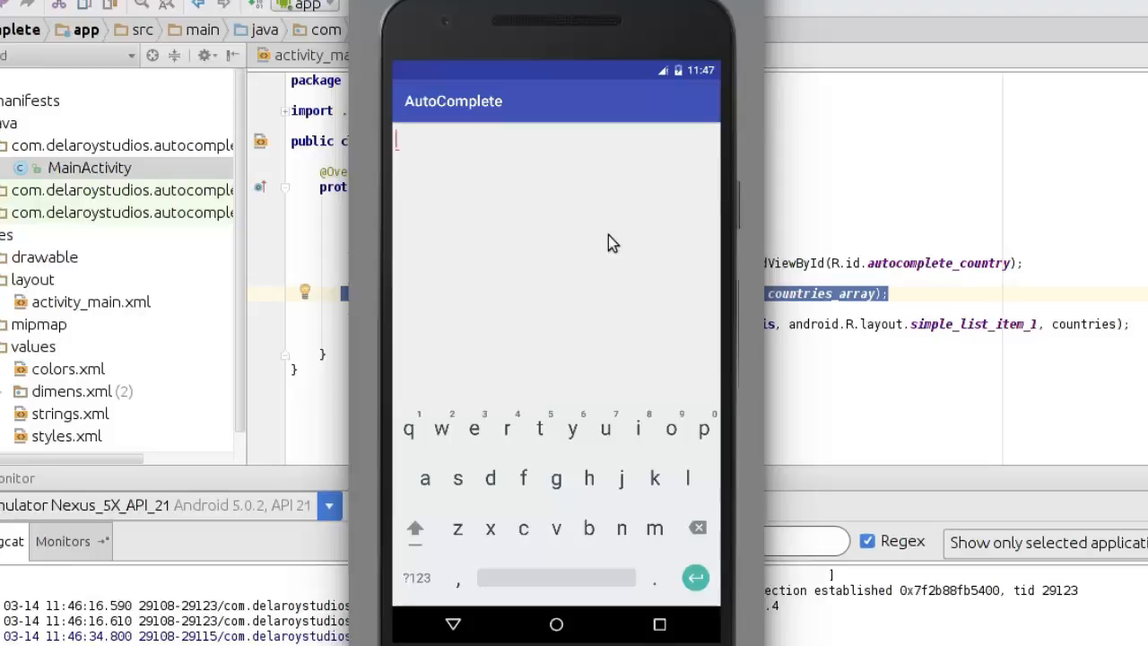
type("Alg")
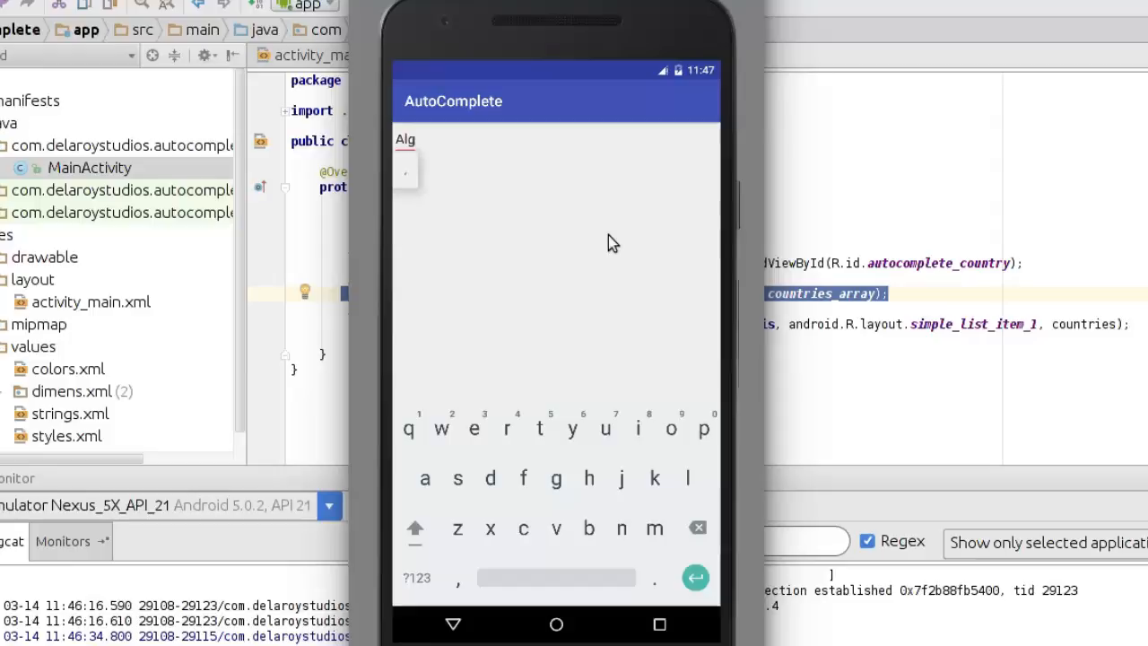
type("eri")
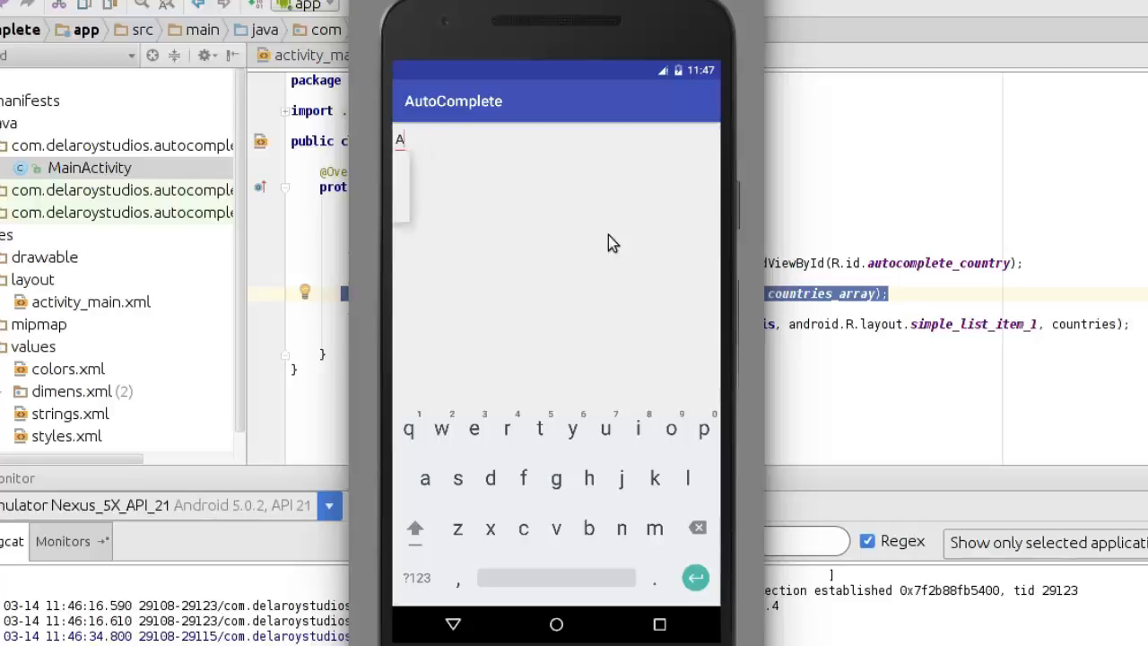
type("f")
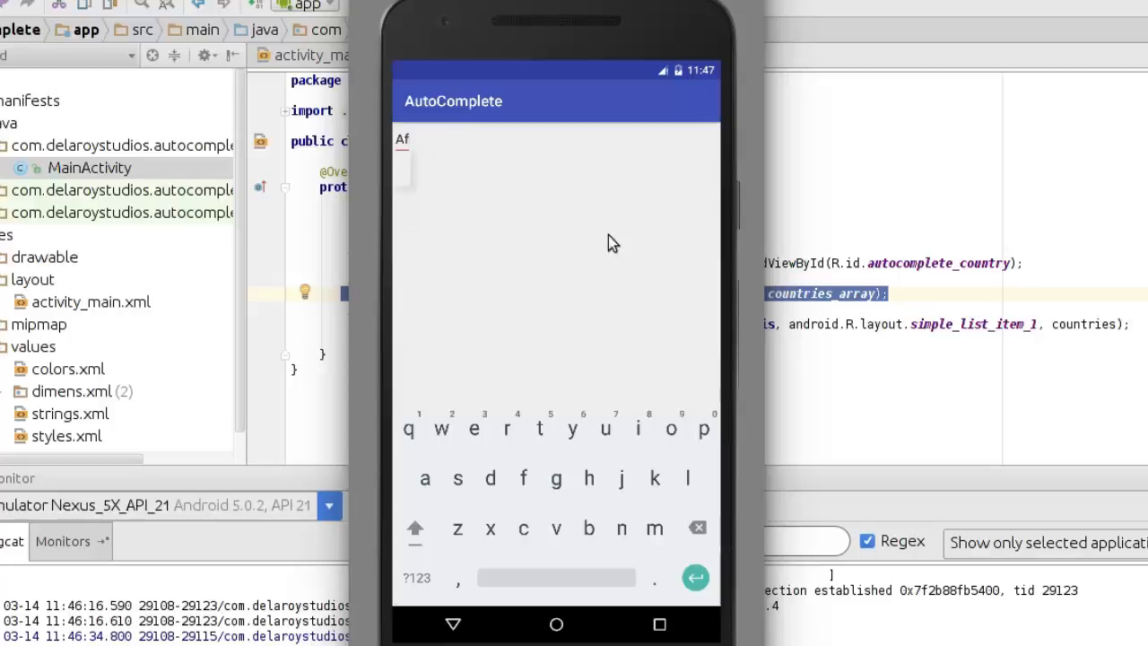
type("ghanist")
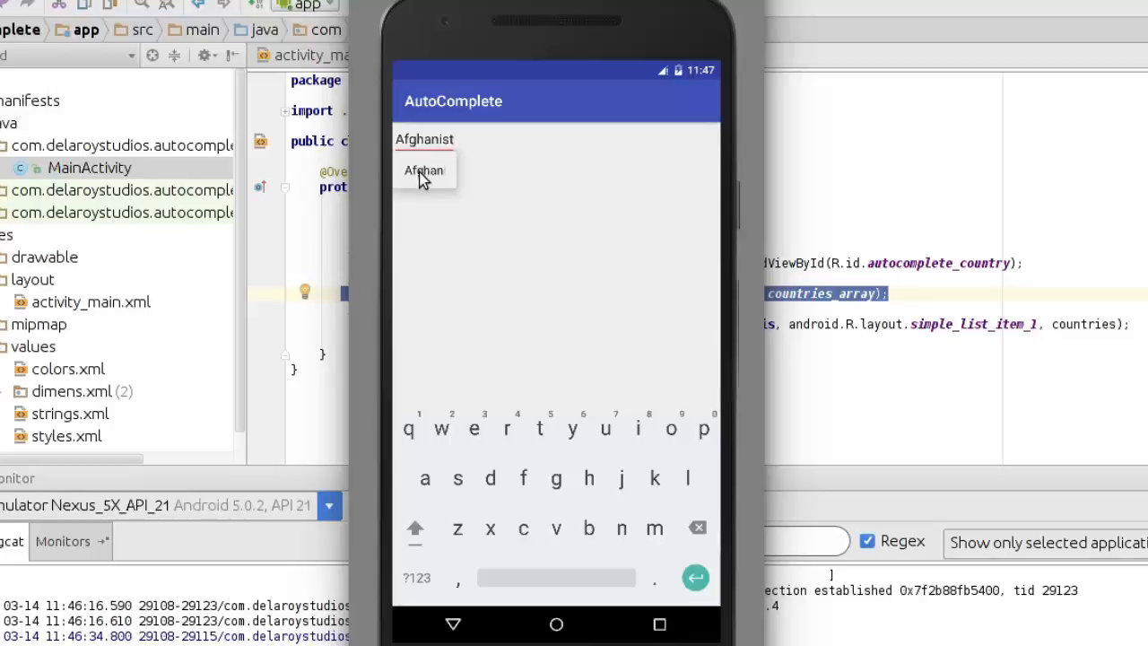
left_click(424, 171)
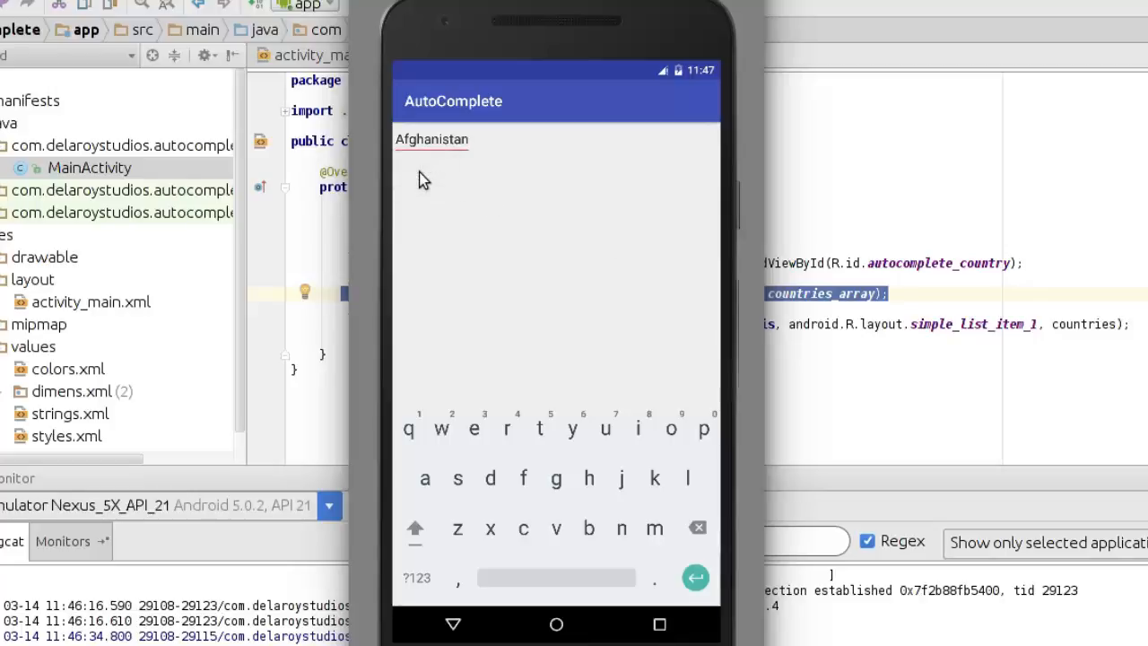
mouse_move(475, 147)
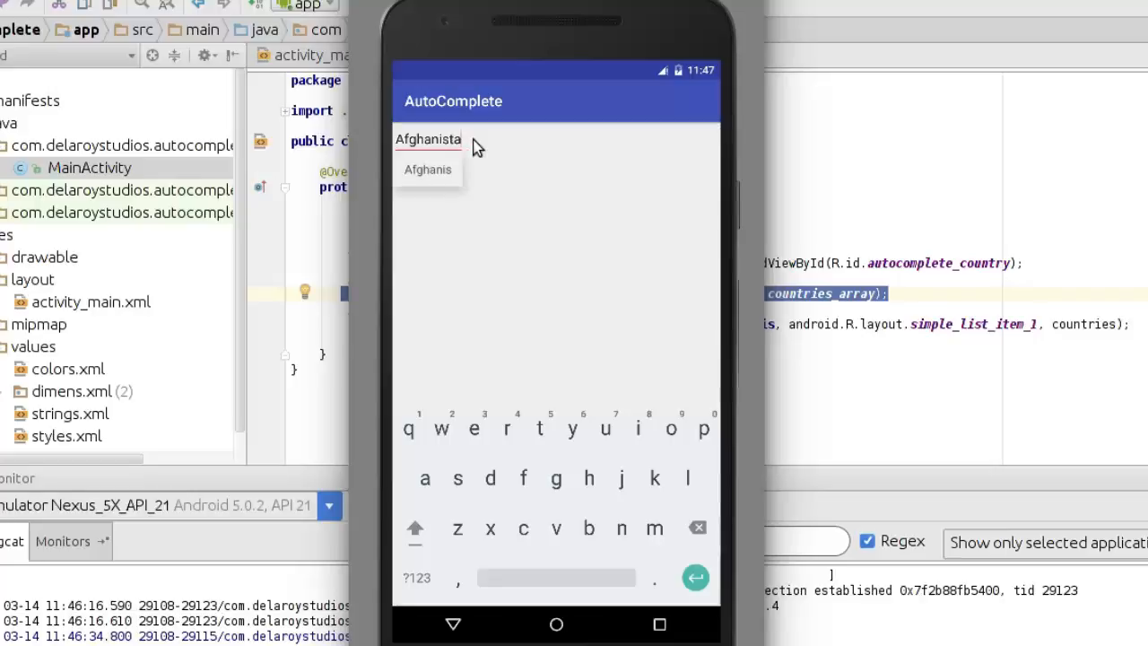
left_click(696, 527)
type("An")
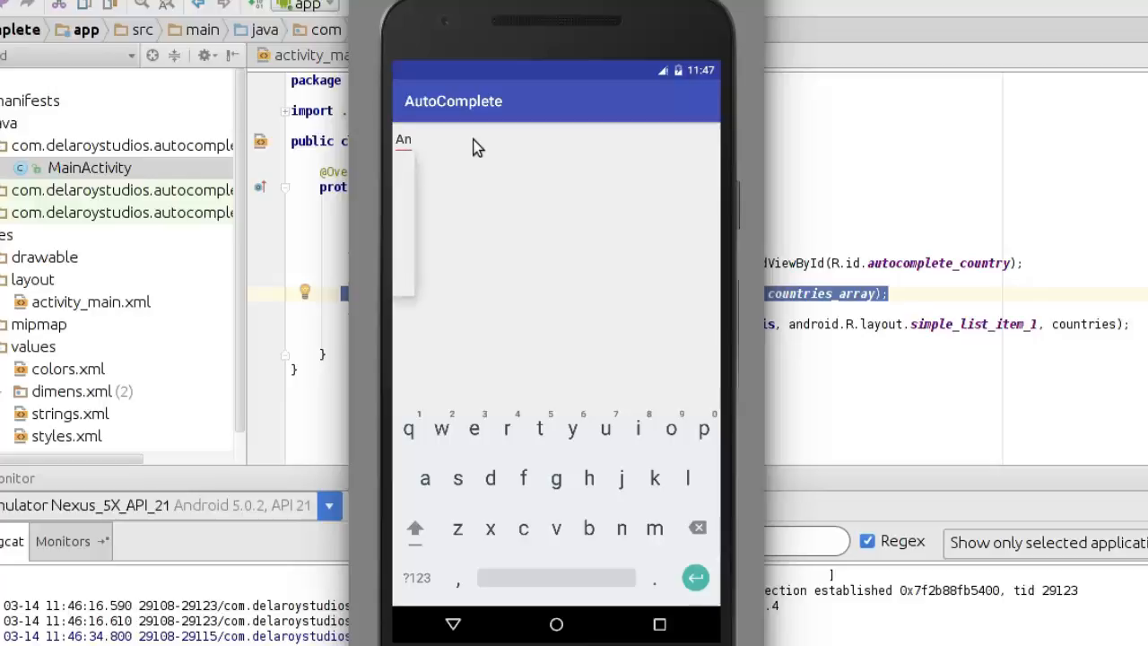
Type 'Antart' and pick Antarctica from the suggestions.
type("tarc")
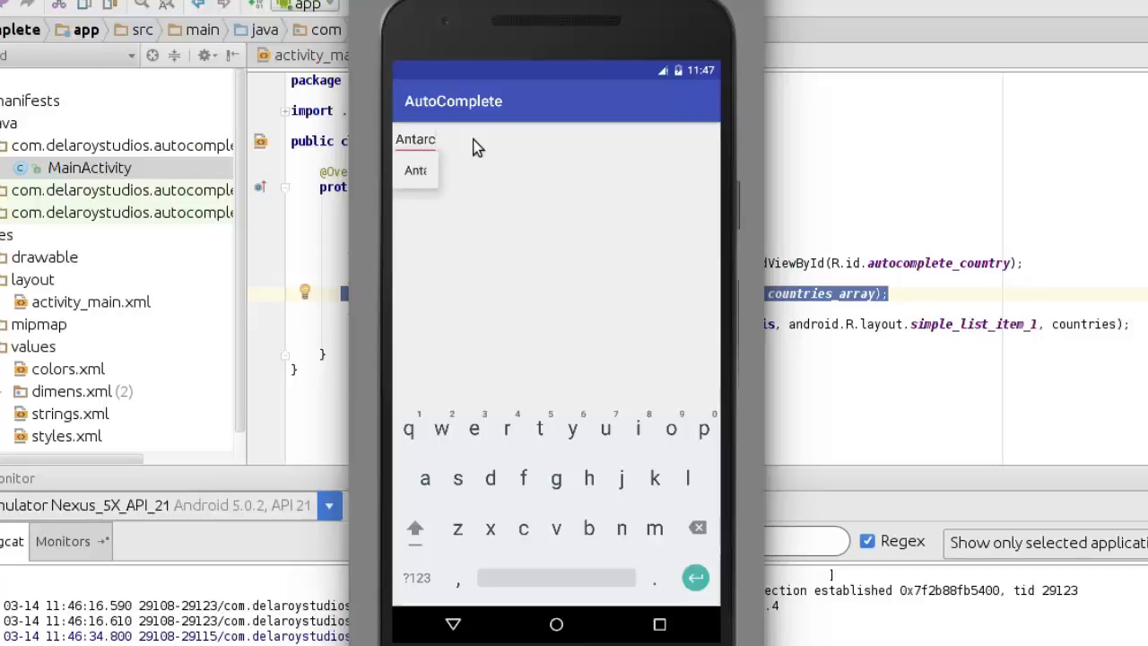
type("t")
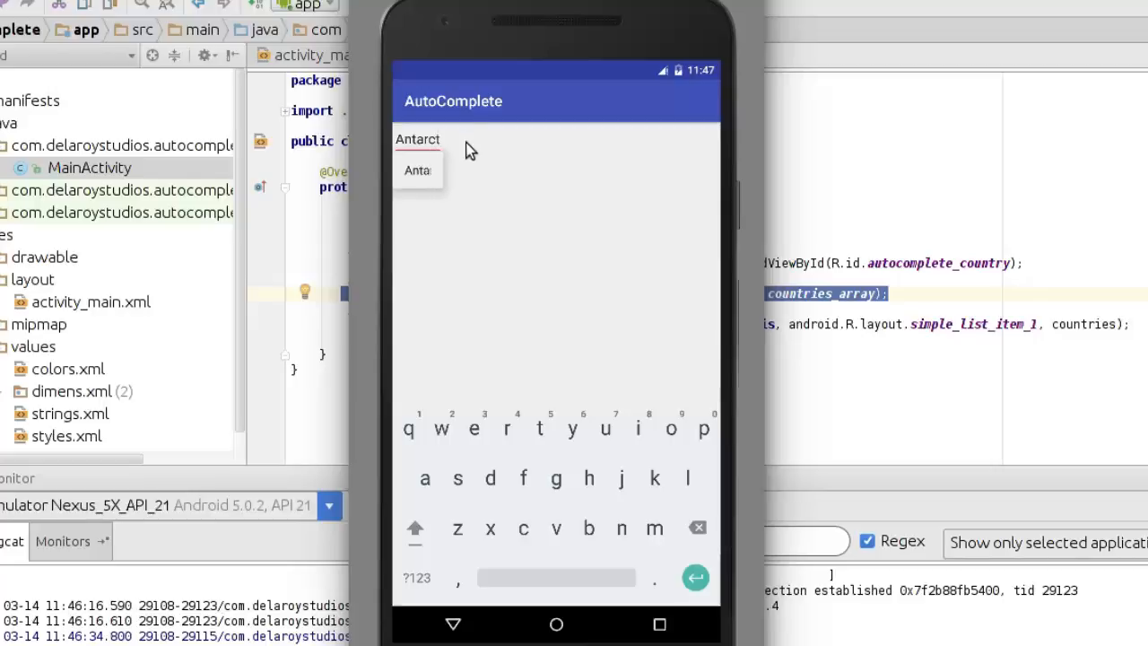
left_click(416, 169)
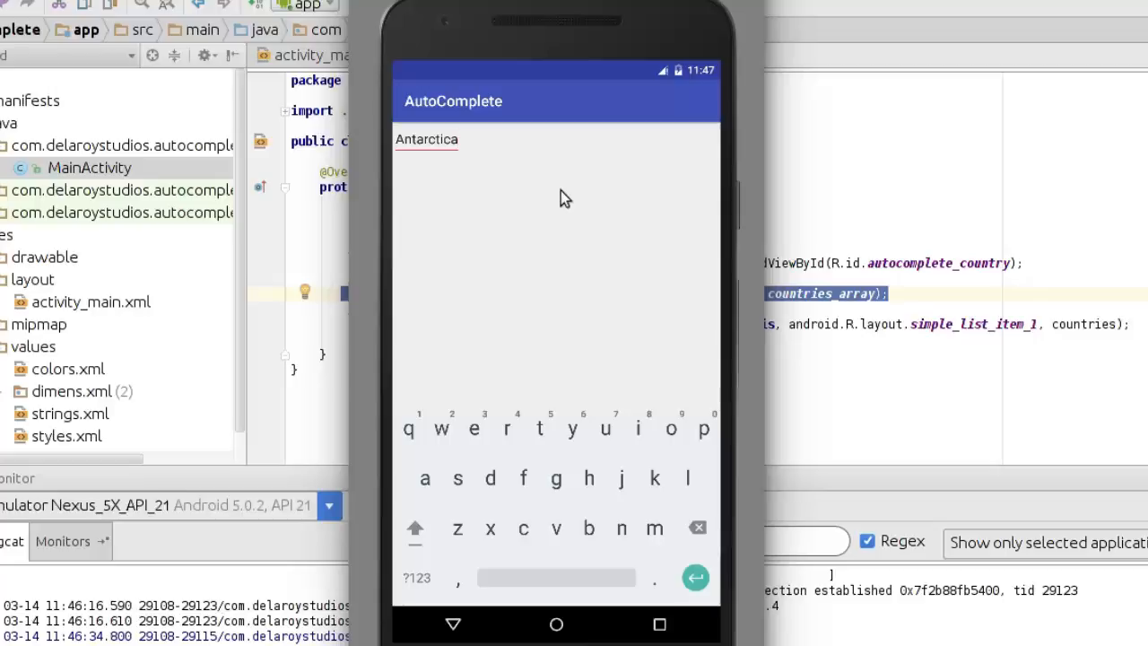
mouse_move(799, 266)
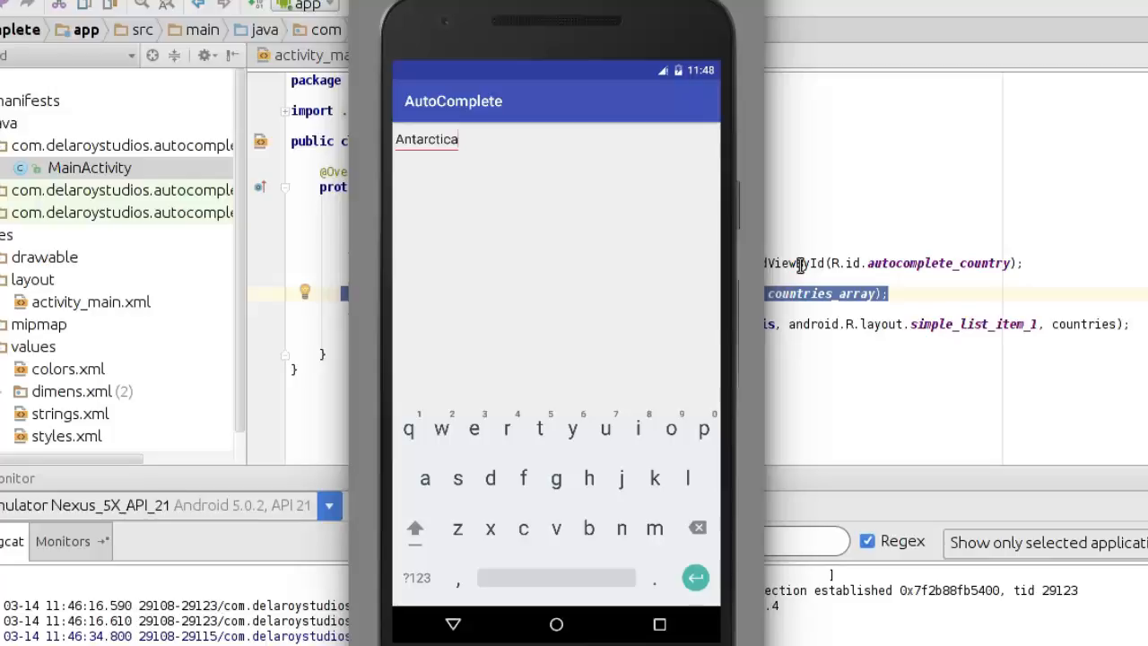
mouse_move(911, 280)
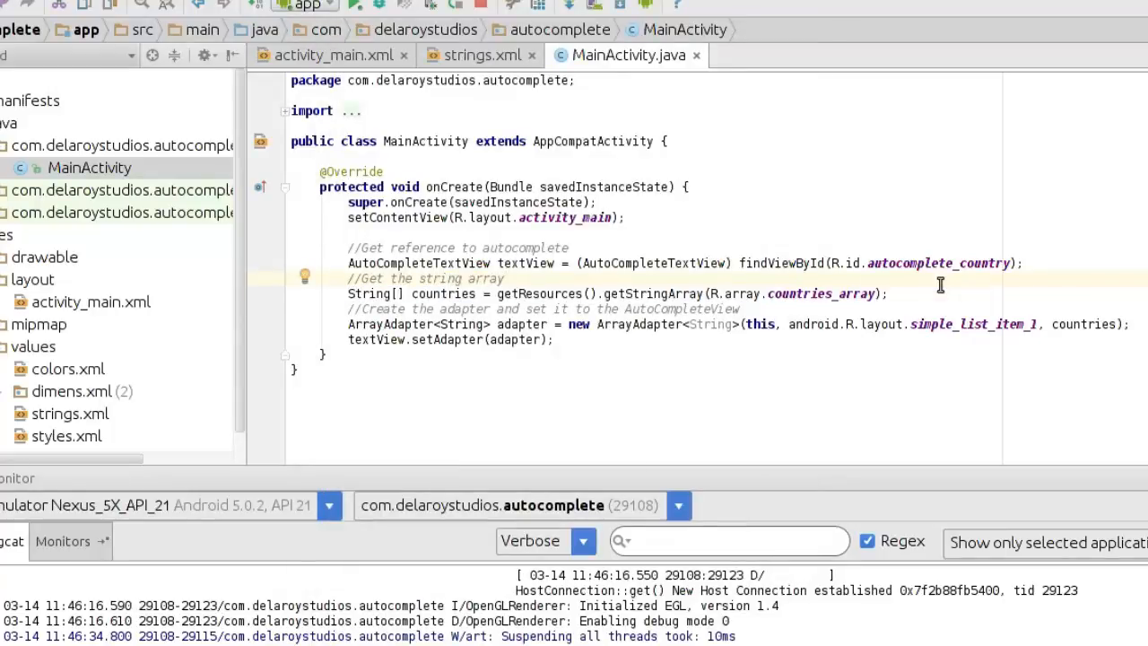
mouse_move(939, 285)
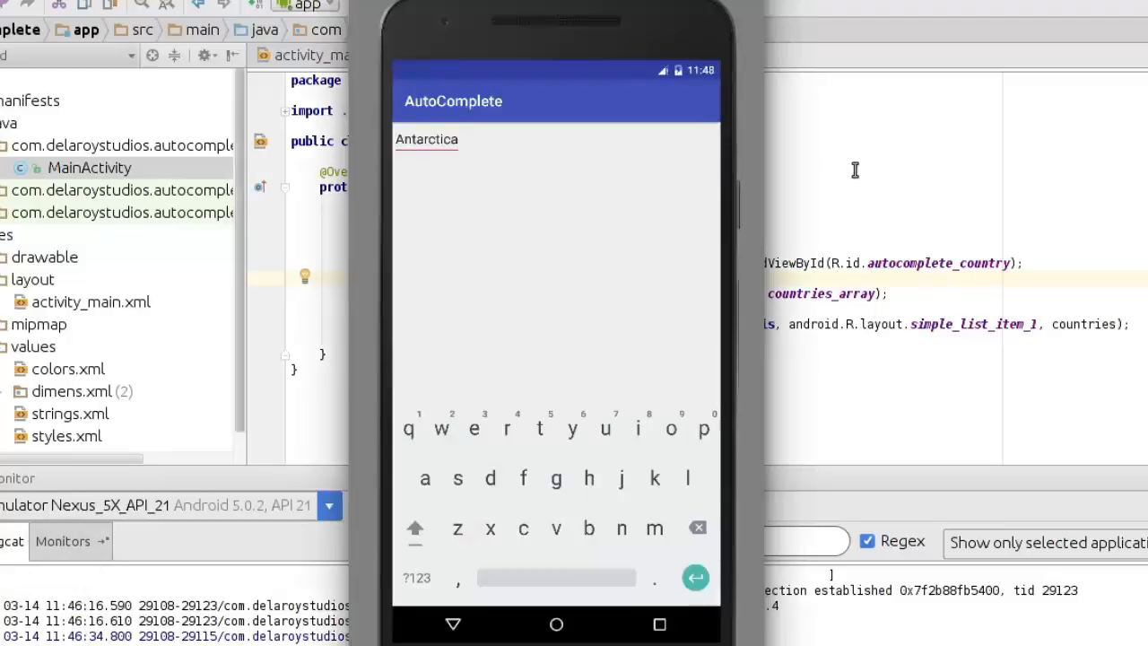
mouse_move(828, 253)
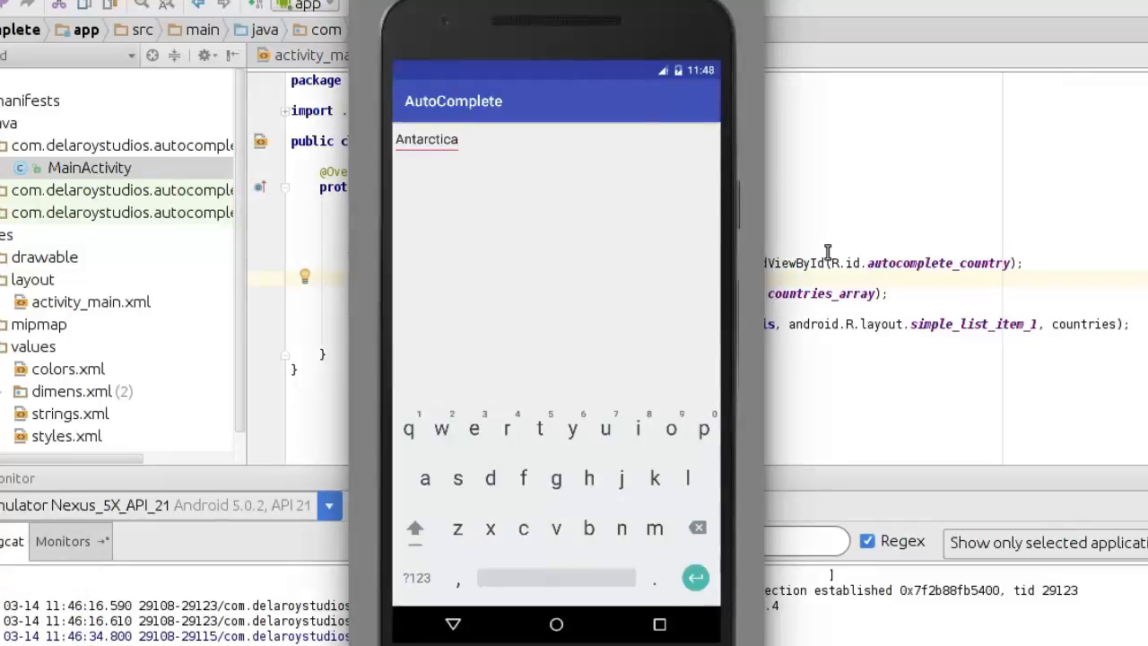